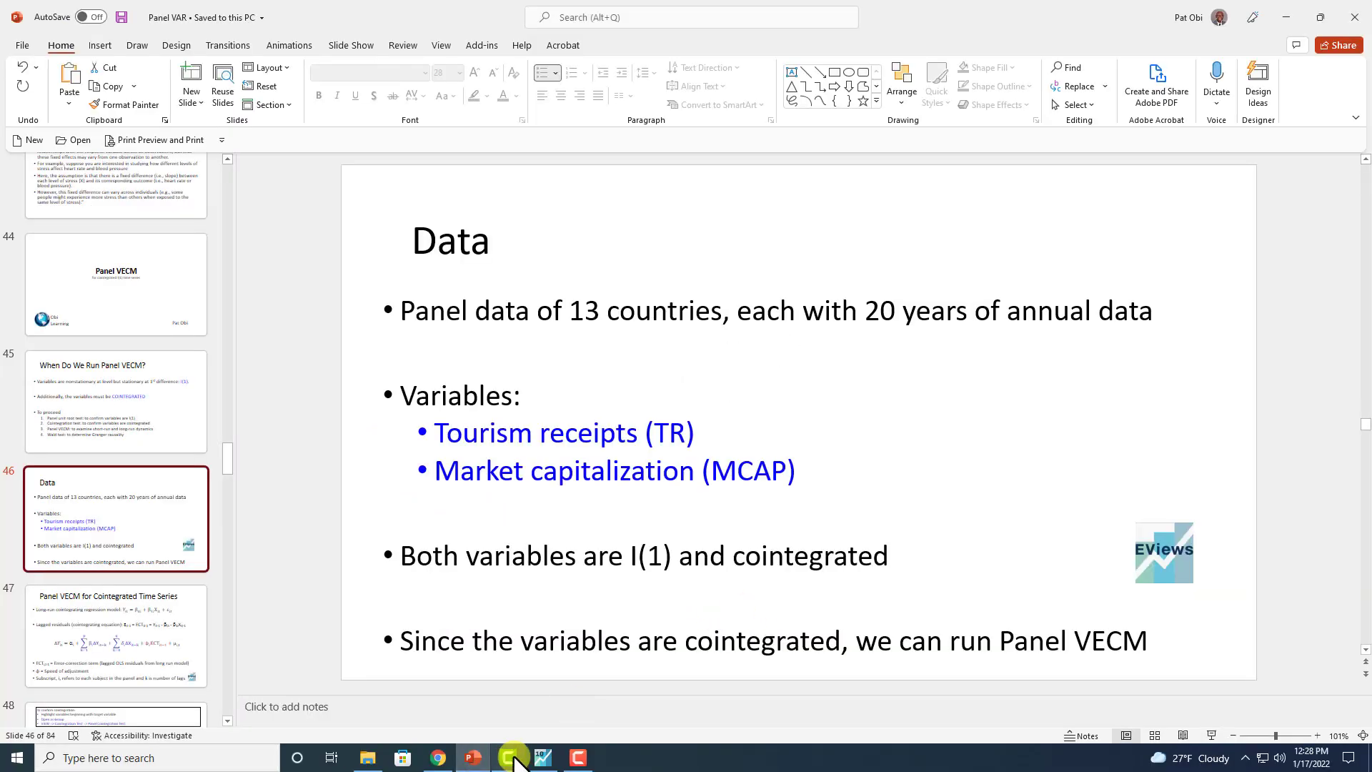
# - Open the TR and MCAP series together as a group in EViews
pyautogui.click(541, 757)
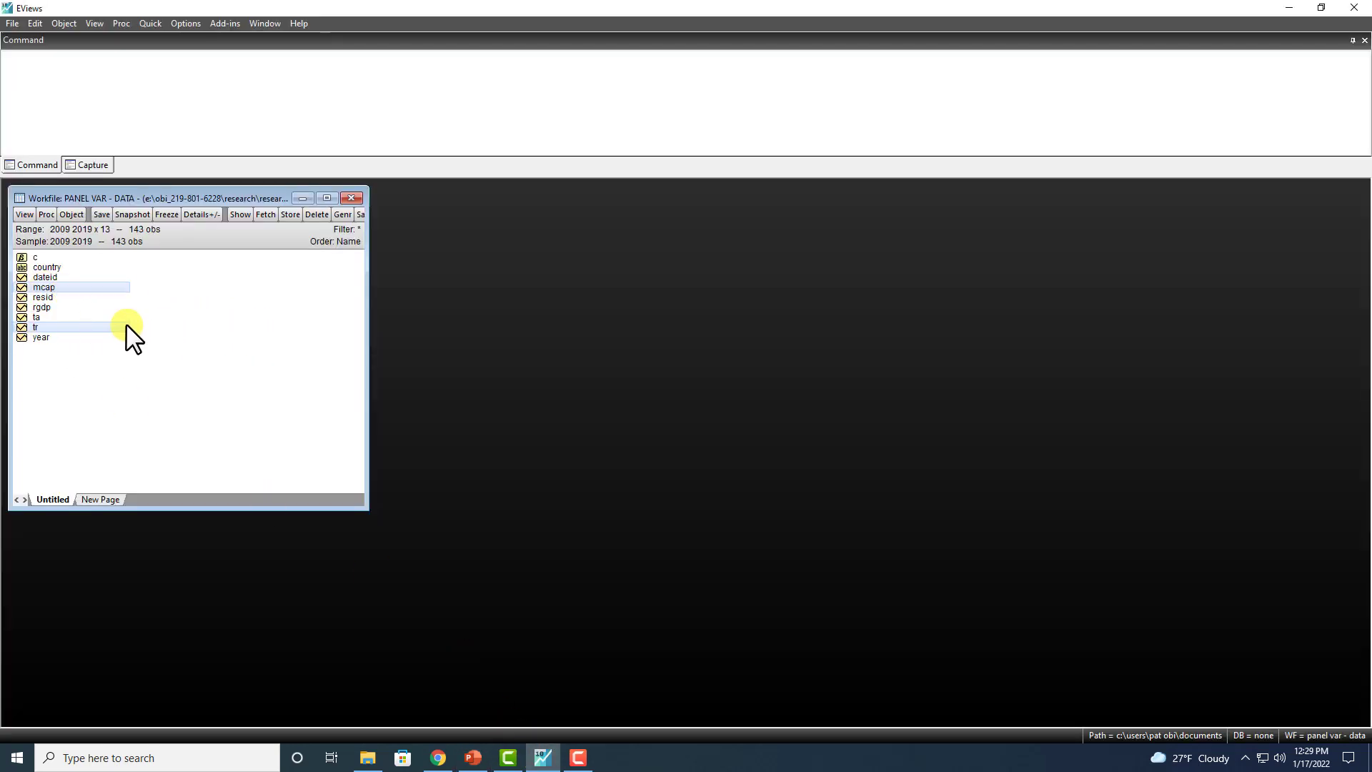
pyautogui.rightClick(127, 332)
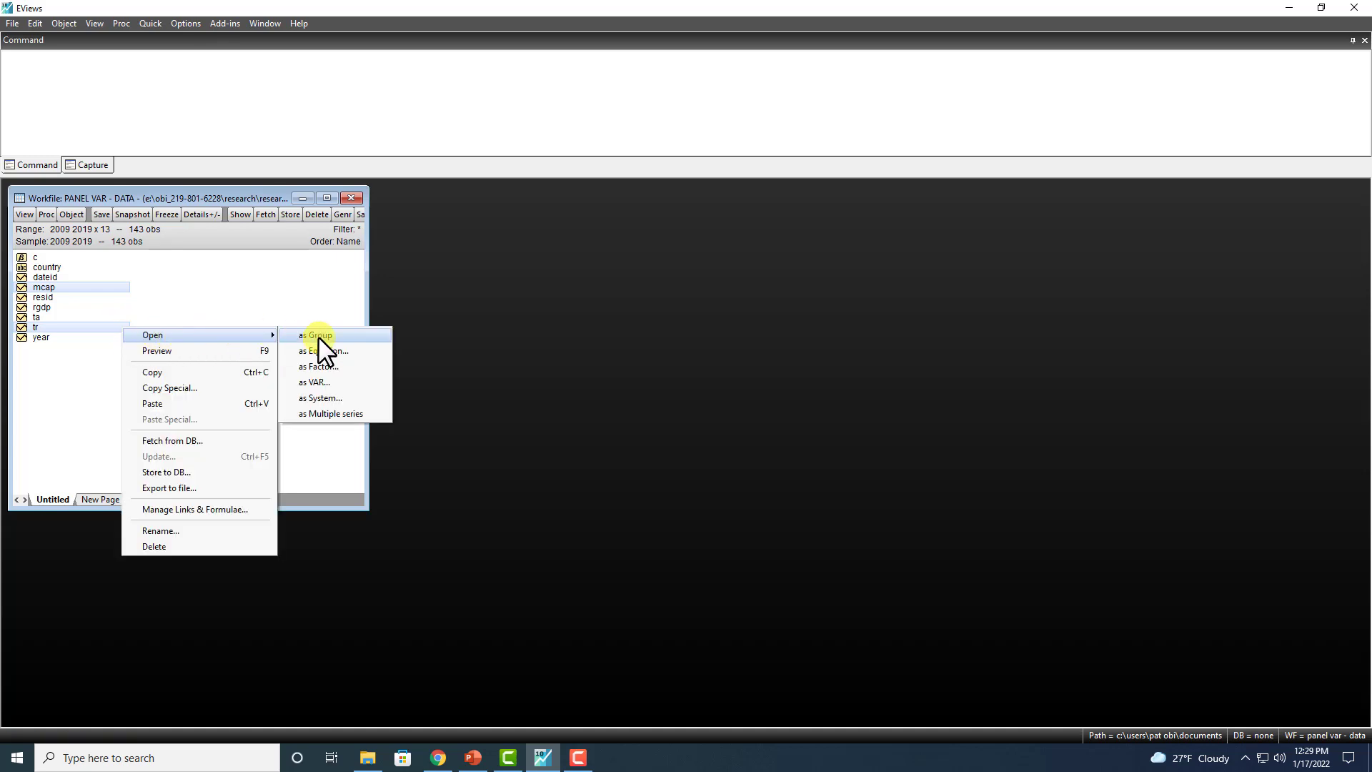
pyautogui.click(317, 335)
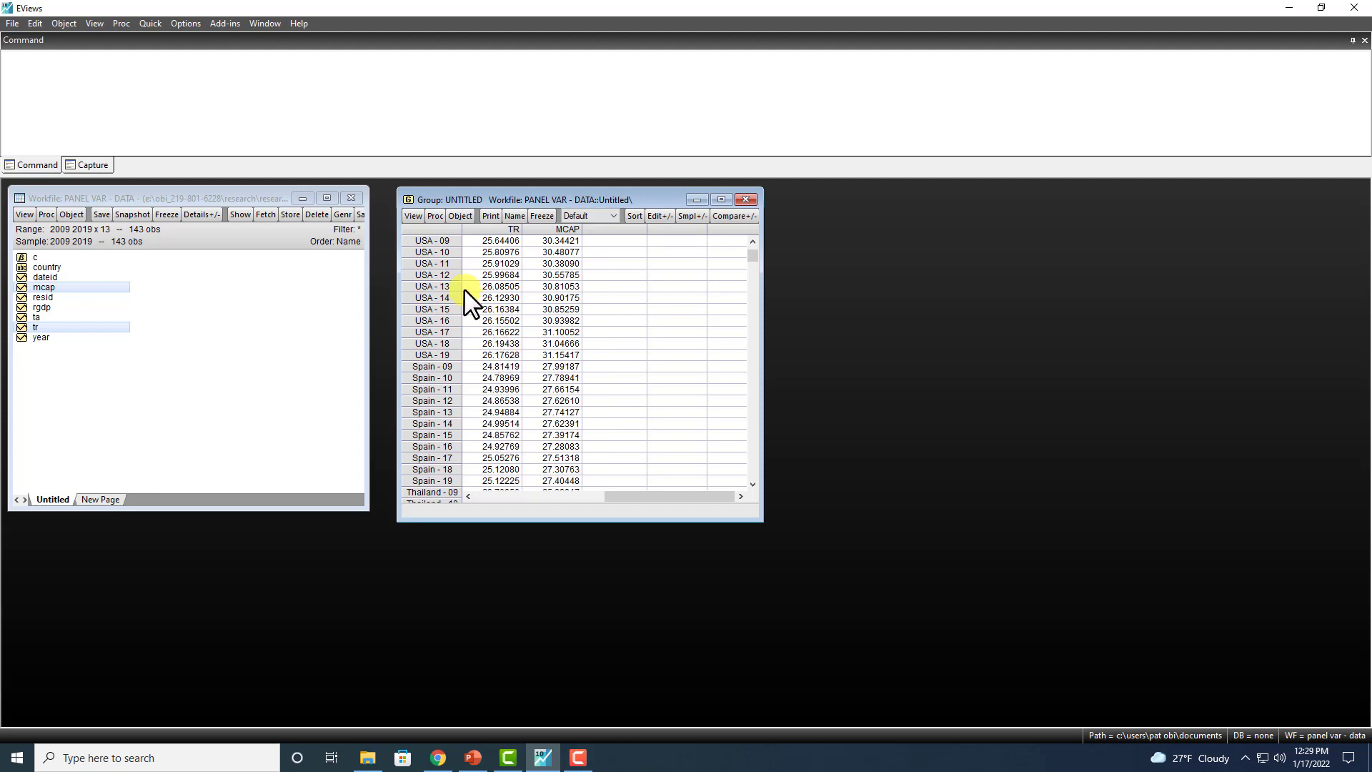
# - Set up a Pedroni panel cointegration test on the group with automatic lag length selection
pyautogui.click(413, 215)
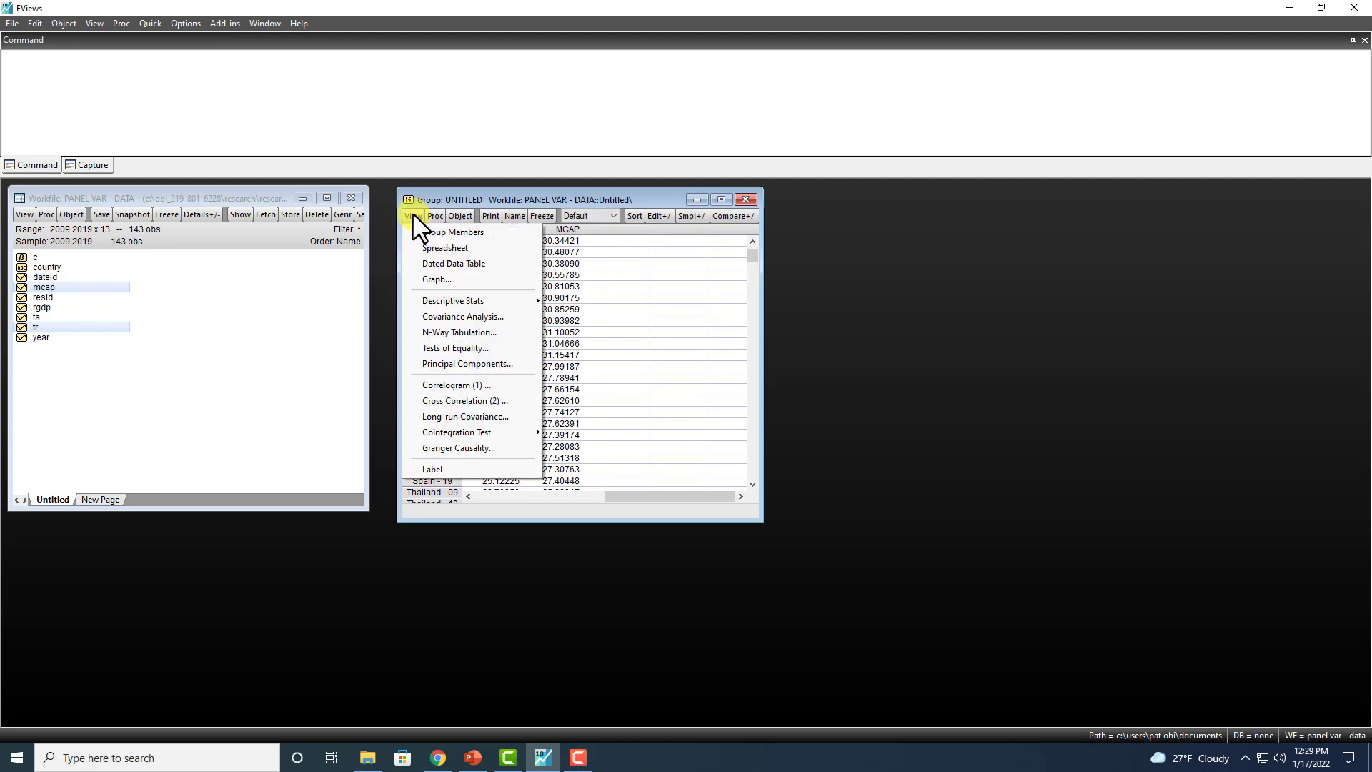
pyautogui.moveTo(457, 432)
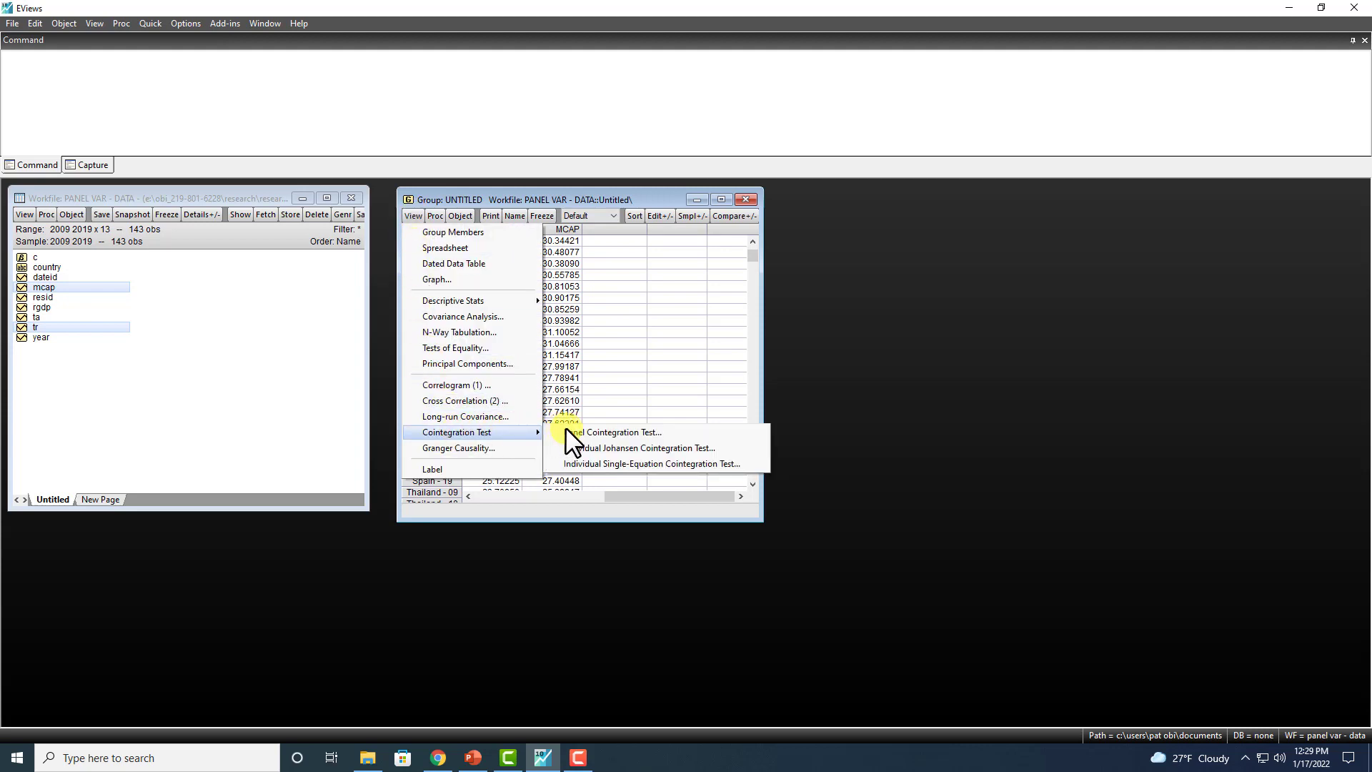
pyautogui.click(623, 432)
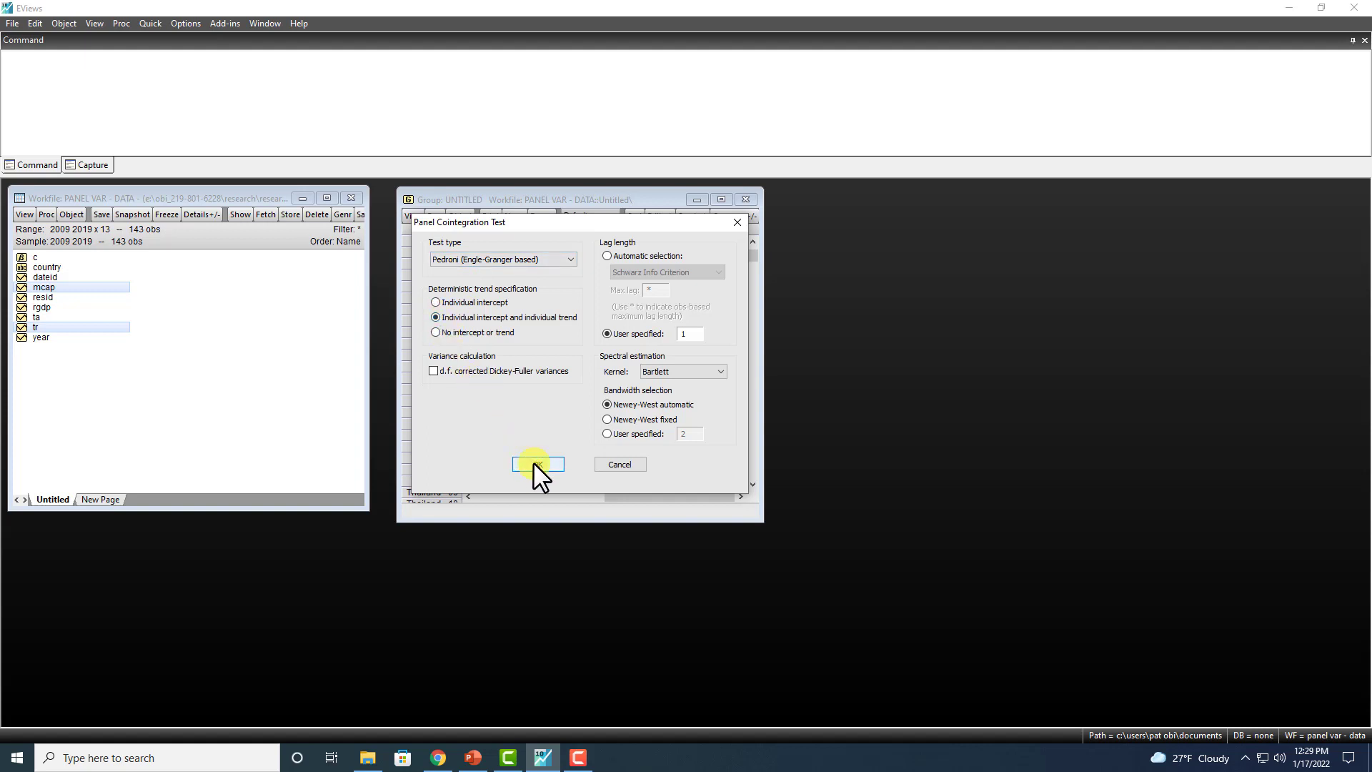
pyautogui.click(607, 256)
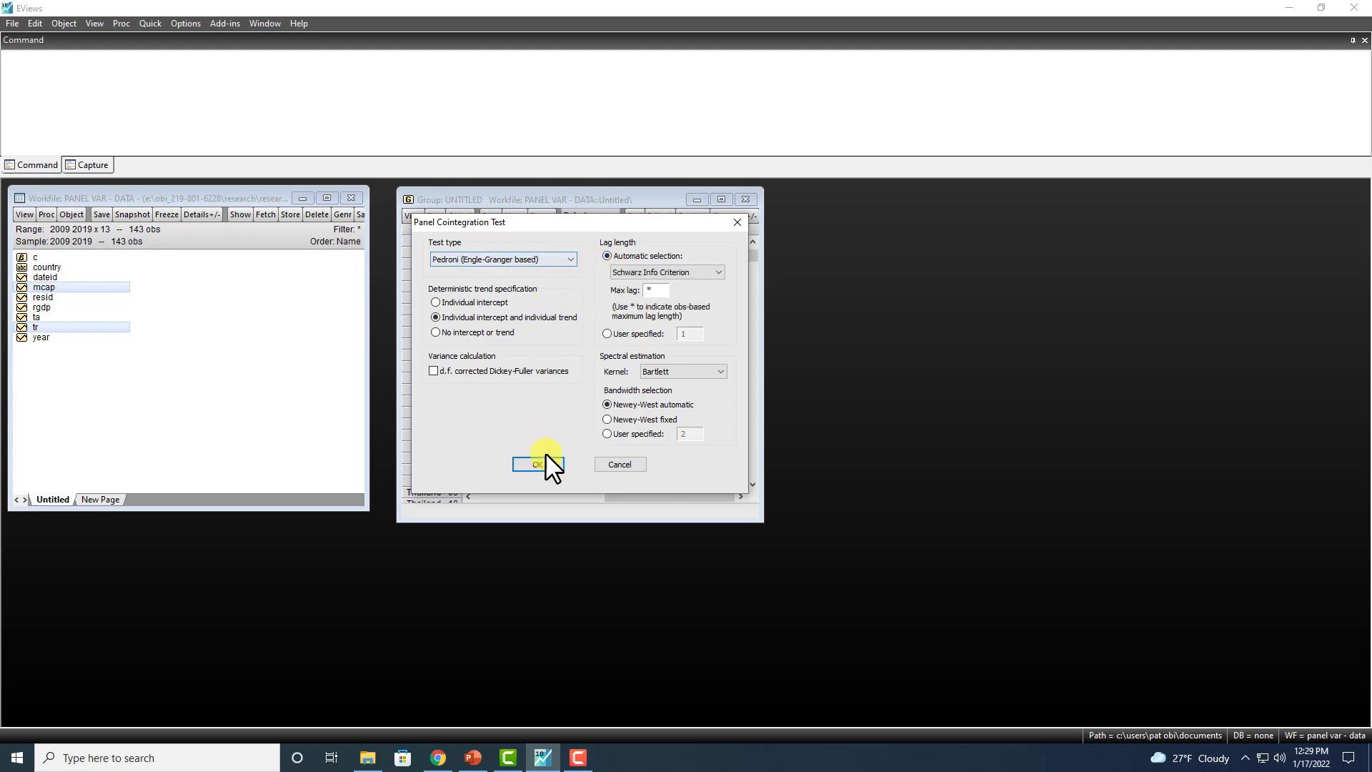
# - Run the Pedroni test to display panel and group statistics with probabilities
pyautogui.click(537, 464)
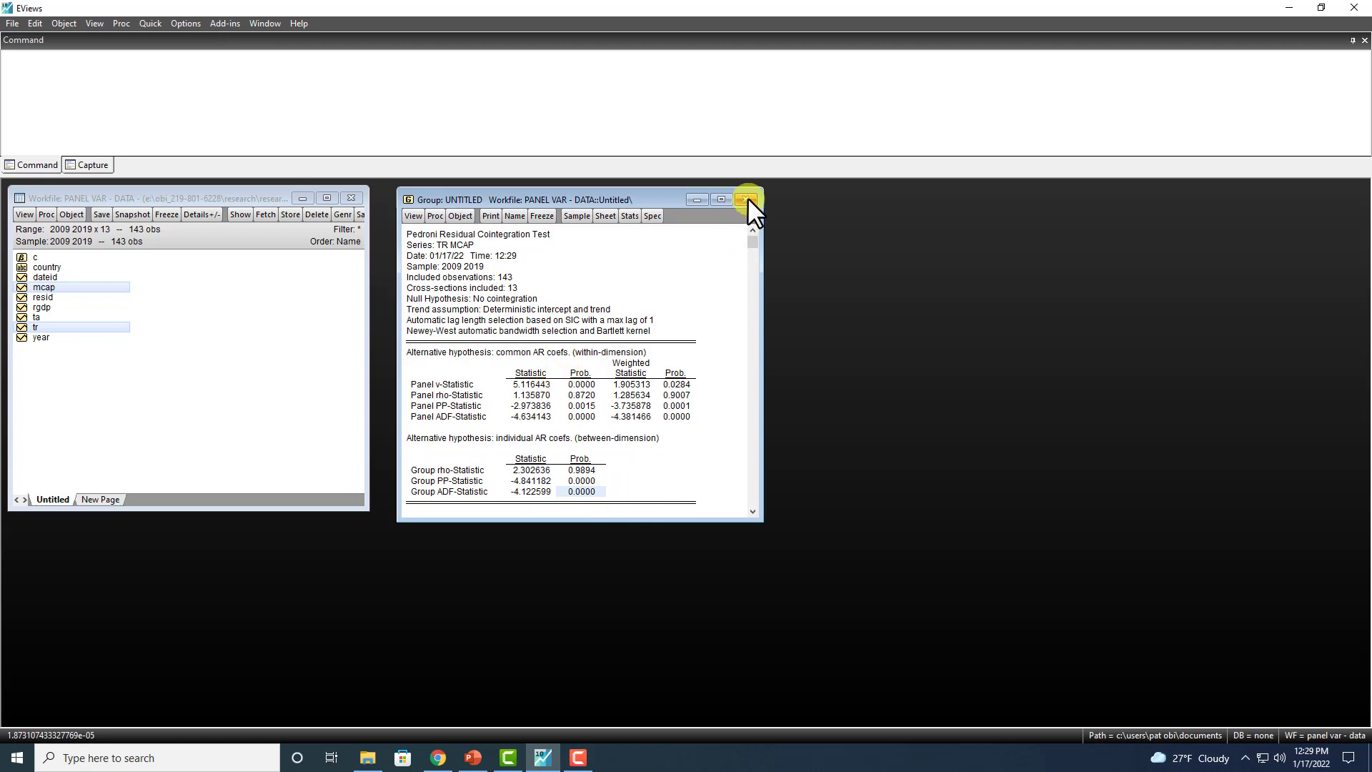
# - Close the group results window and switch to the PowerPoint Panel VECM slide
pyautogui.click(745, 199)
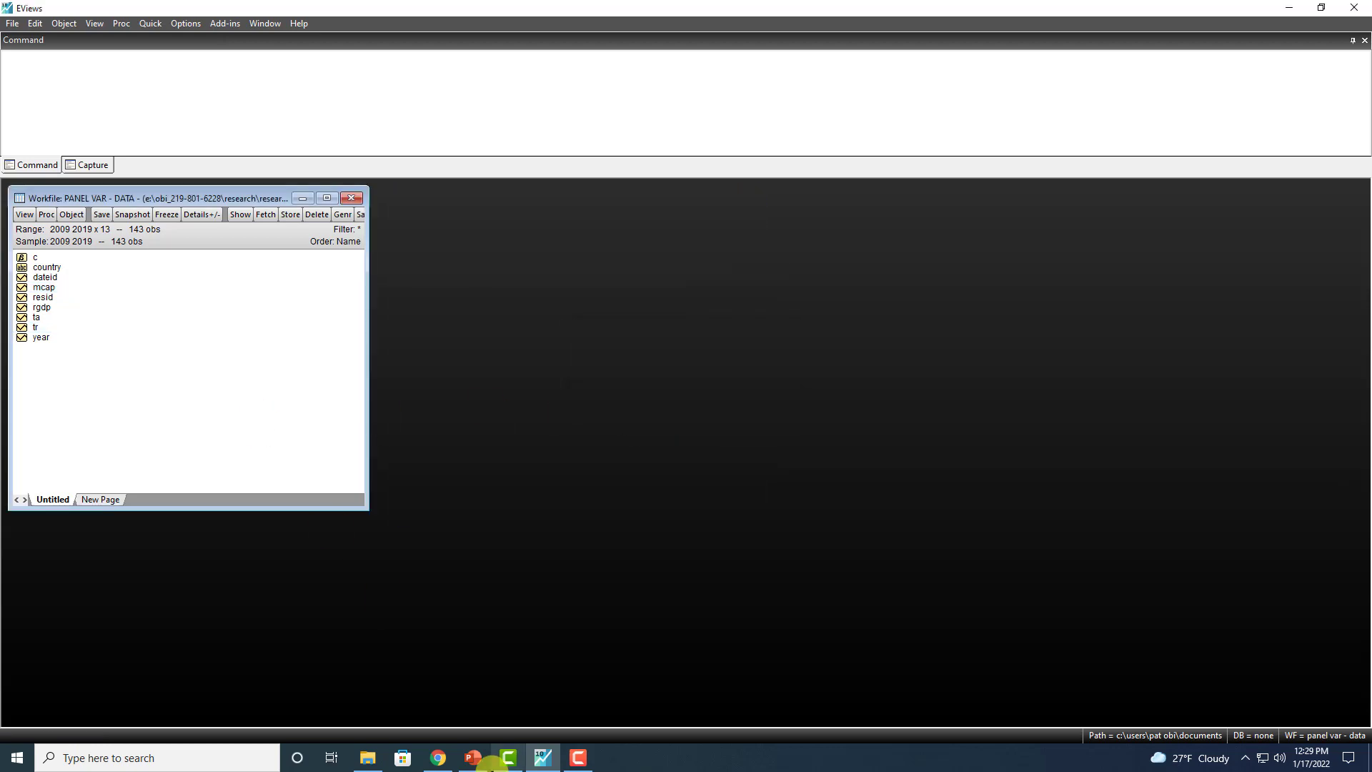
pyautogui.click(472, 757)
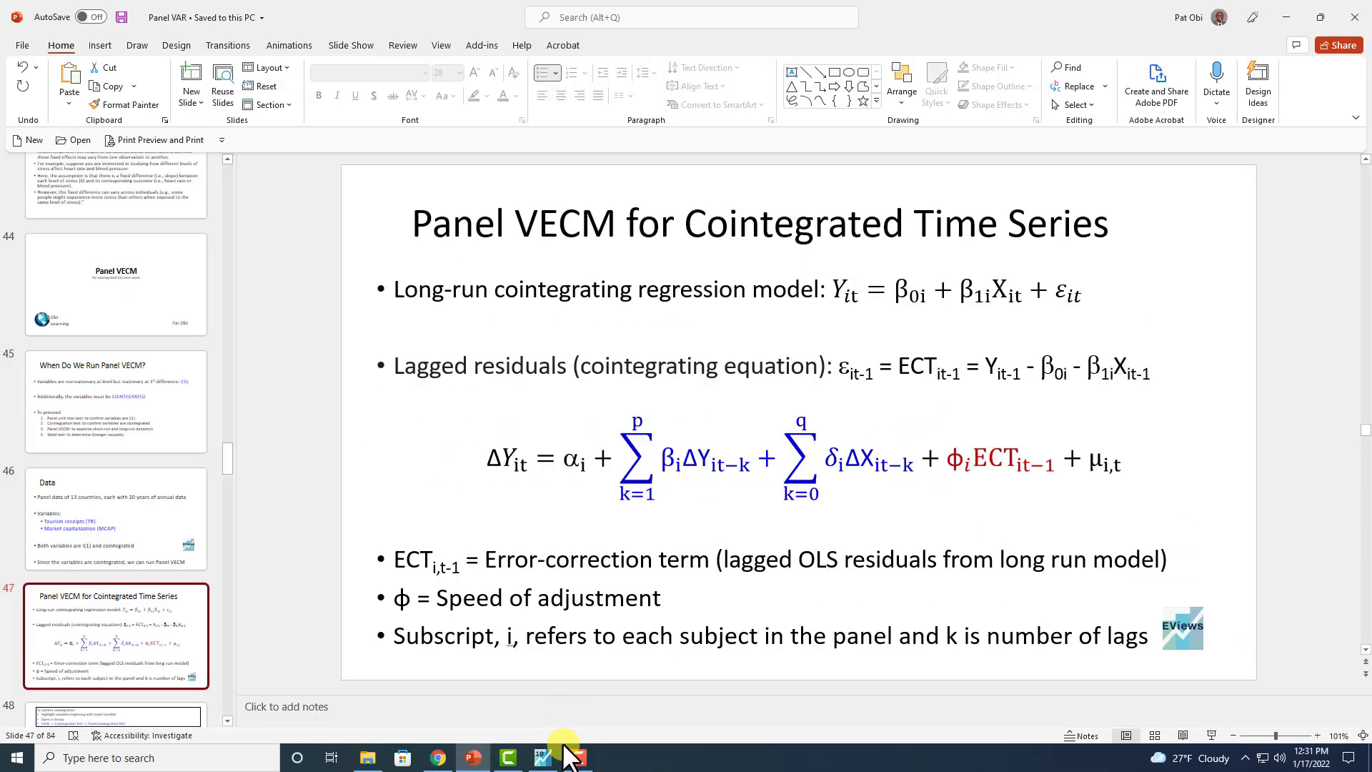
# - Specify a Vector Error Correction model with TR and MCAP as endogenous variables
pyautogui.click(577, 757)
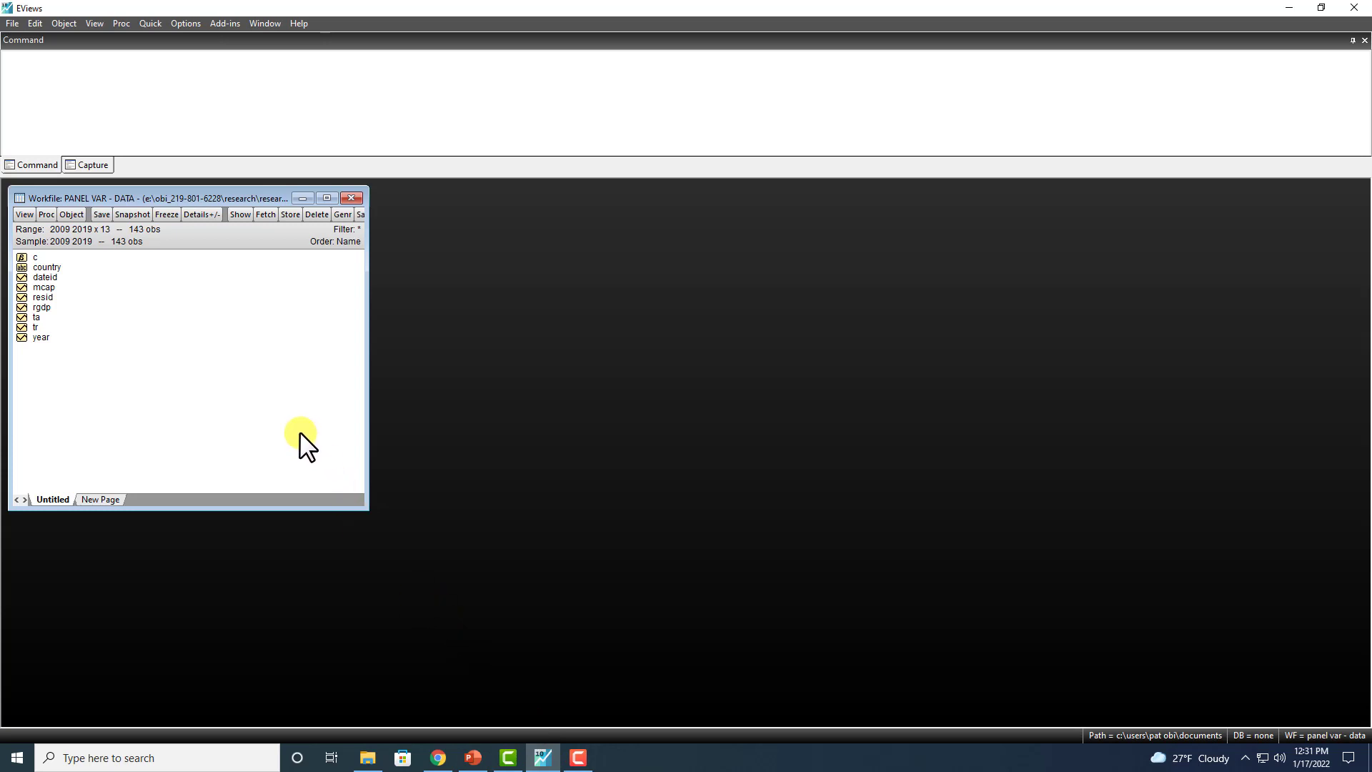
pyautogui.click(149, 23)
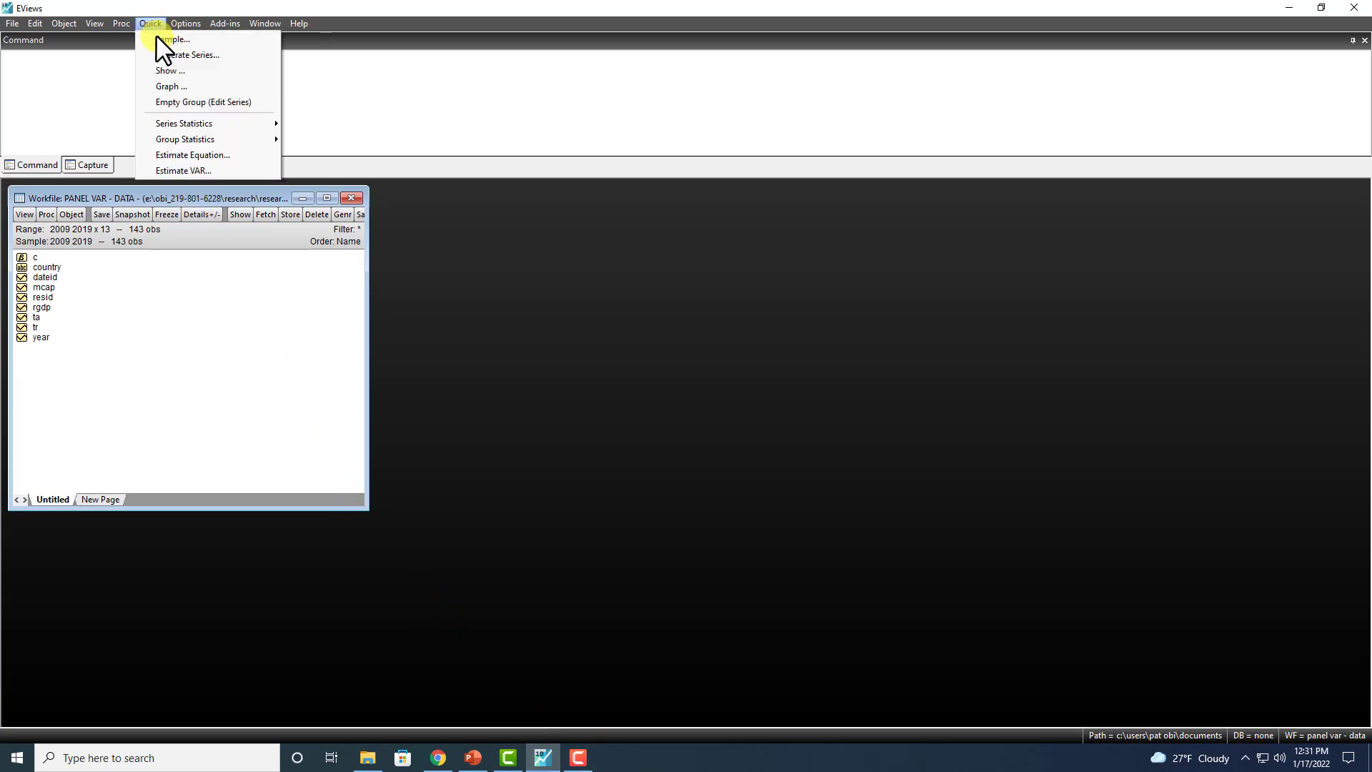
pyautogui.click(182, 171)
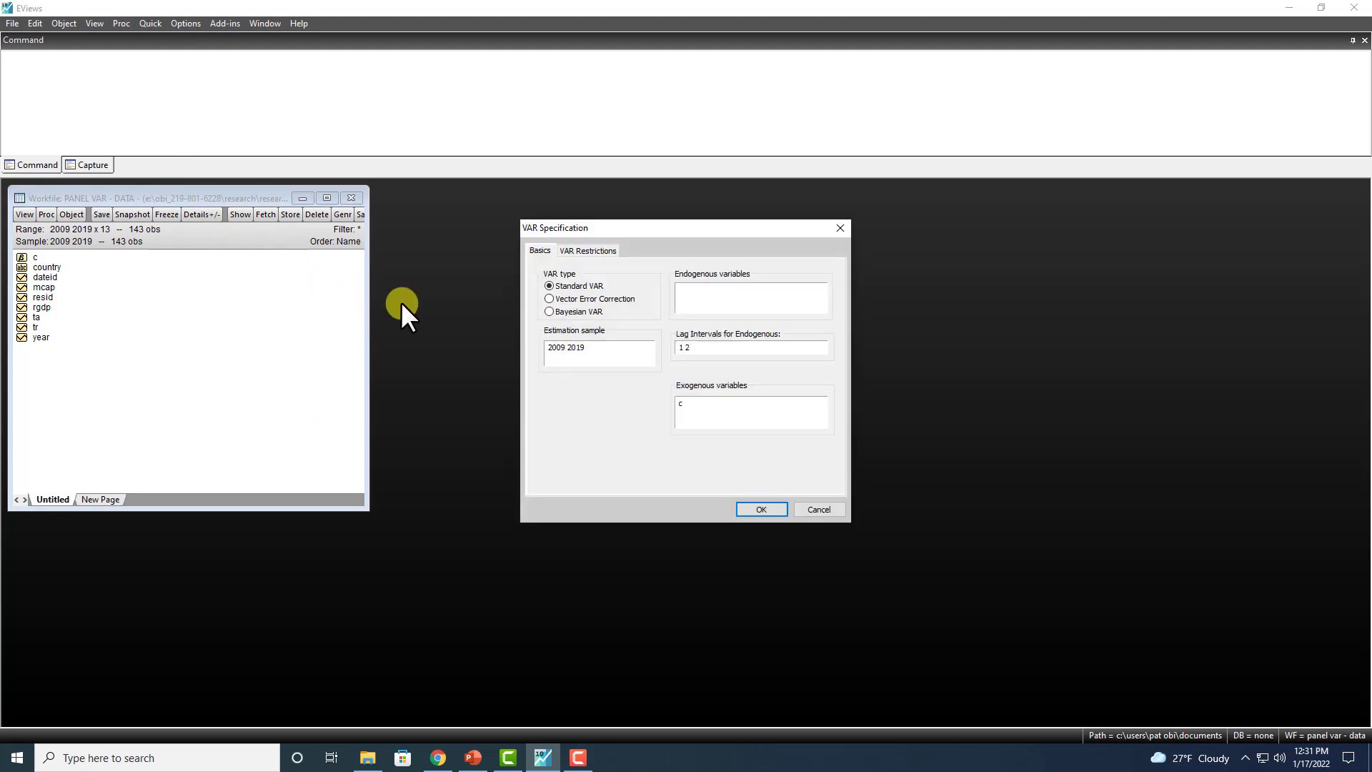
pyautogui.click(549, 299)
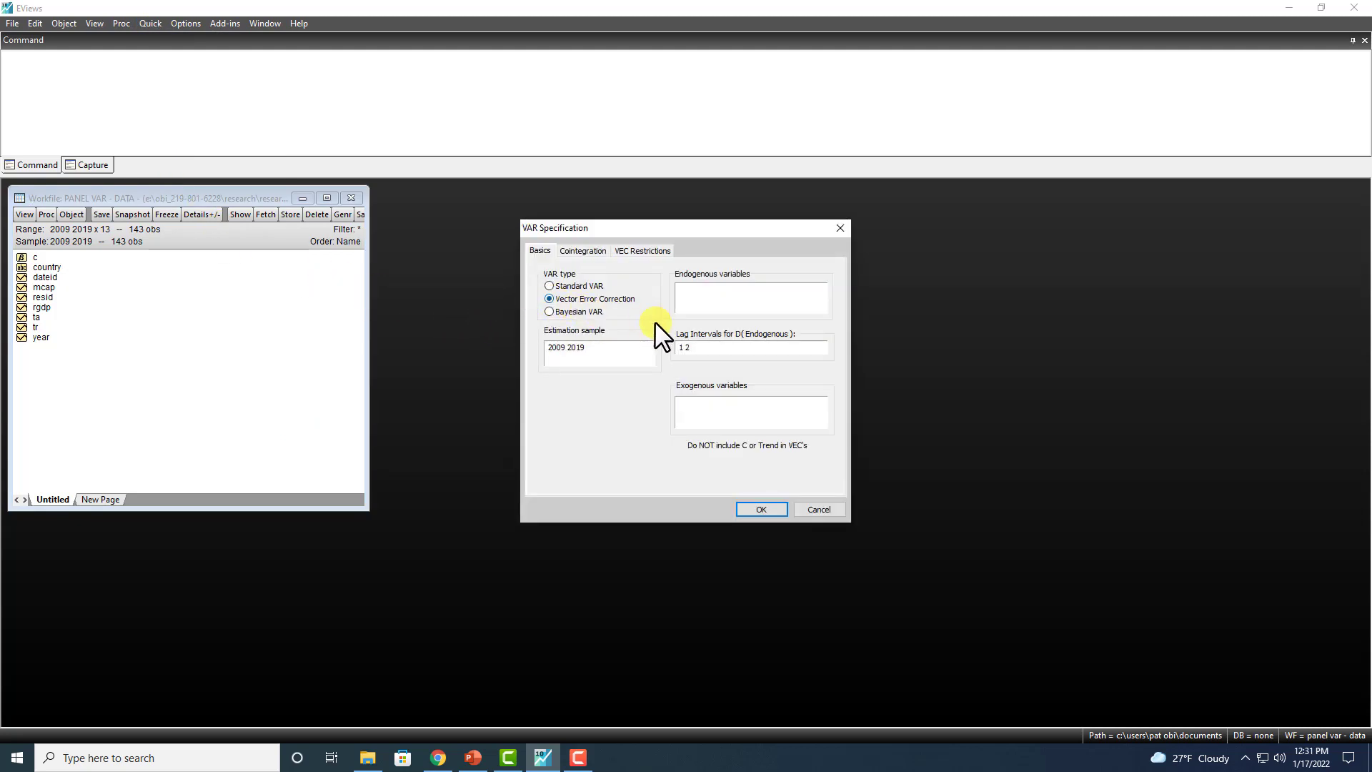
pyautogui.click(749, 297)
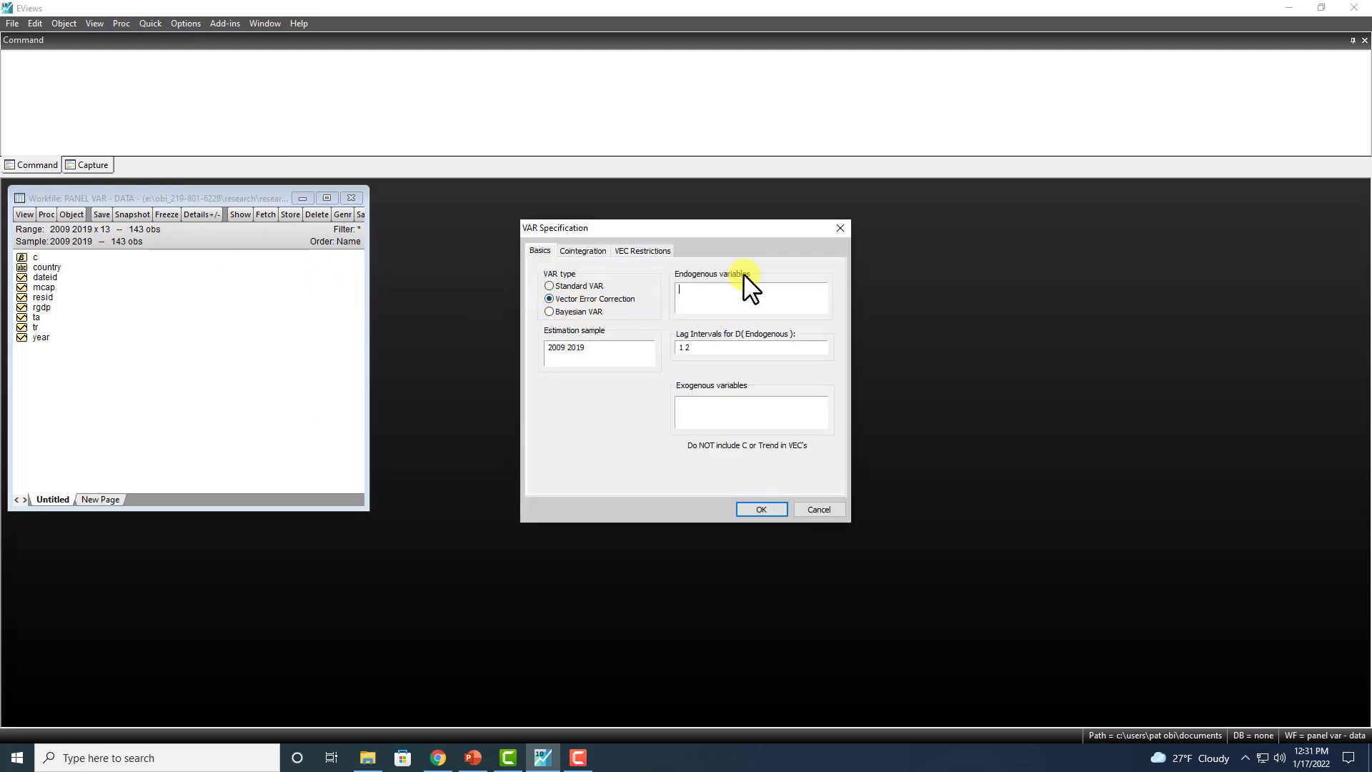
pyautogui.write('TR')
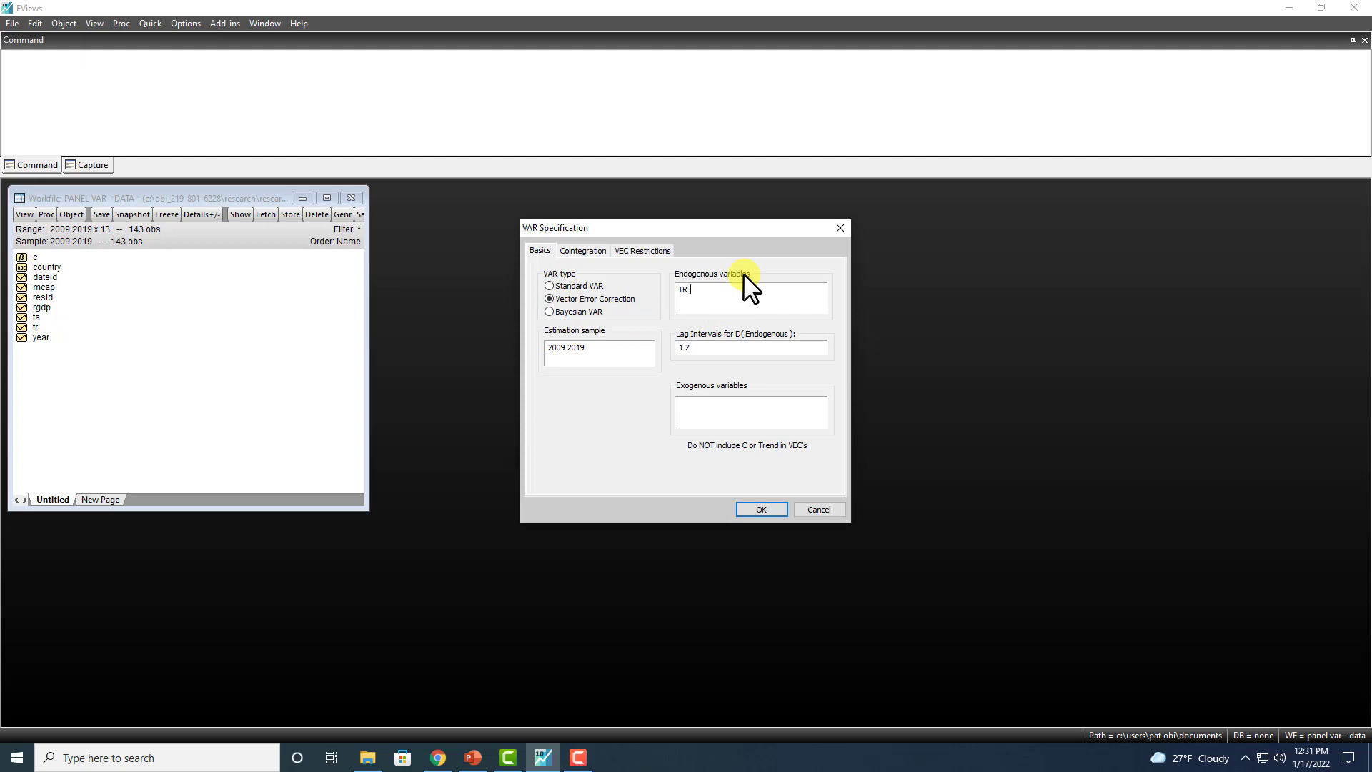
pyautogui.write('MCAP')
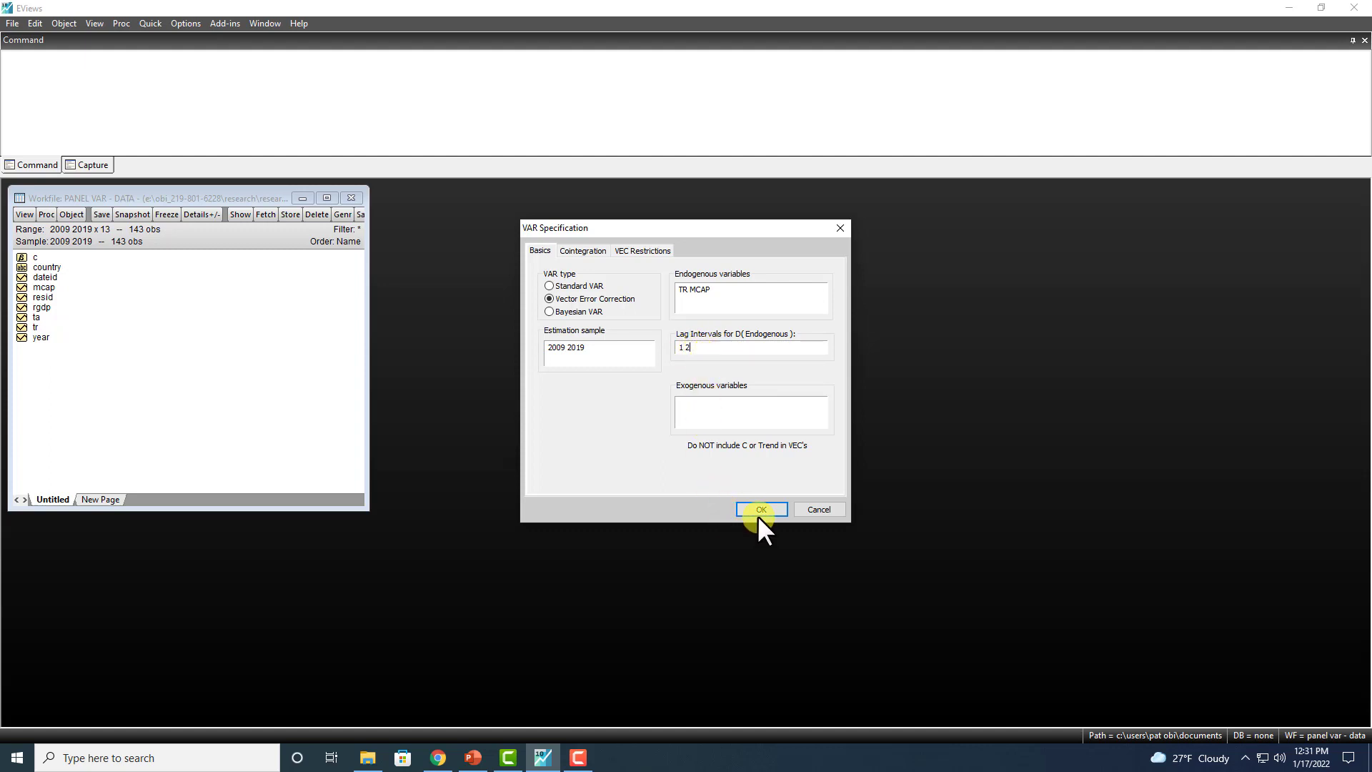
pyautogui.click(581, 250)
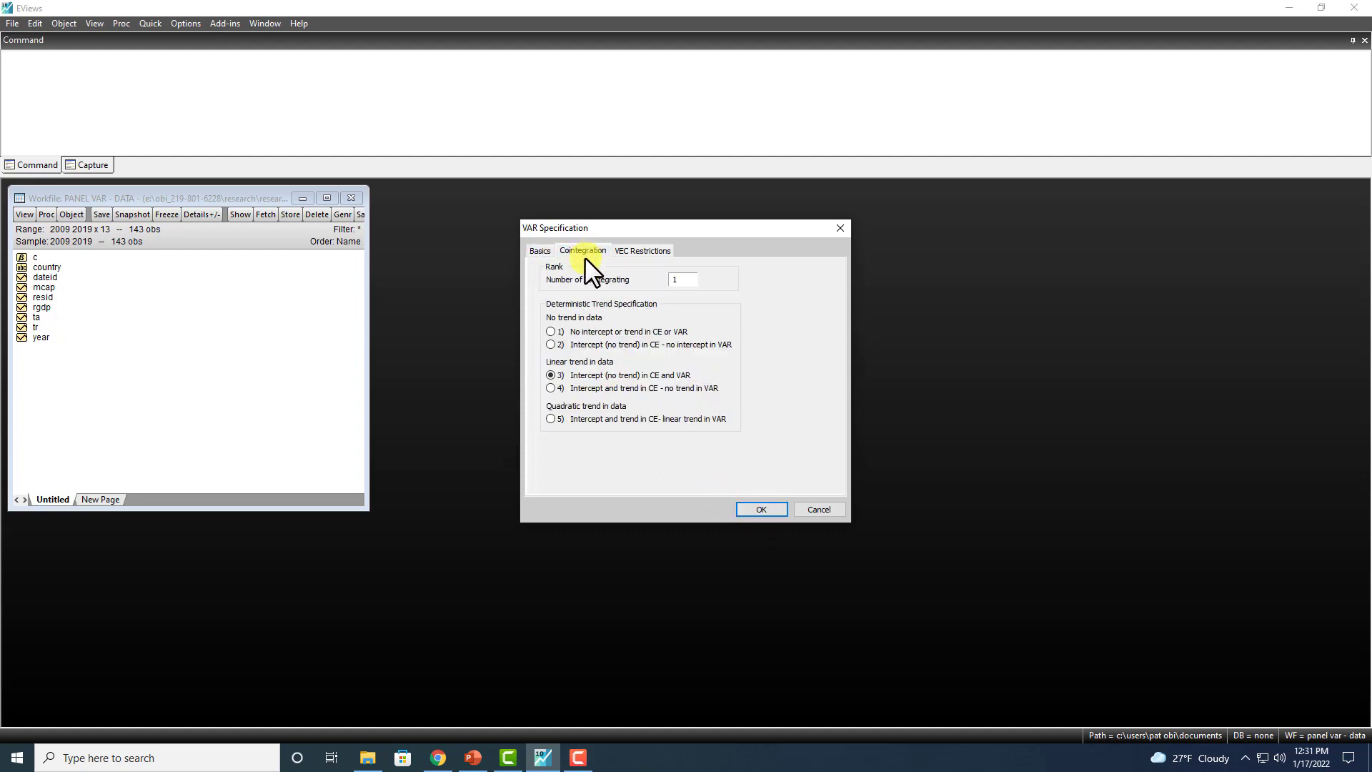
pyautogui.moveTo(597, 385)
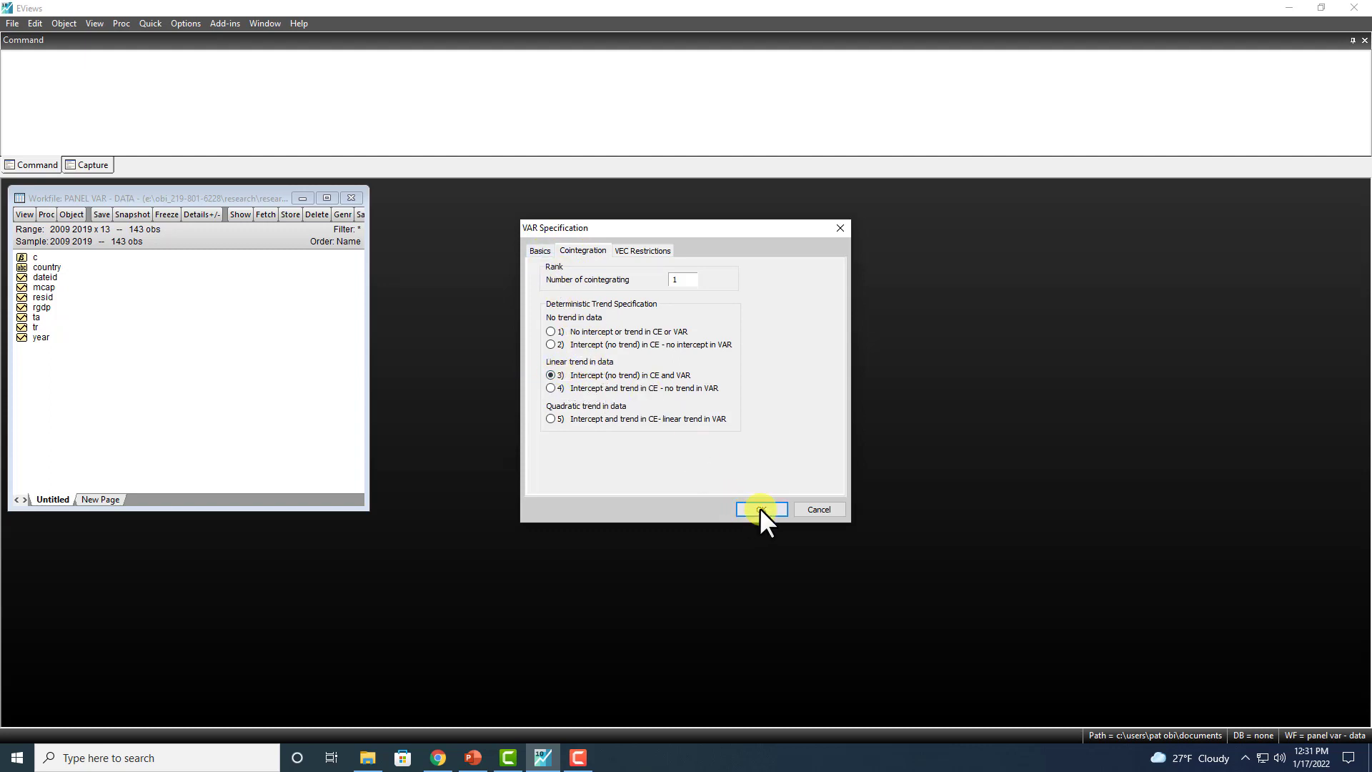
# - Estimate the VECM and enlarge the output to review CointEq1 coefficients
pyautogui.click(760, 509)
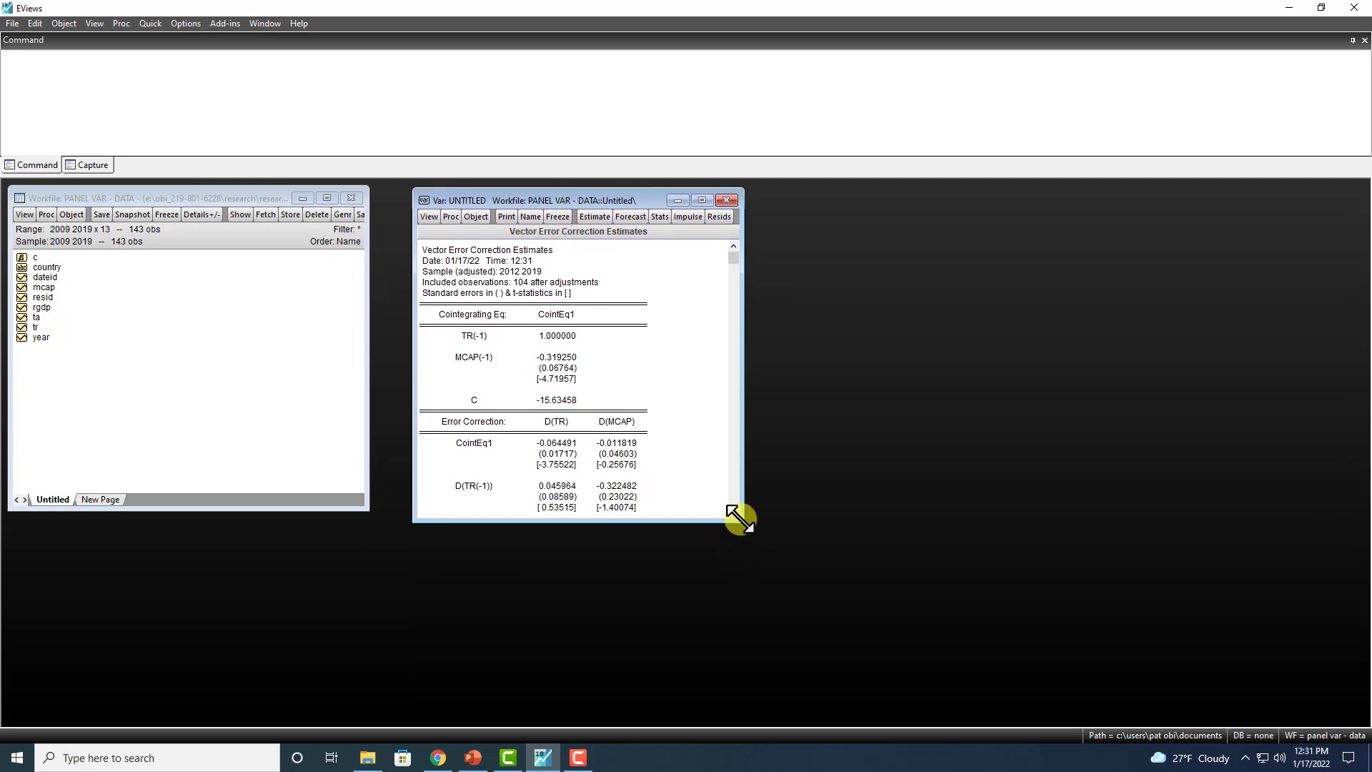
pyautogui.moveTo(737, 518); pyautogui.dragTo(724, 695)
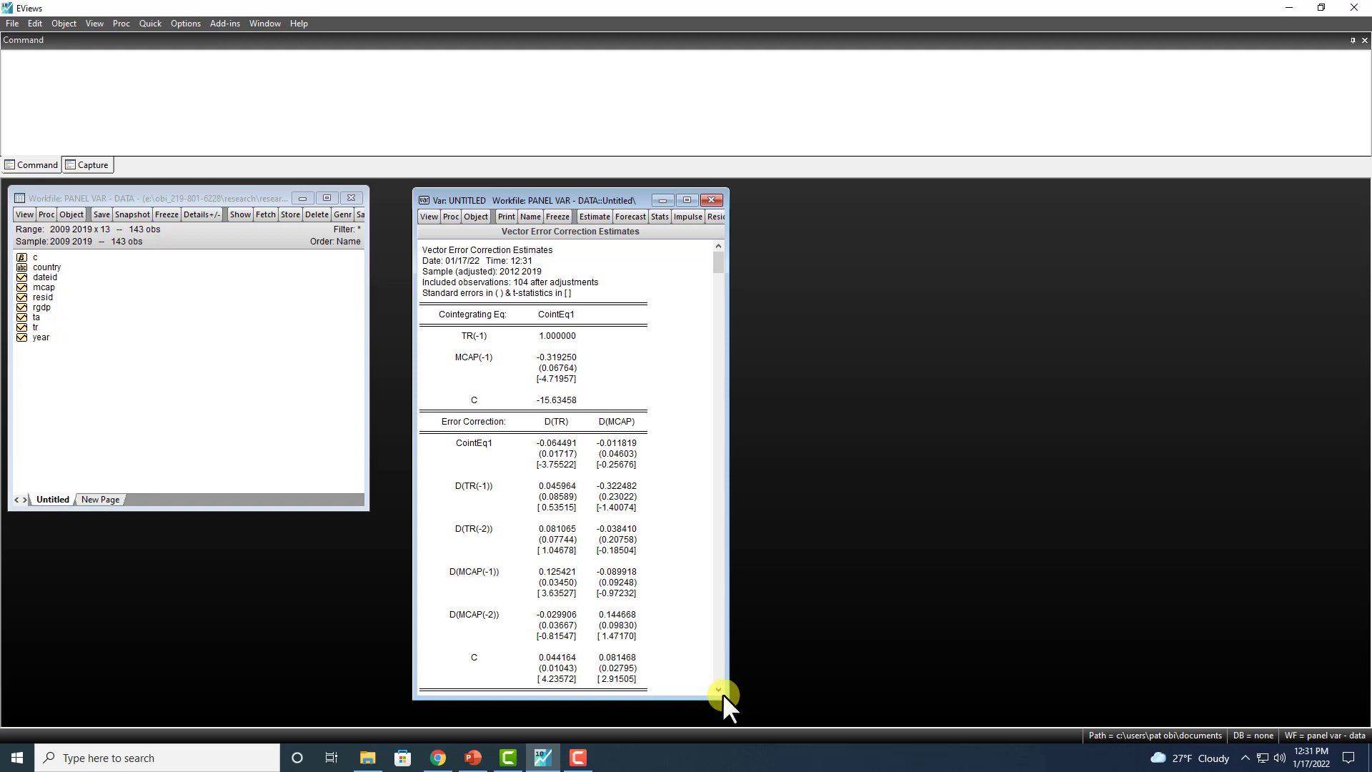
pyautogui.click(556, 314)
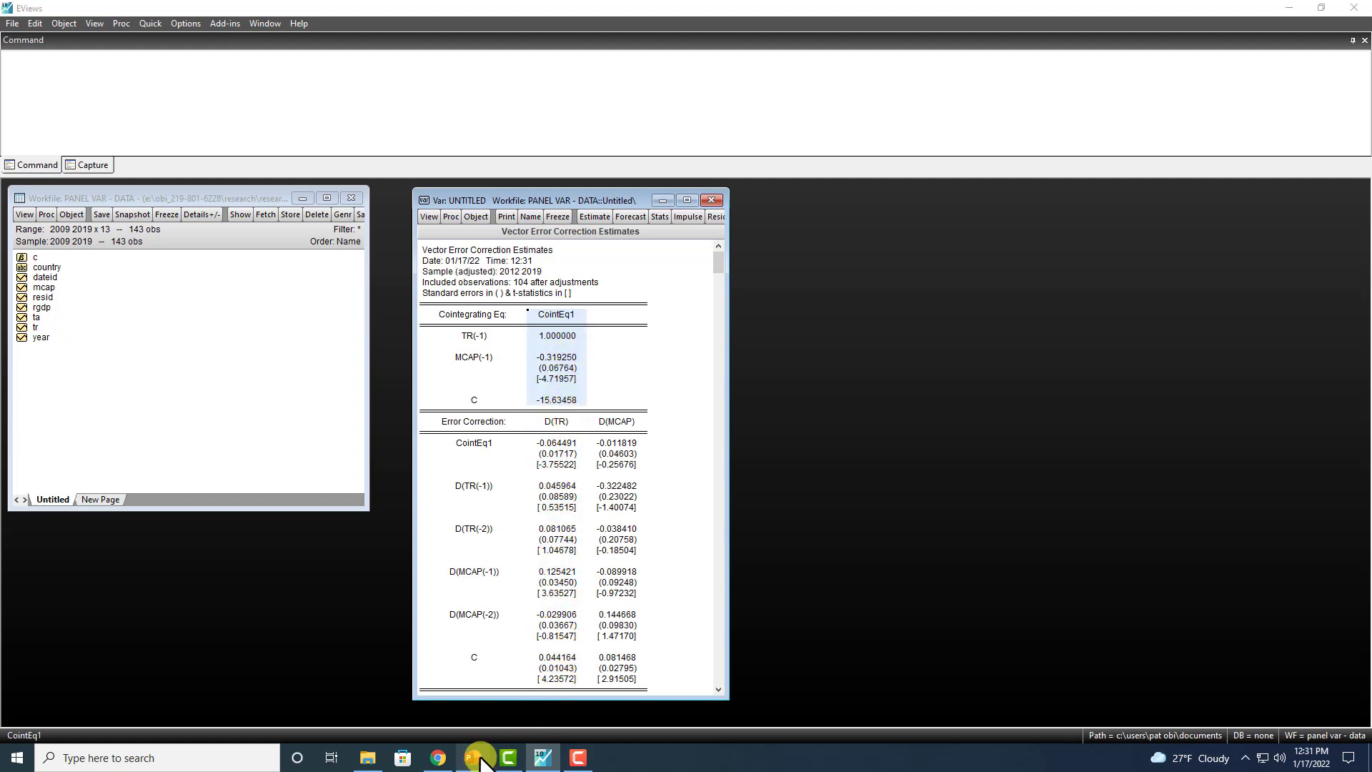
# - Return to the Panel VECM slide and highlight the error-correction (ECT) term
pyautogui.click(472, 758)
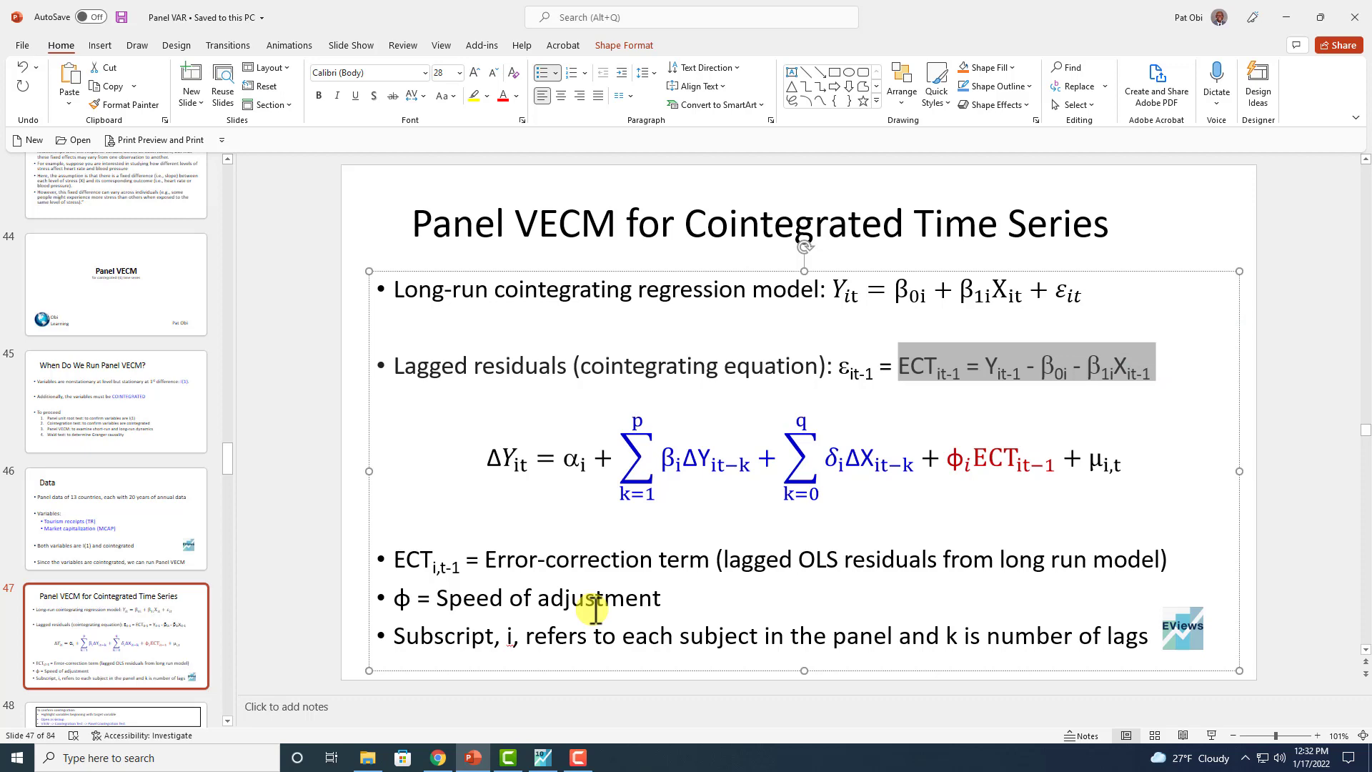
pyautogui.click(542, 757)
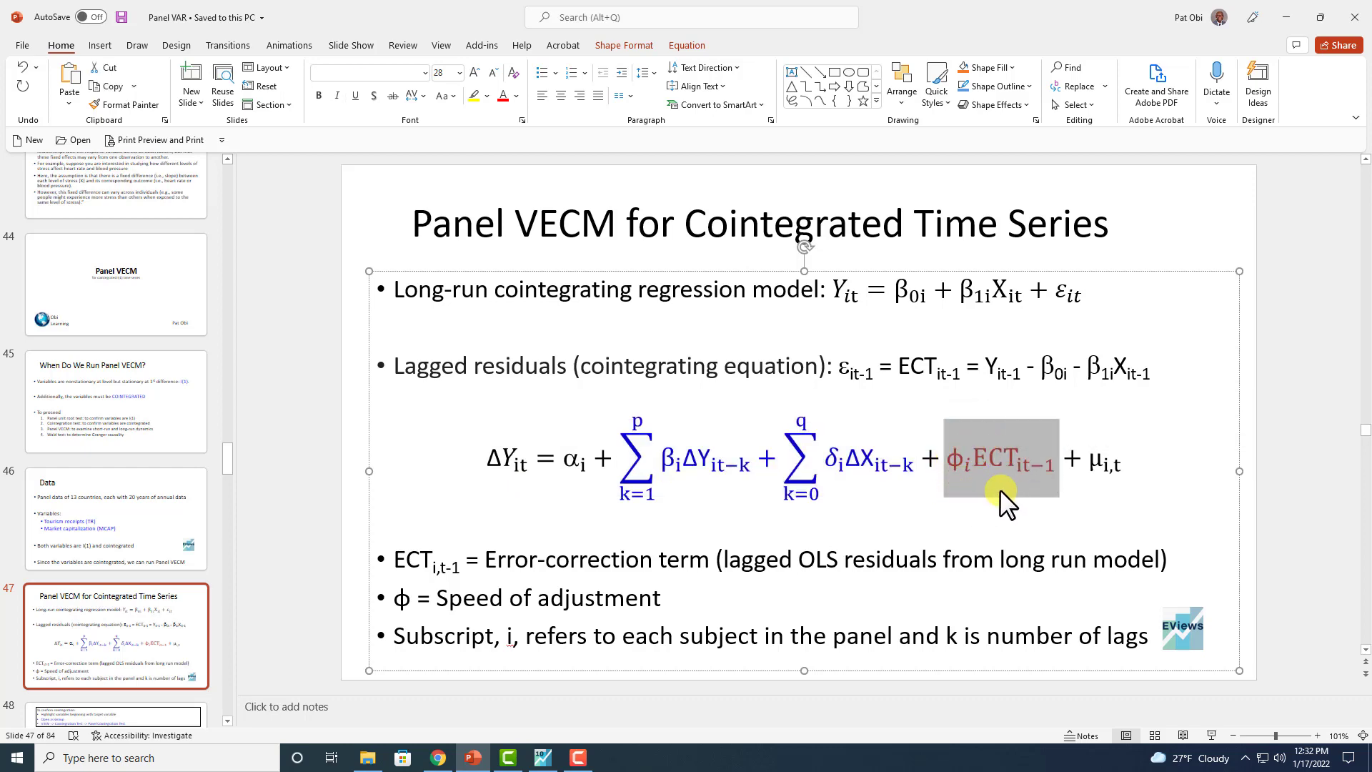
pyautogui.click(543, 757)
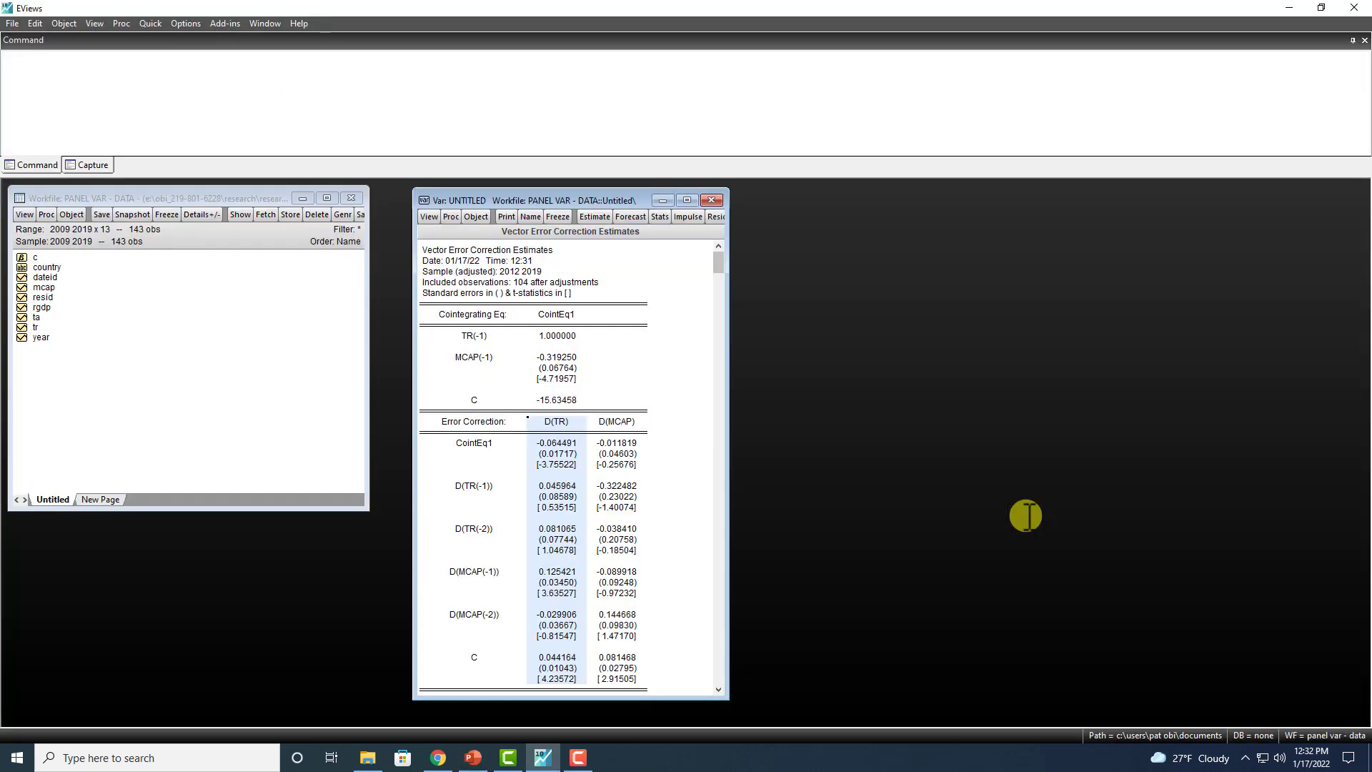
pyautogui.click(616, 464)
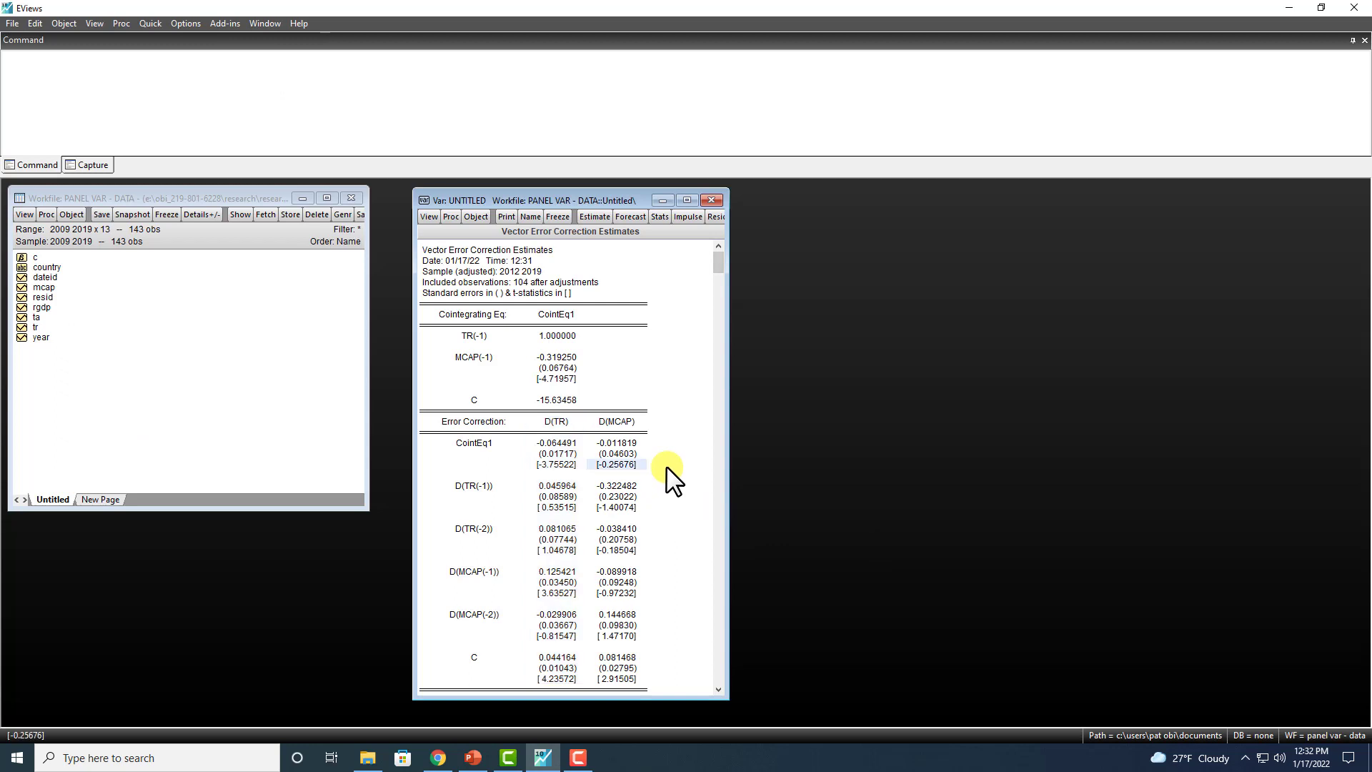
pyautogui.moveTo(542, 459)
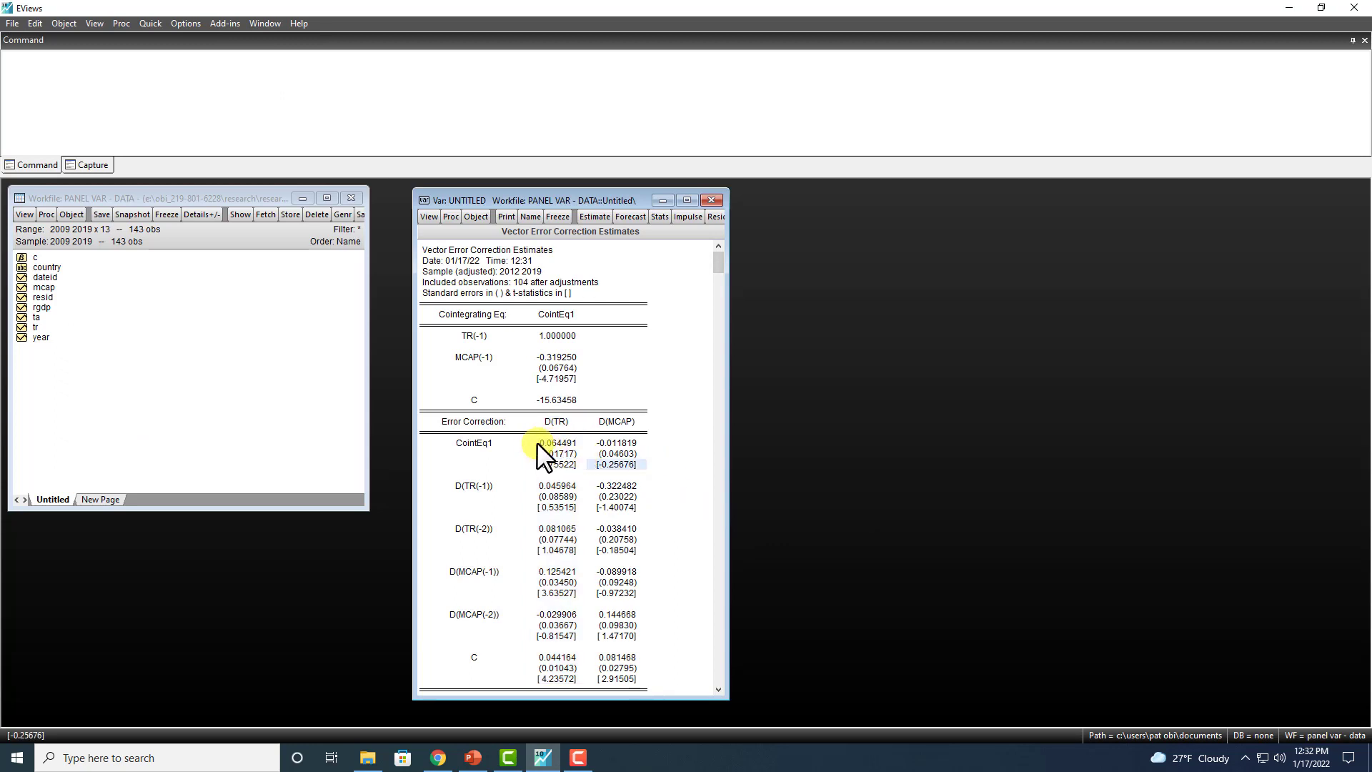
pyautogui.click(473, 442)
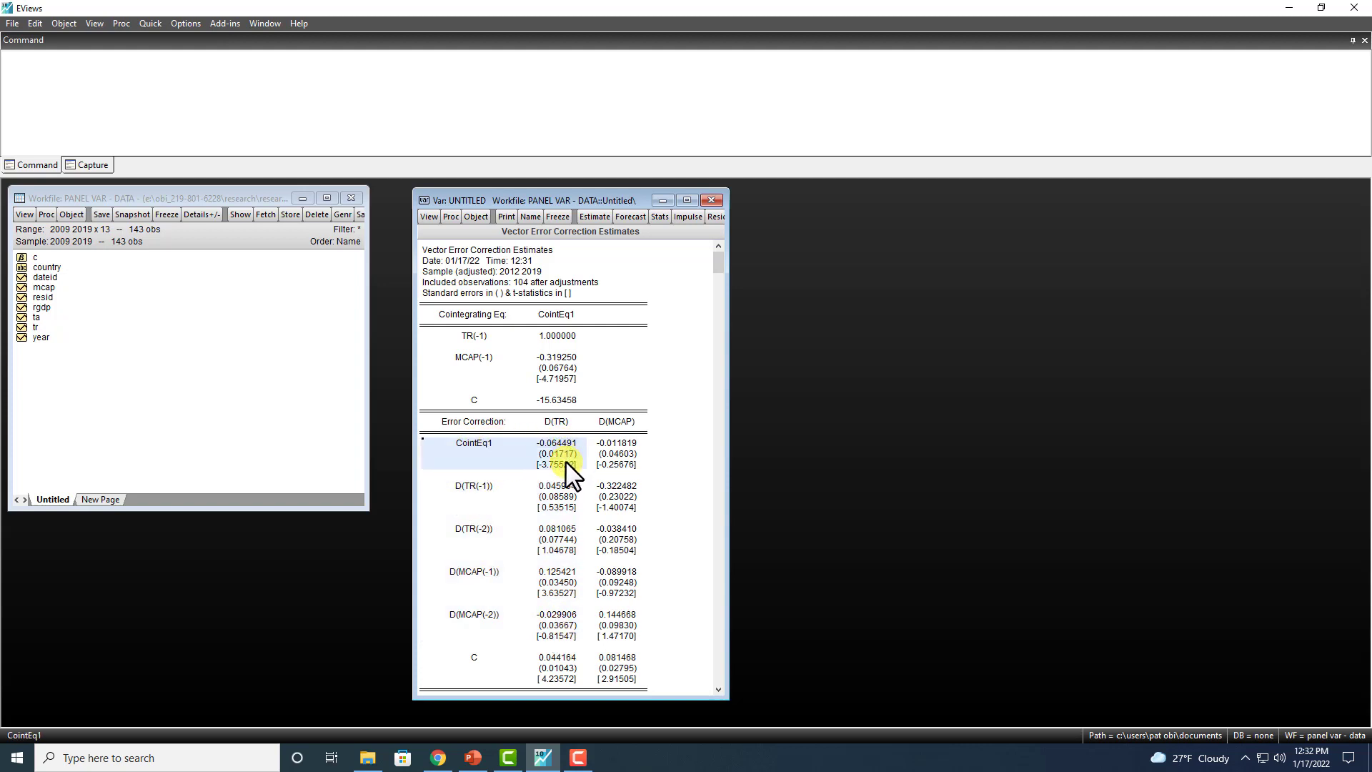
pyautogui.click(556, 443)
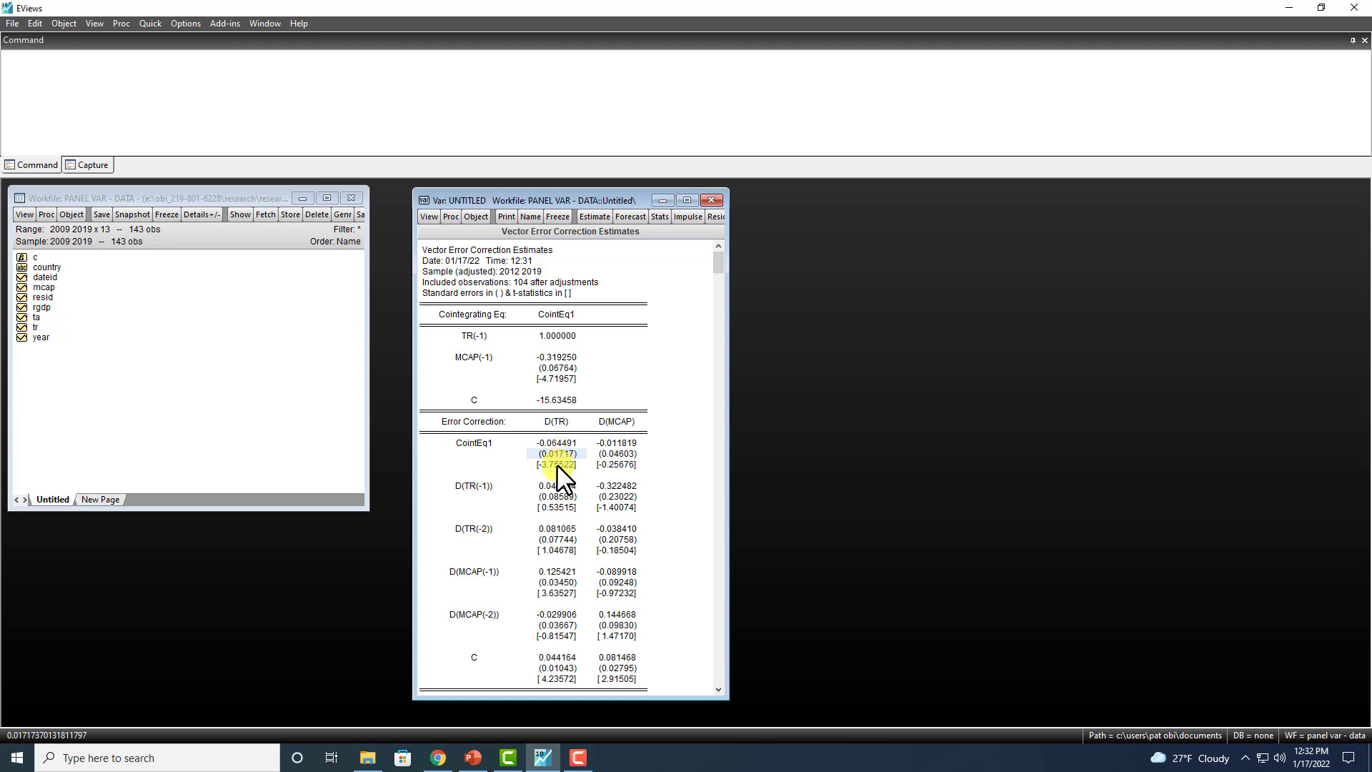
pyautogui.click(556, 443)
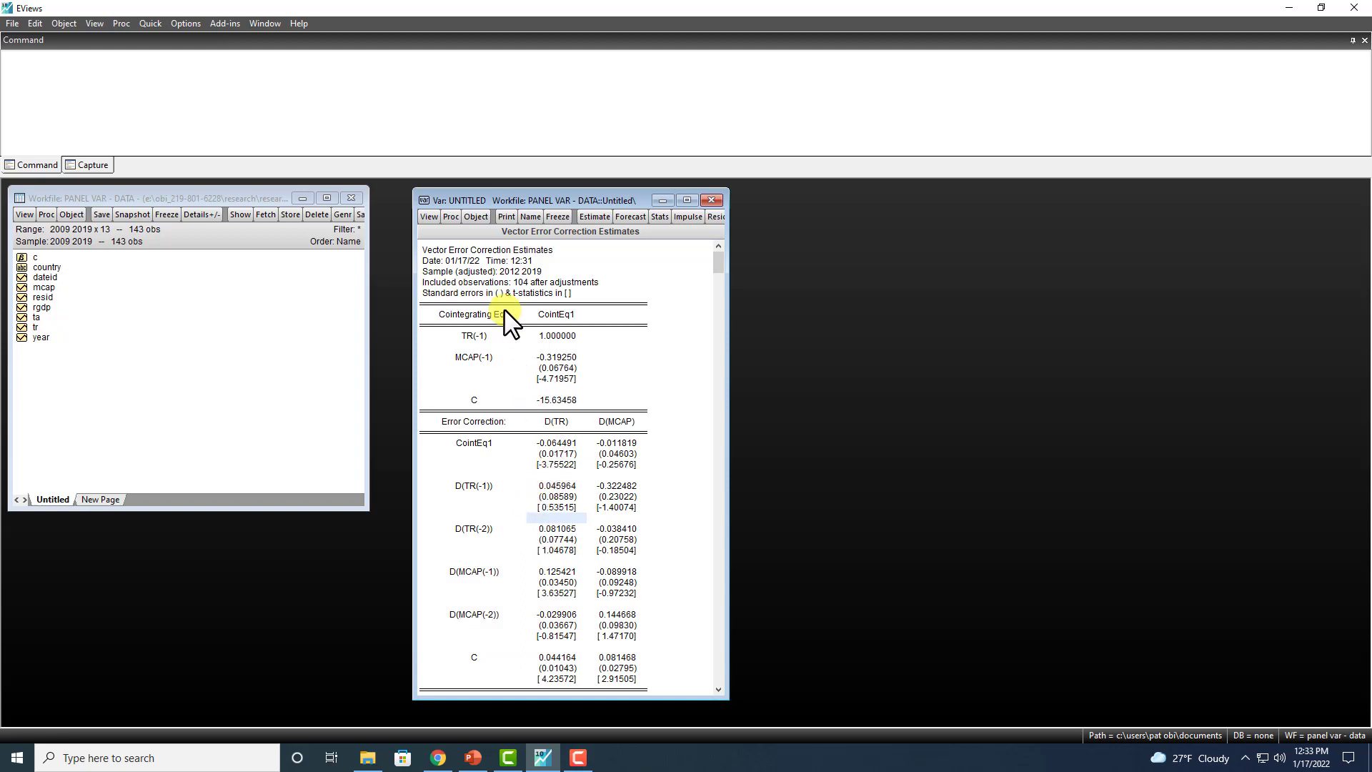
# - Convert the VECM to a by-variable least-squares system and review C(1) and lagged MCAP terms
pyautogui.click(449, 216)
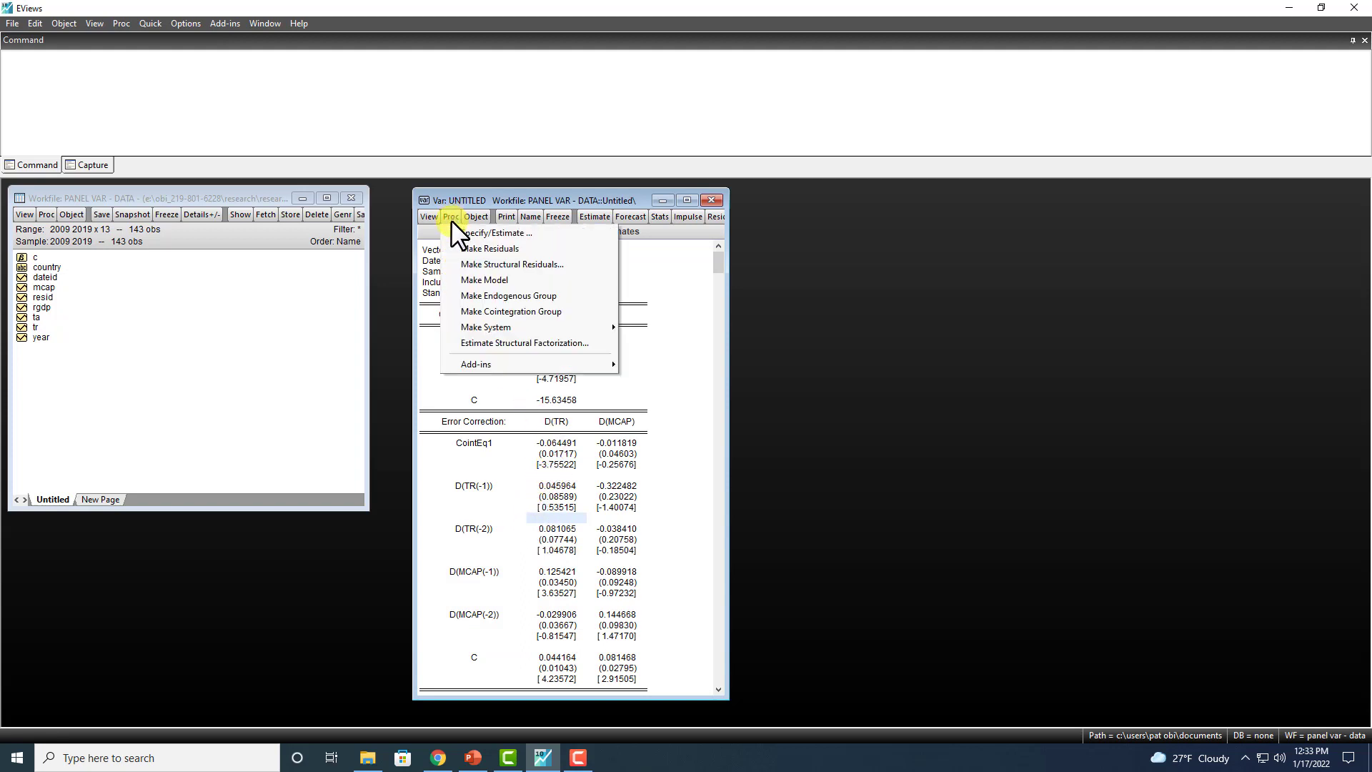
pyautogui.moveTo(485, 327)
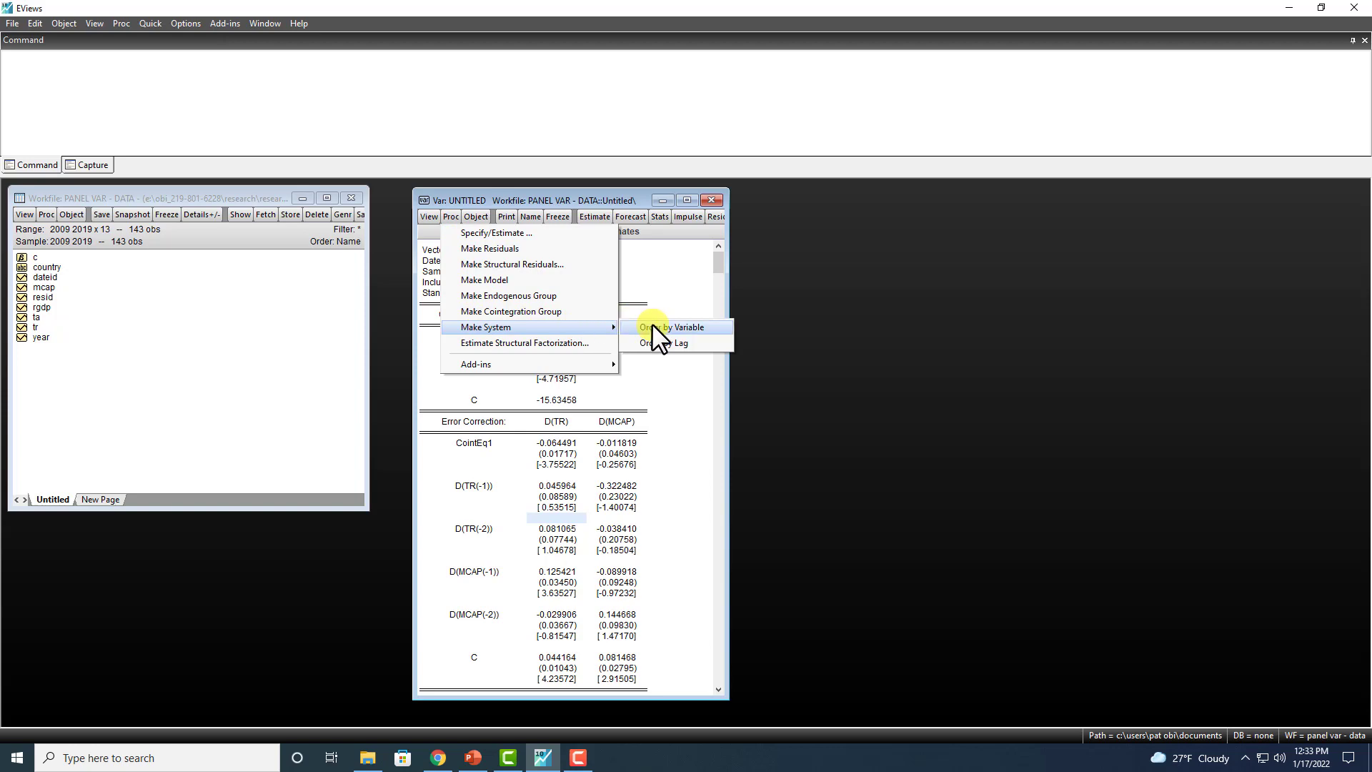
pyautogui.click(674, 327)
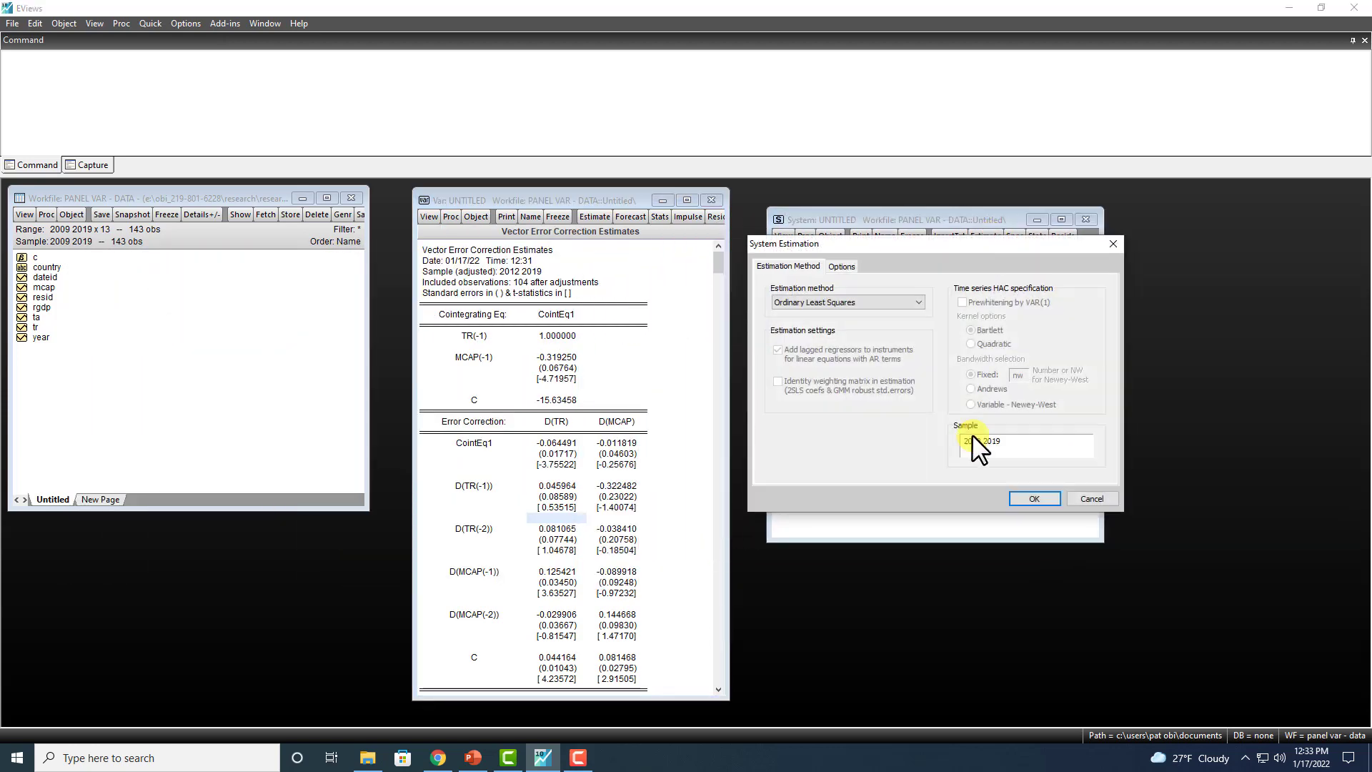
pyautogui.click(1031, 498)
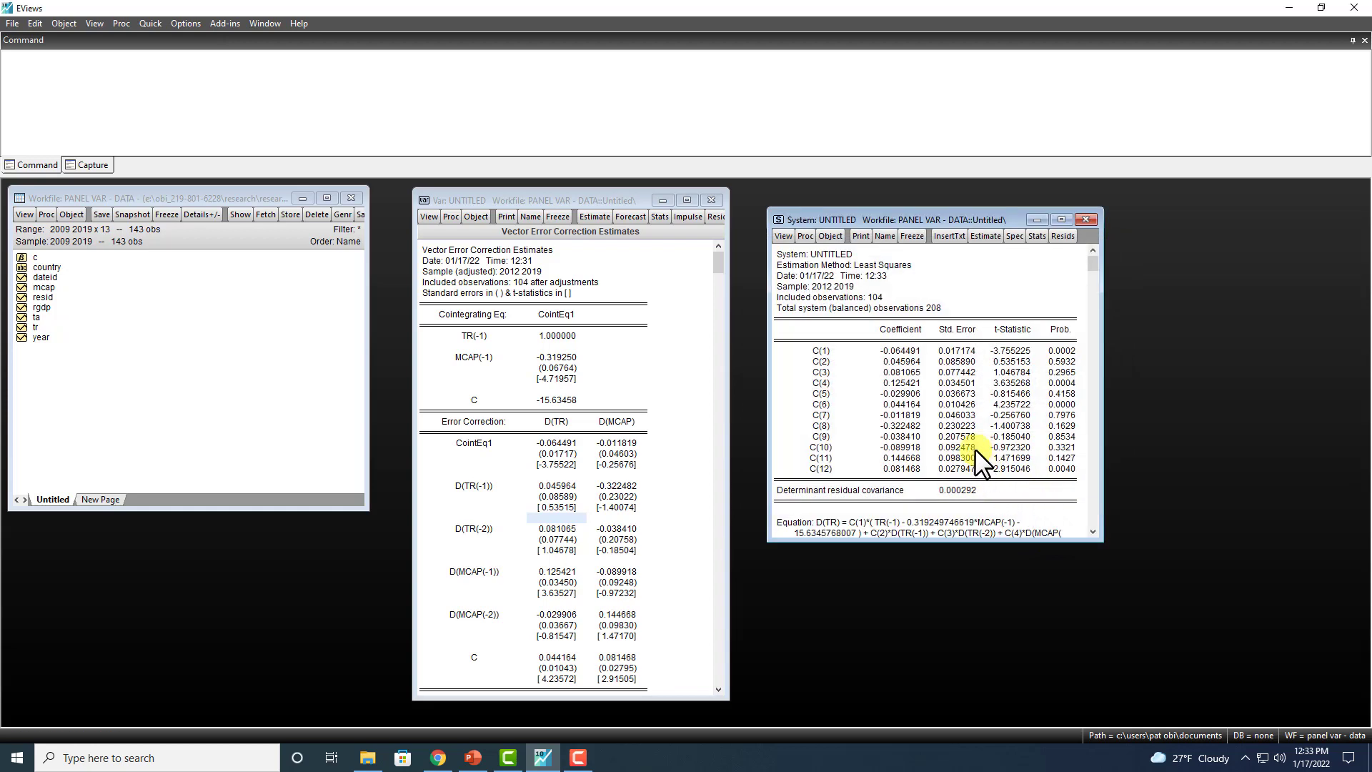
pyautogui.moveTo(875, 369)
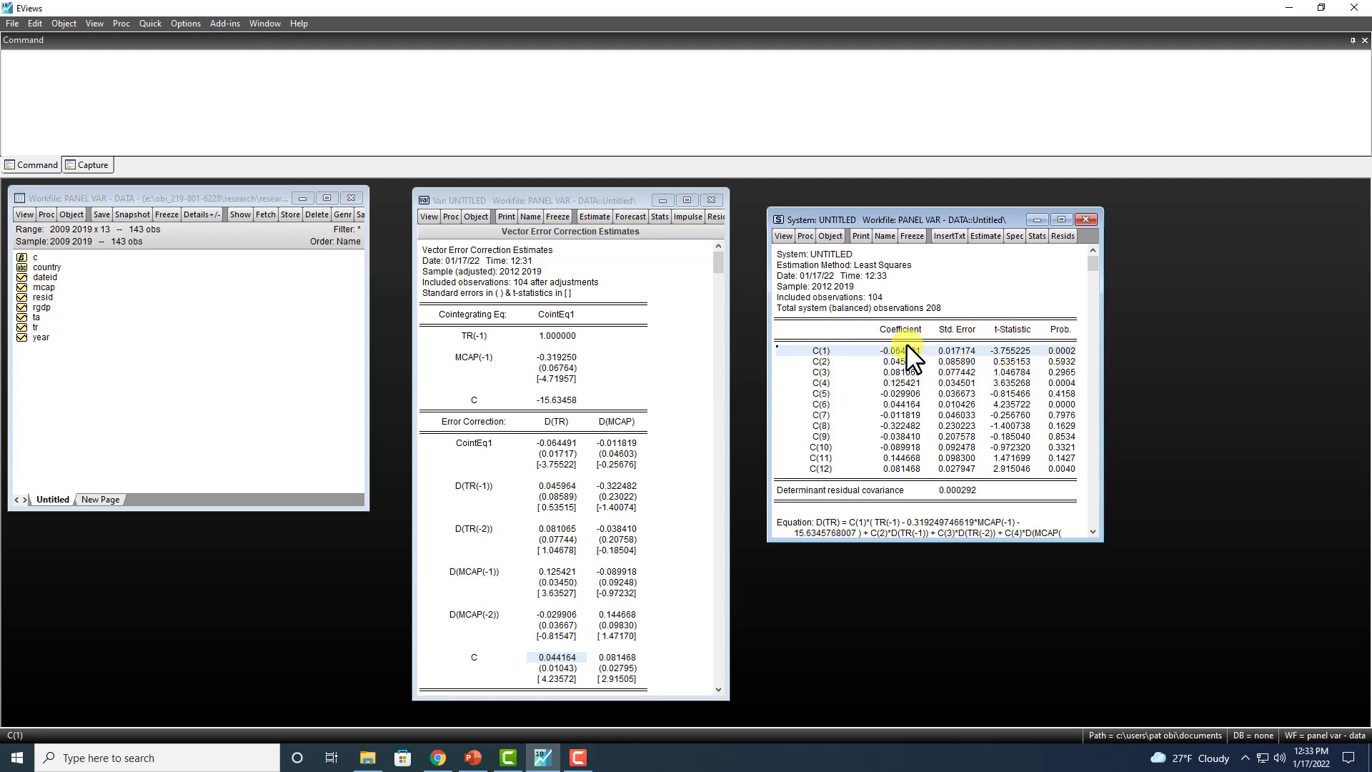
pyautogui.click(556, 442)
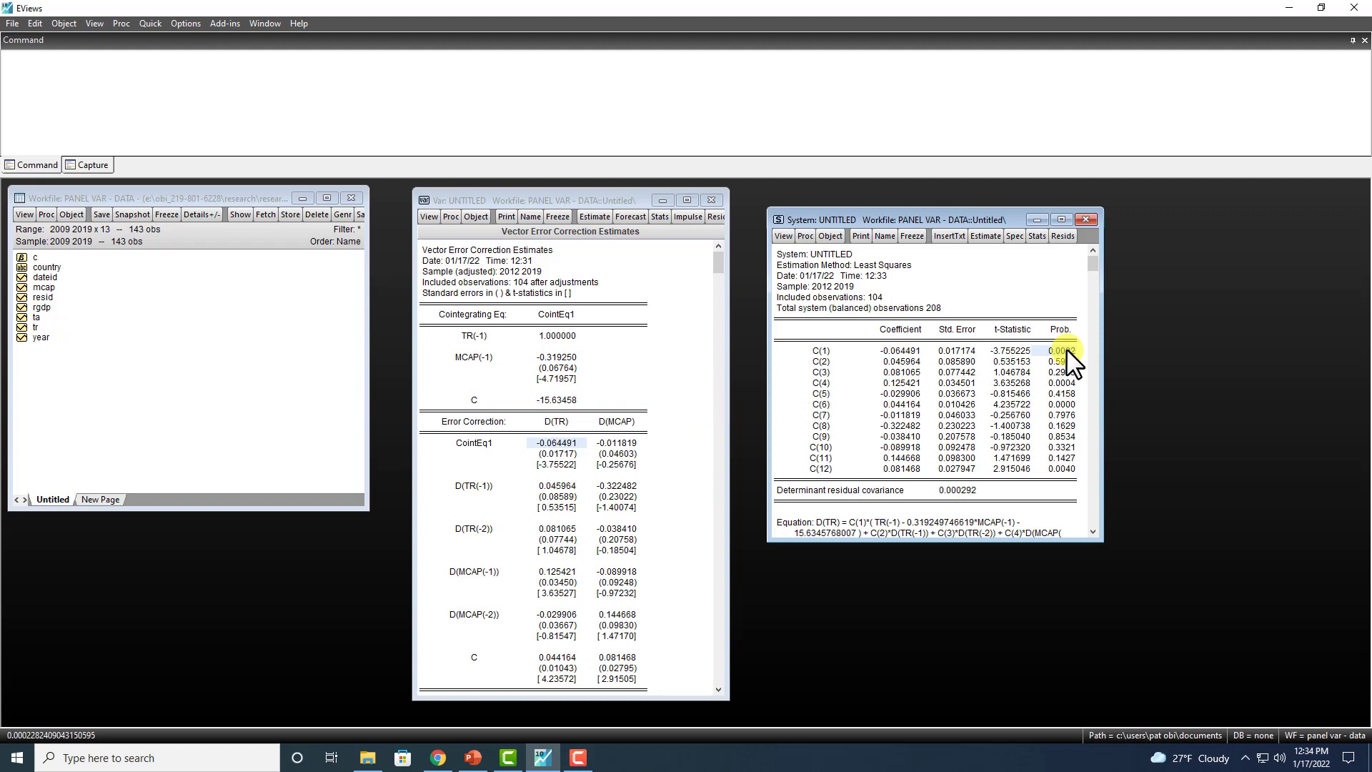
pyautogui.moveTo(954, 358)
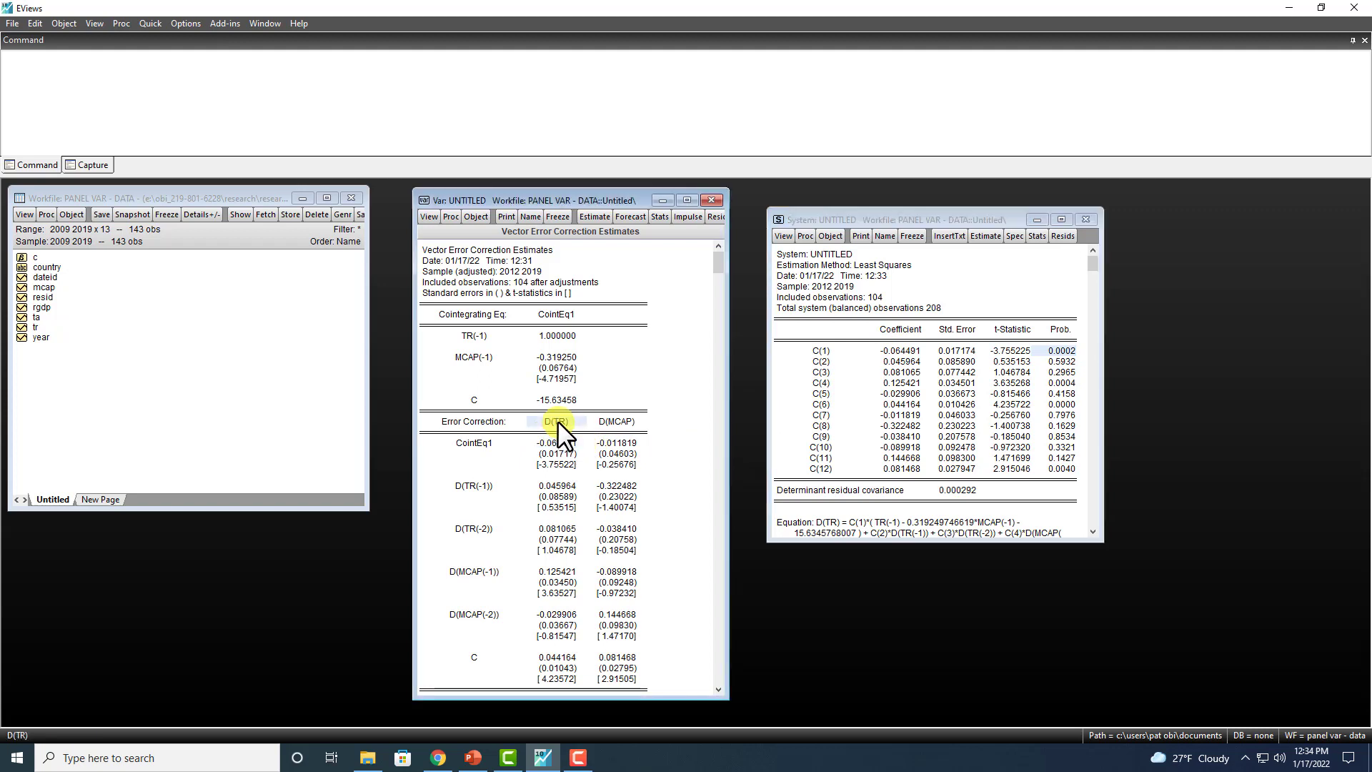
pyautogui.moveTo(496, 581)
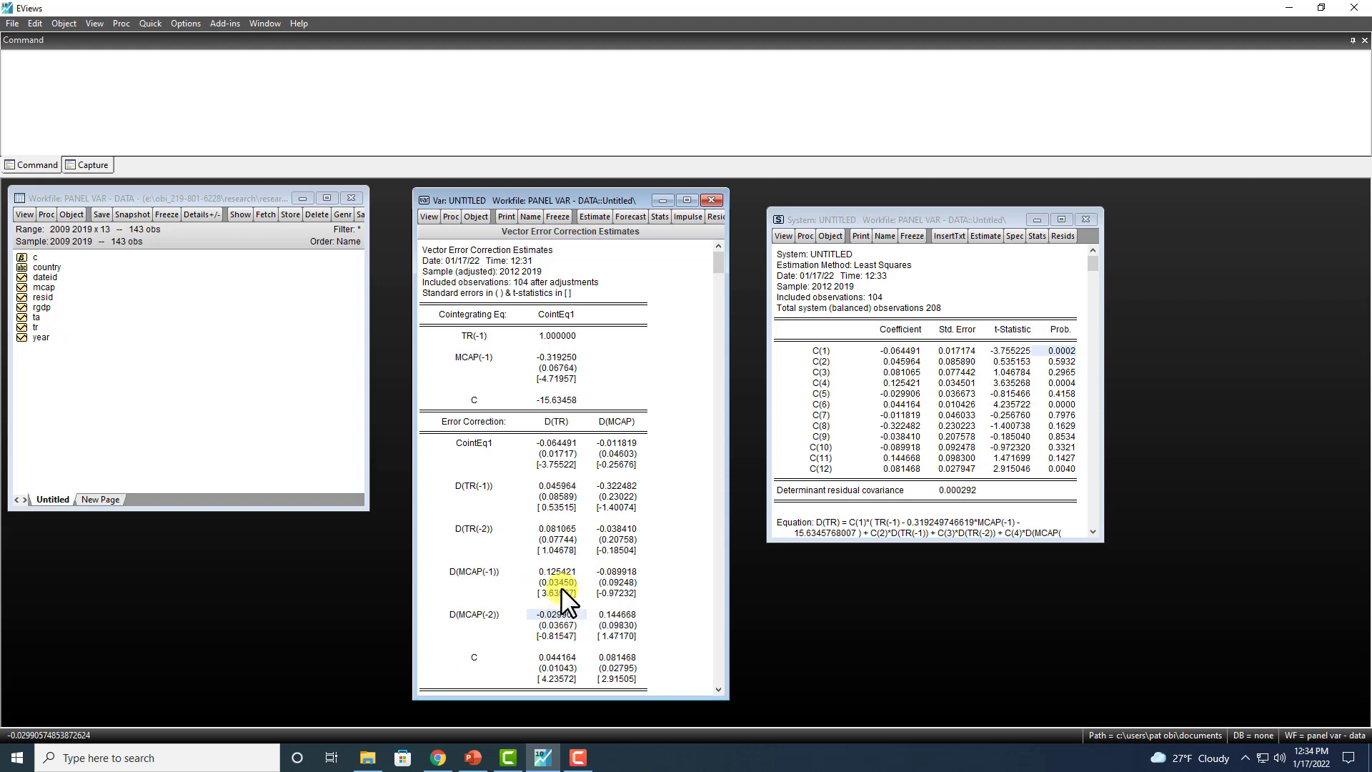
pyautogui.click(556, 570)
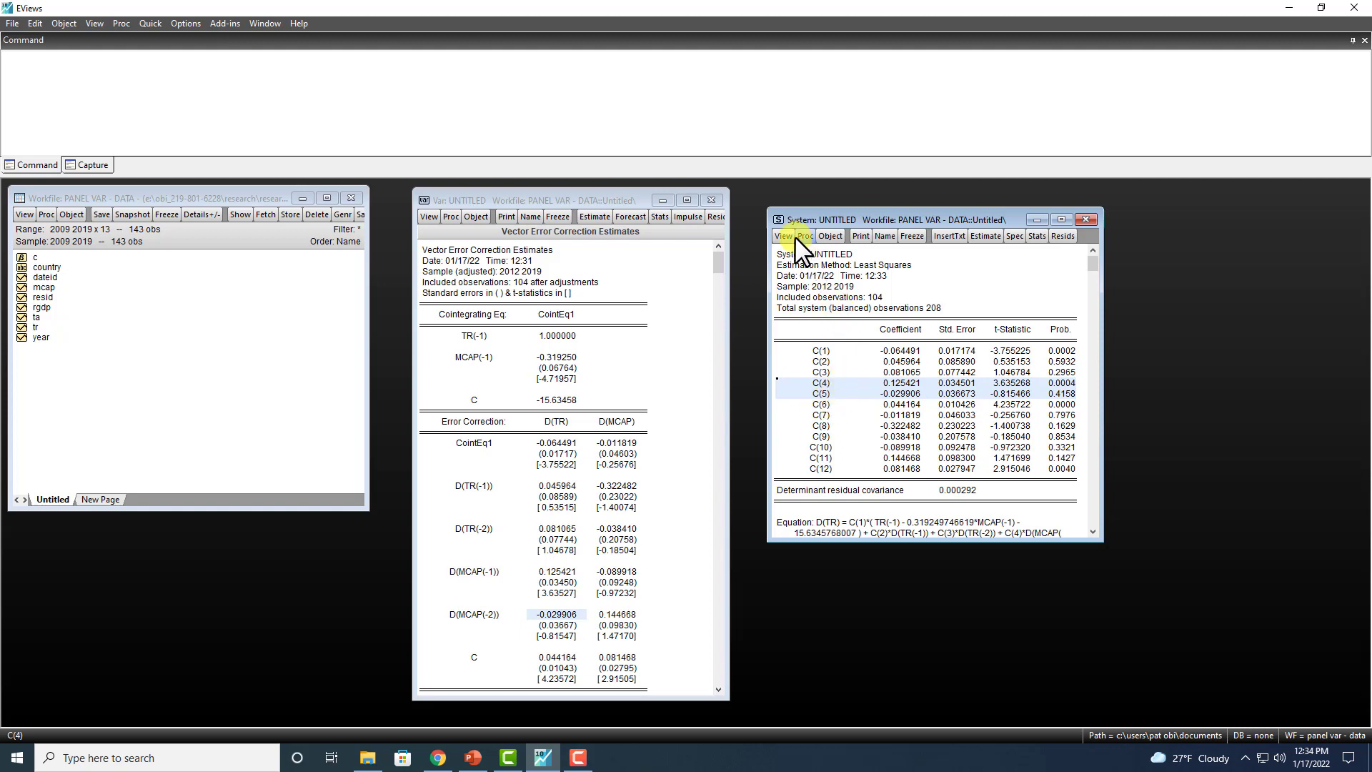
# - Run a Wald test of C(4)=C(5)=0, yielding chi-square 14.01 with probability 0.0009
pyautogui.click(783, 236)
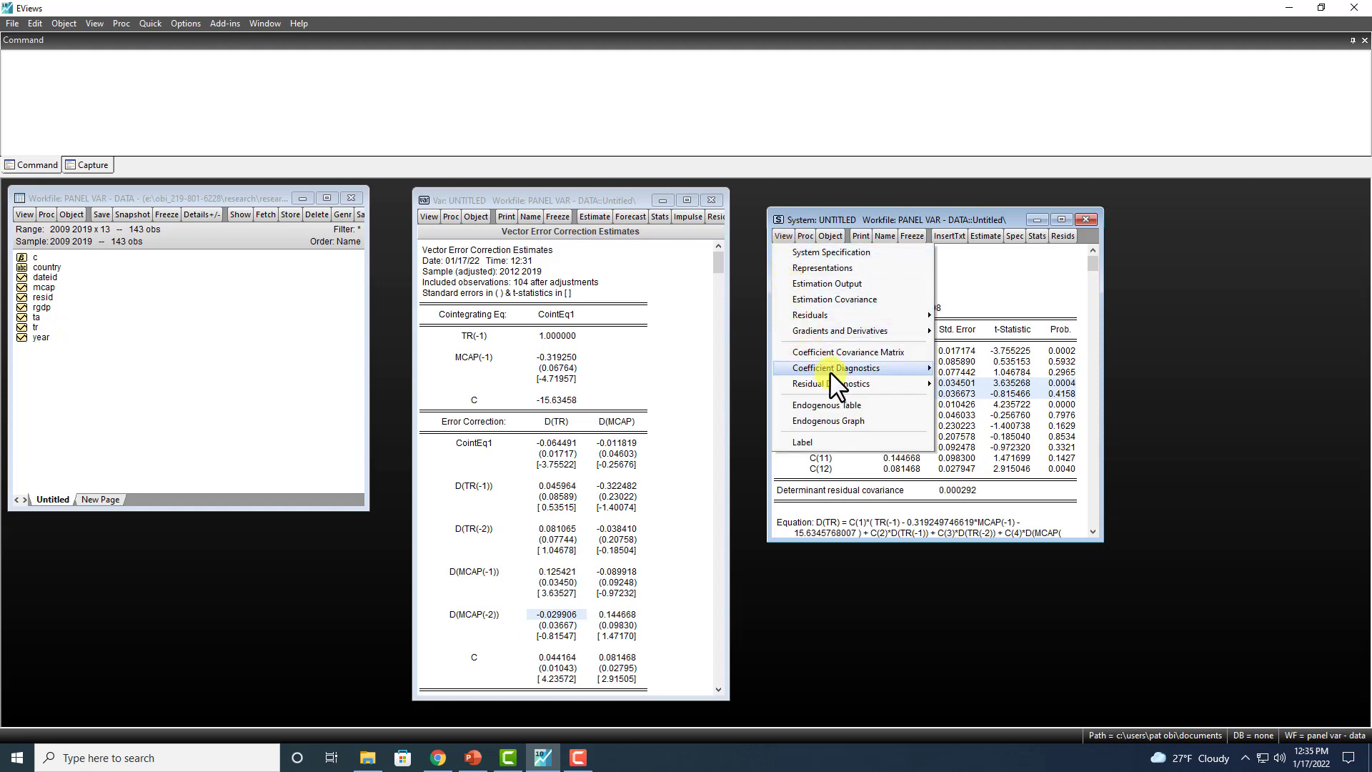
pyautogui.moveTo(833, 367)
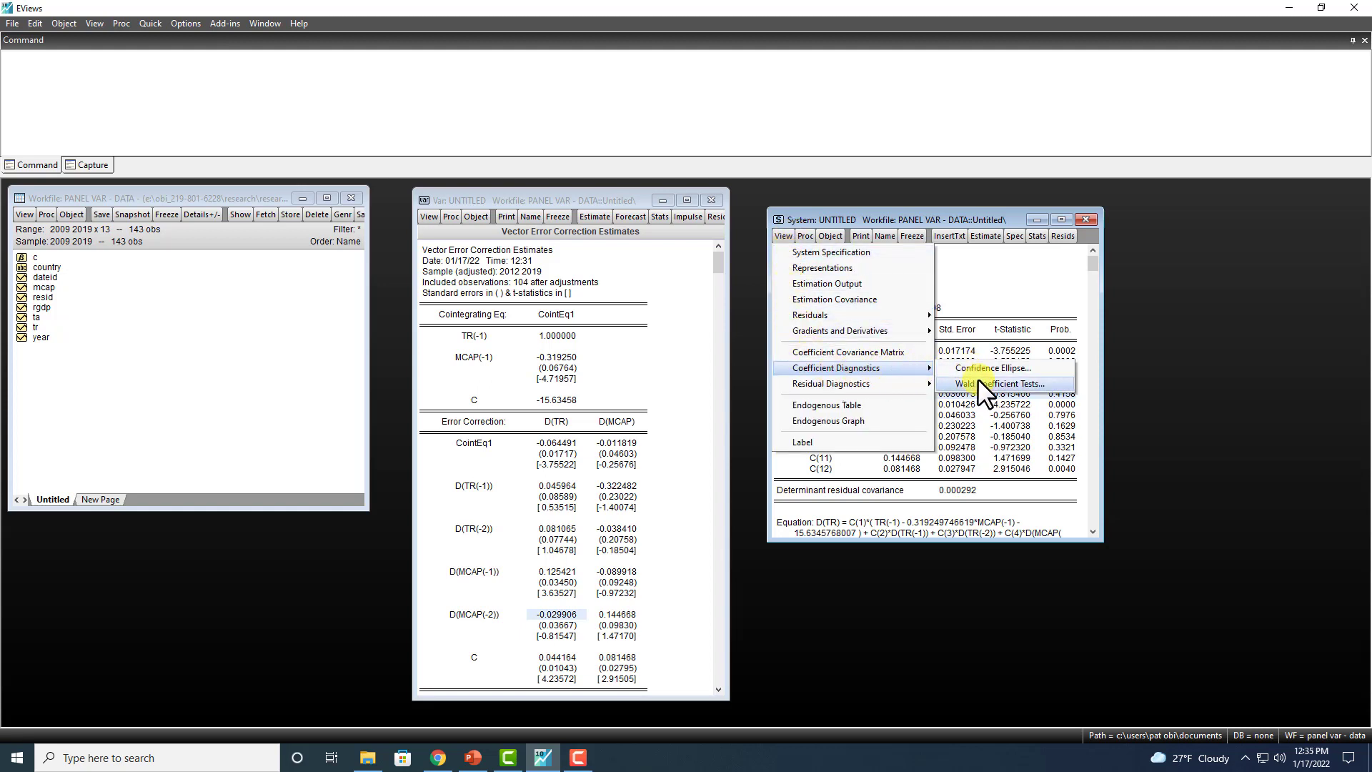
pyautogui.click(997, 383)
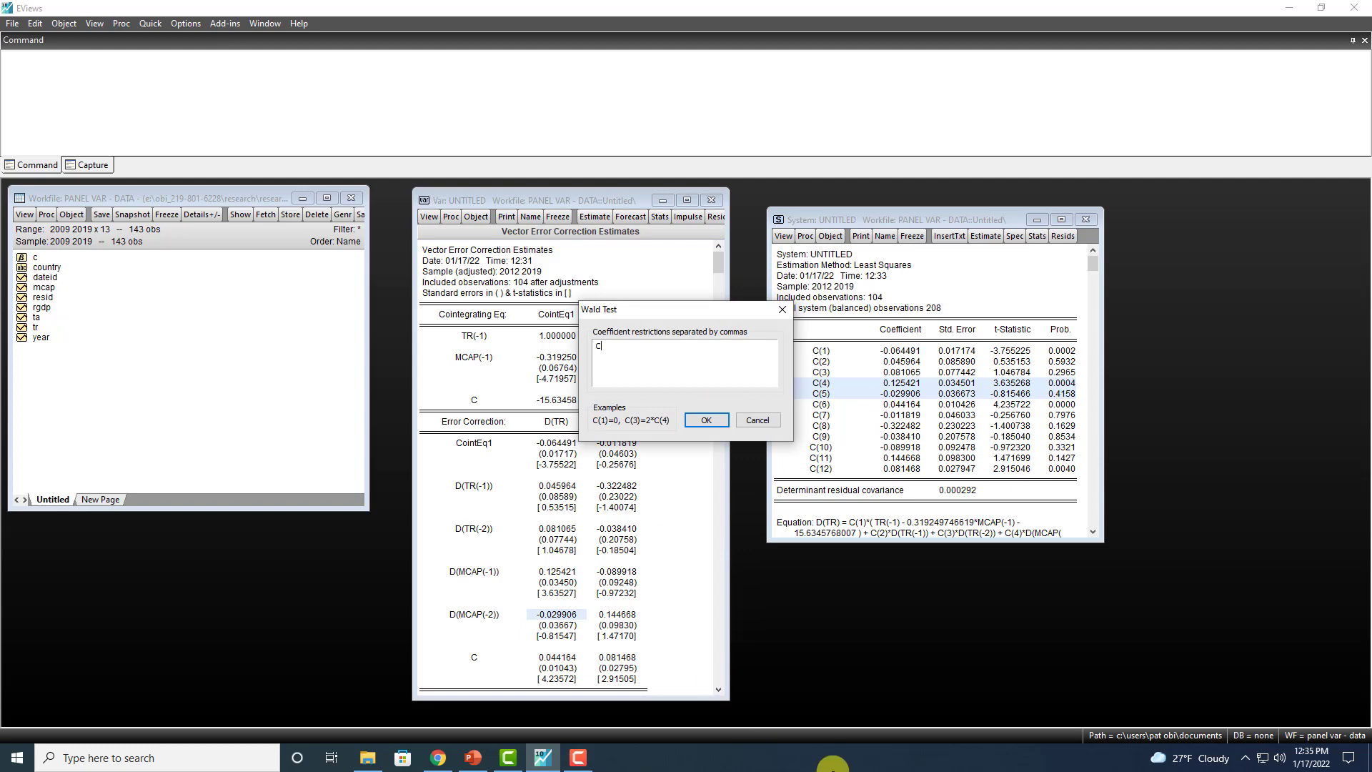
pyautogui.write('C(4)=')
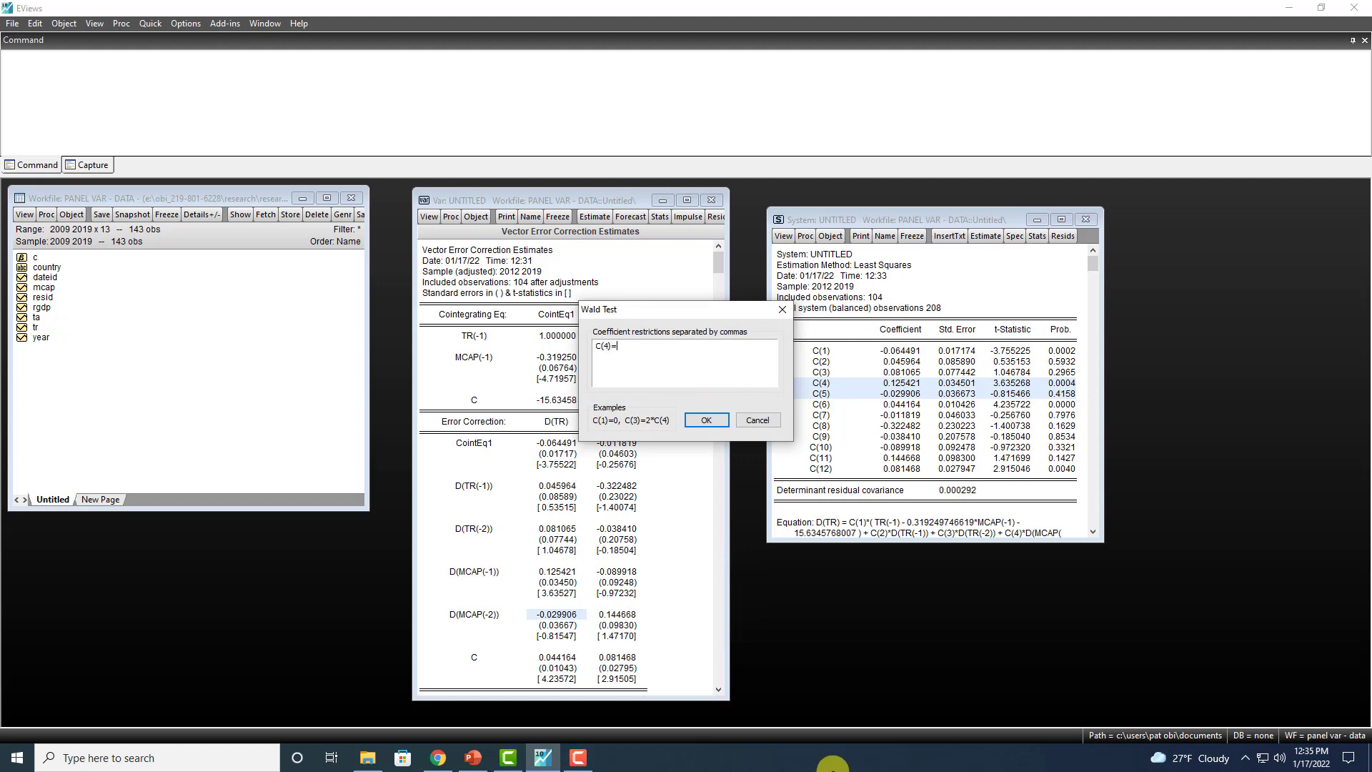
pyautogui.write('C(5')
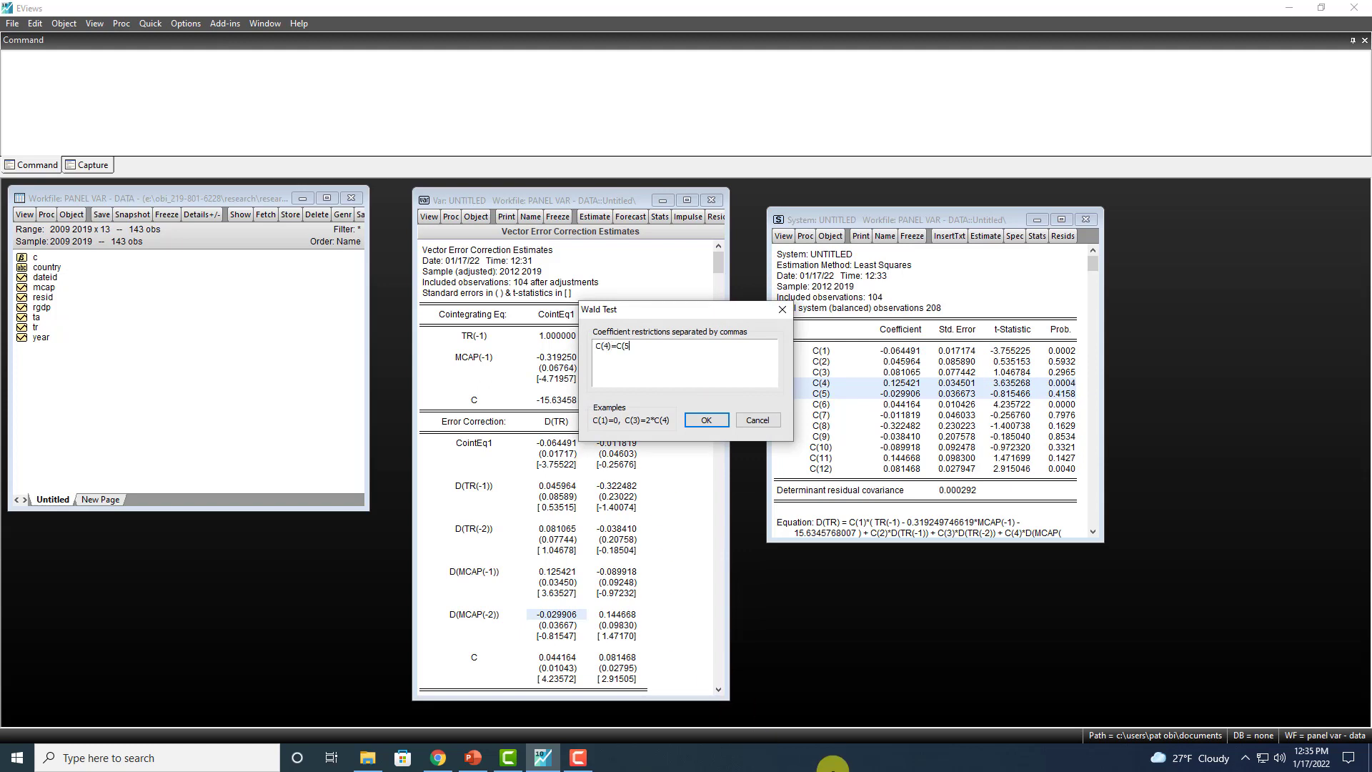
pyautogui.write(')=0')
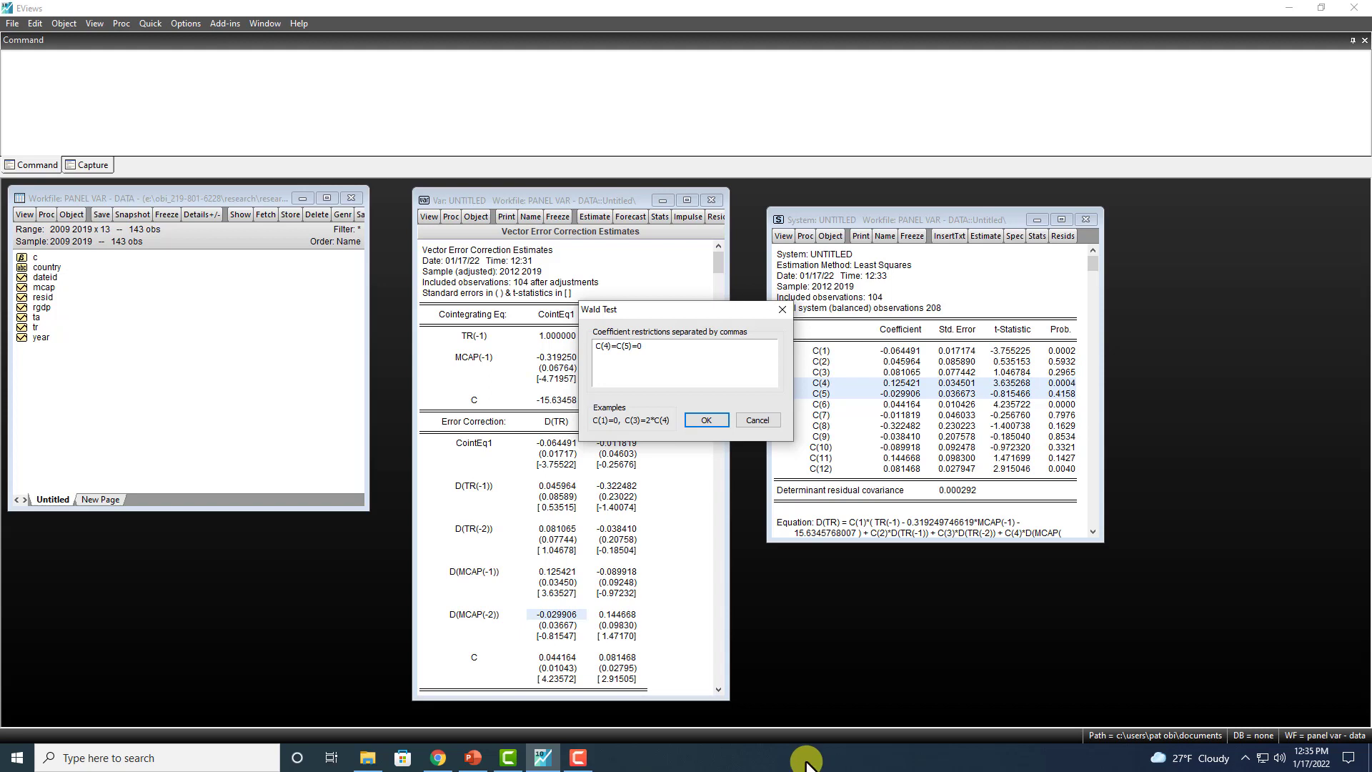
pyautogui.click(705, 420)
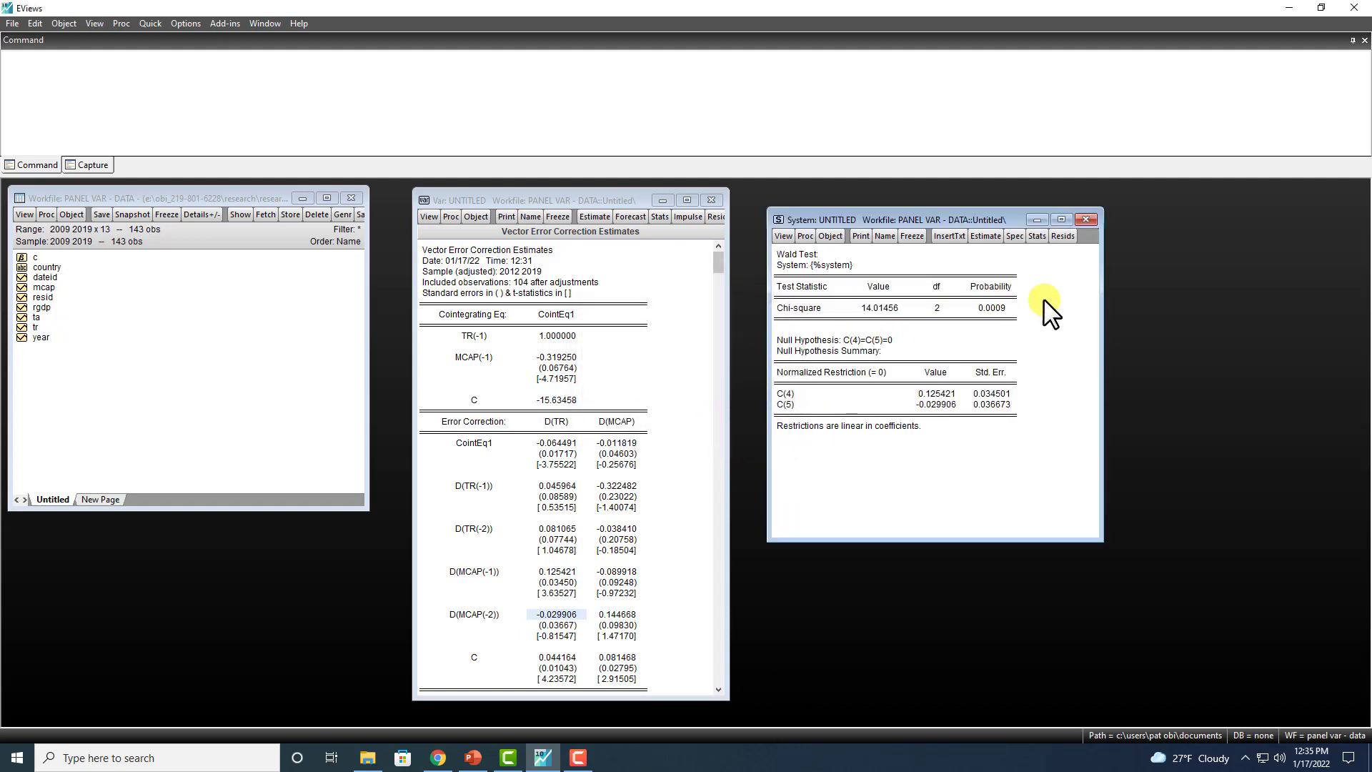
pyautogui.click(990, 307)
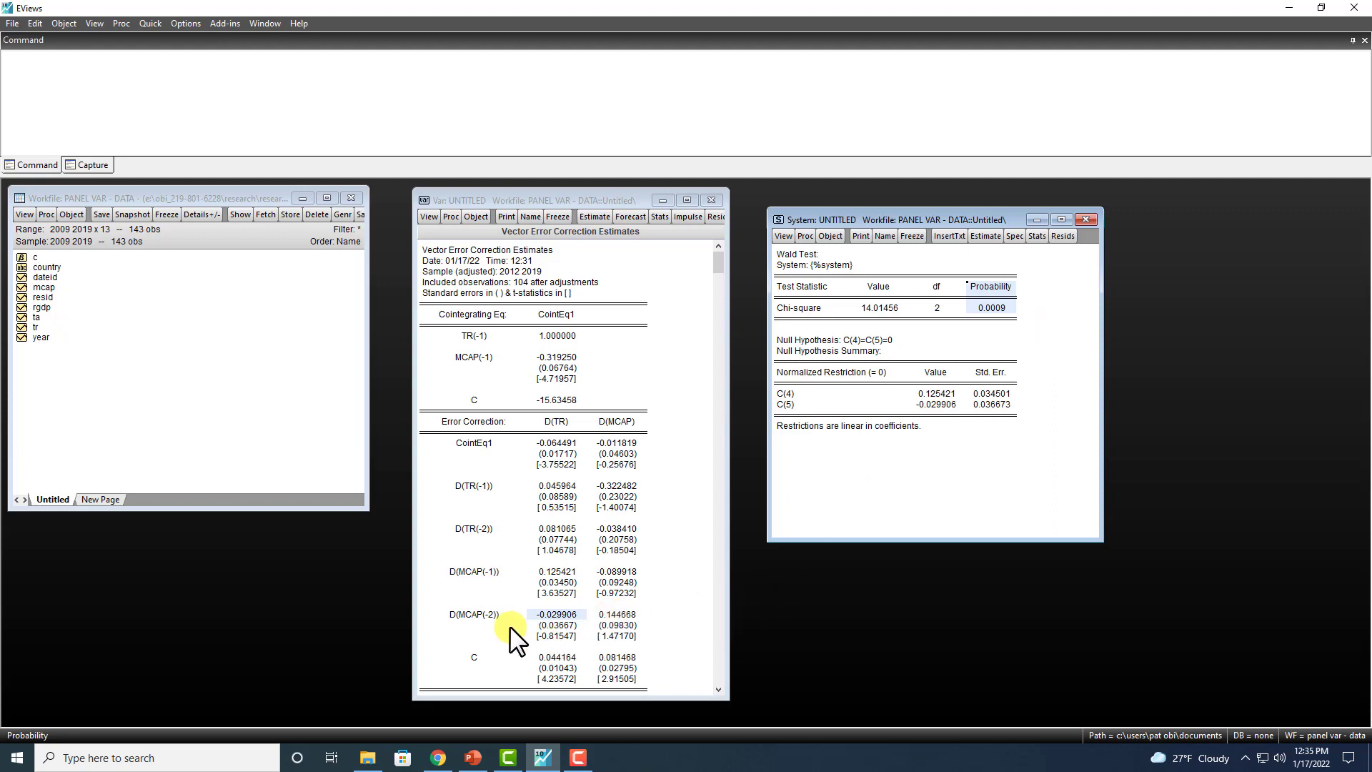
pyautogui.moveTo(569, 429)
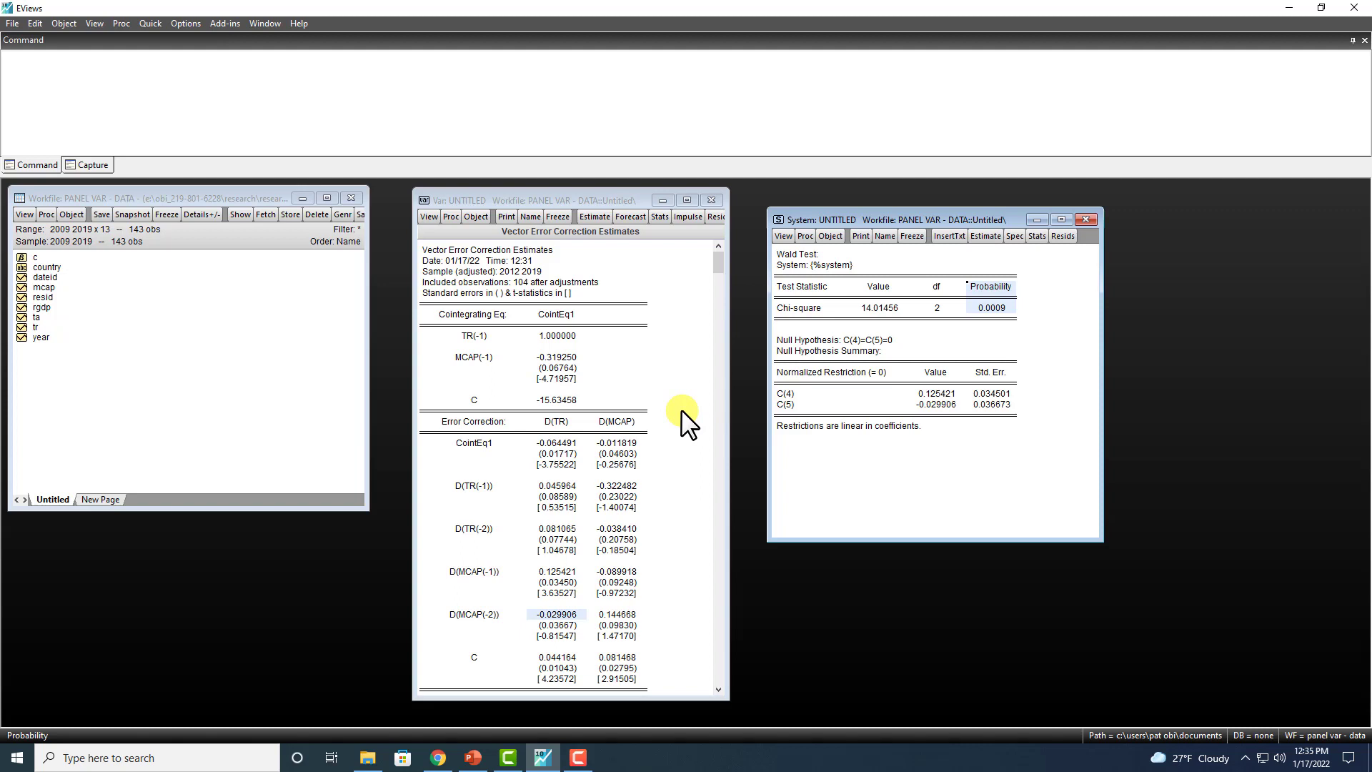
pyautogui.moveTo(680, 430)
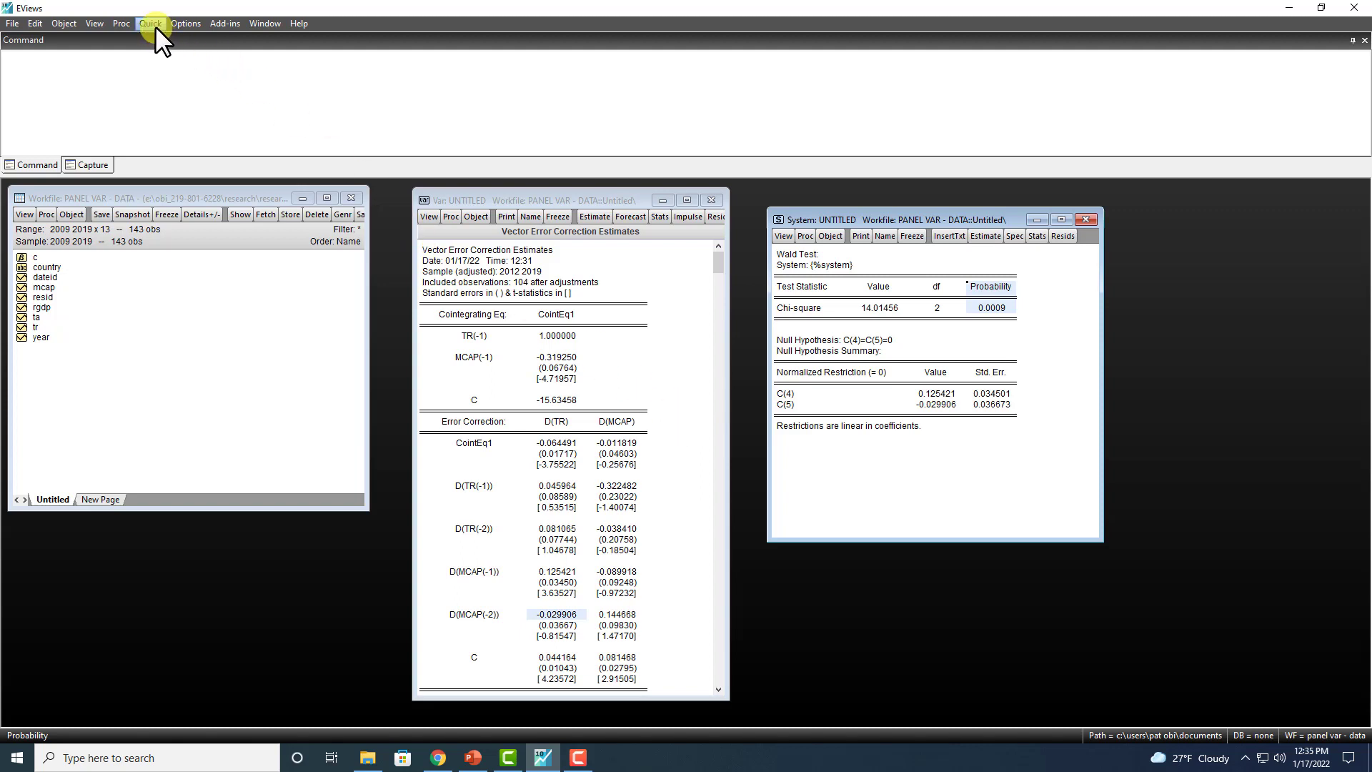
# - Estimate a Vector Error Correction model with endogenous variables ordered MCAP then TR
pyautogui.click(149, 23)
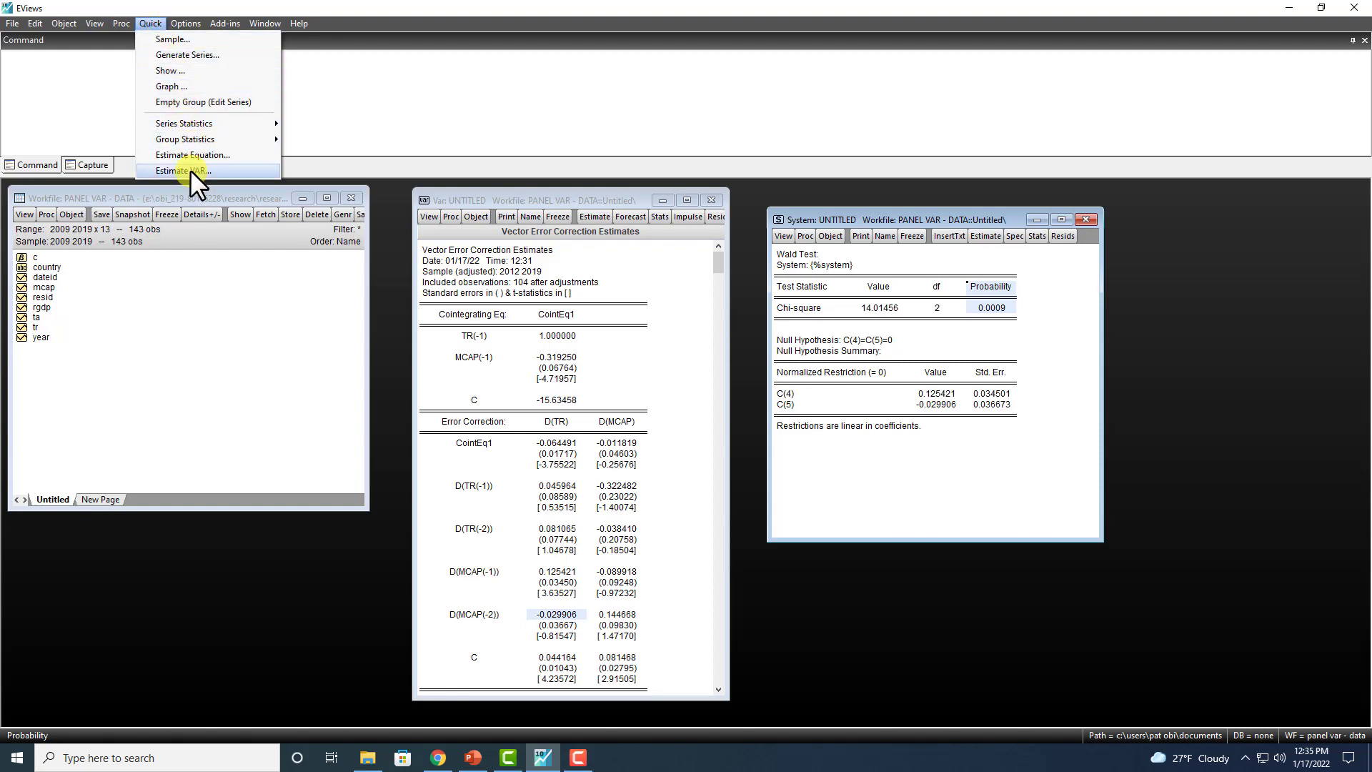
pyautogui.click(181, 170)
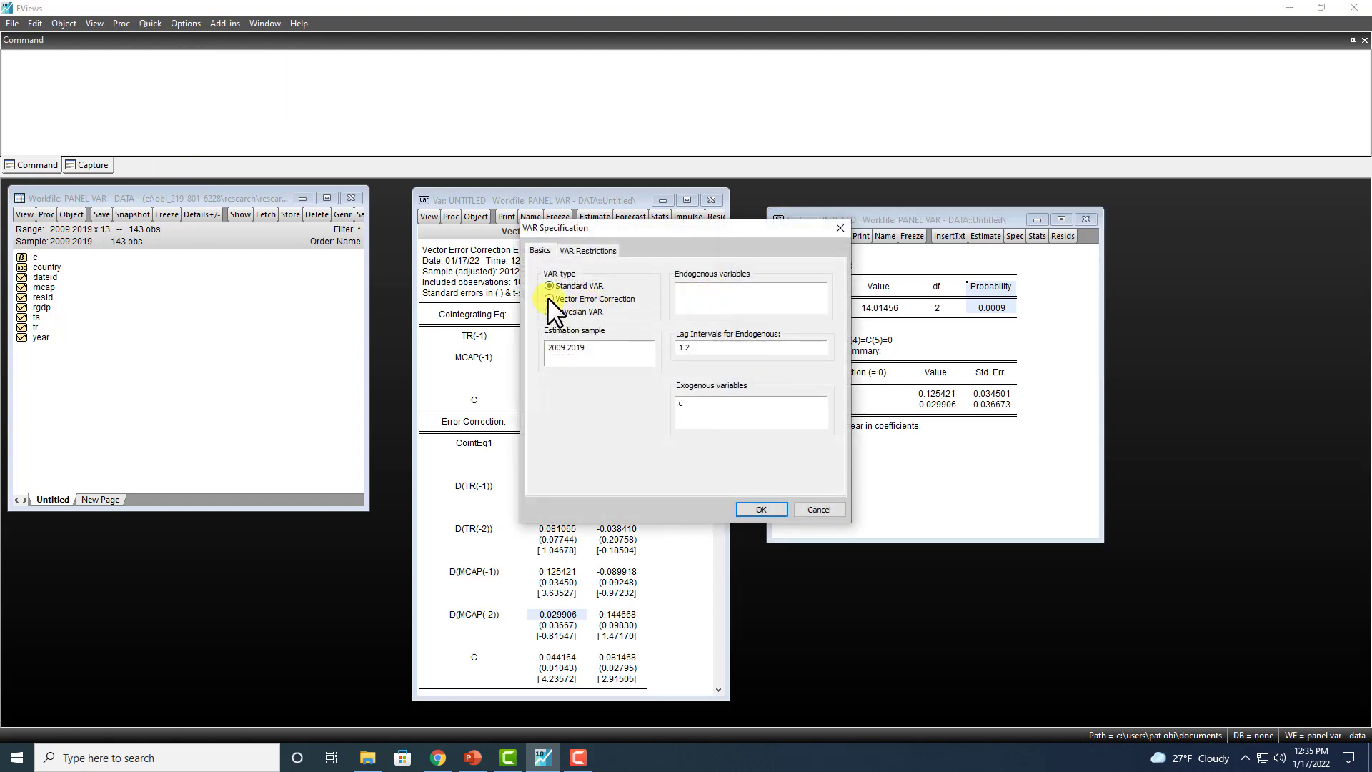
pyautogui.click(548, 298)
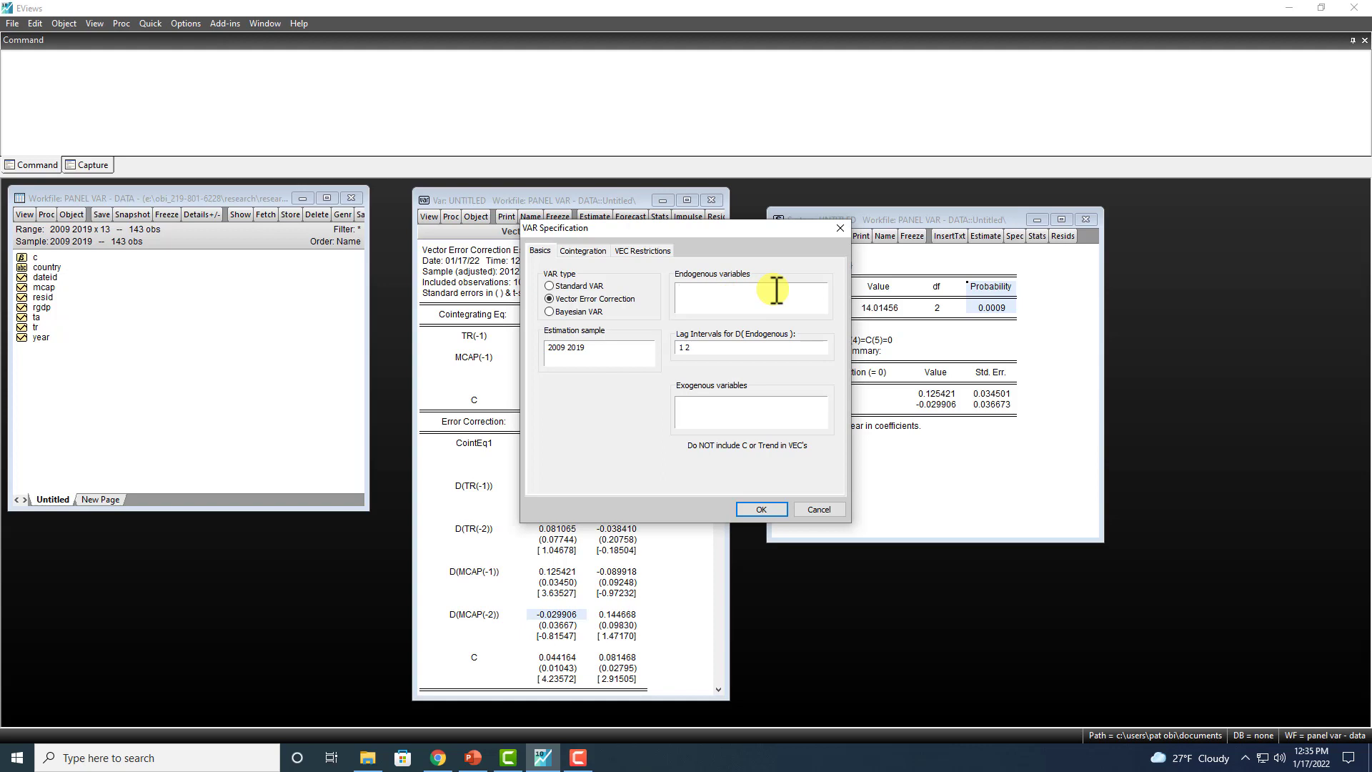
pyautogui.write('MCAP')
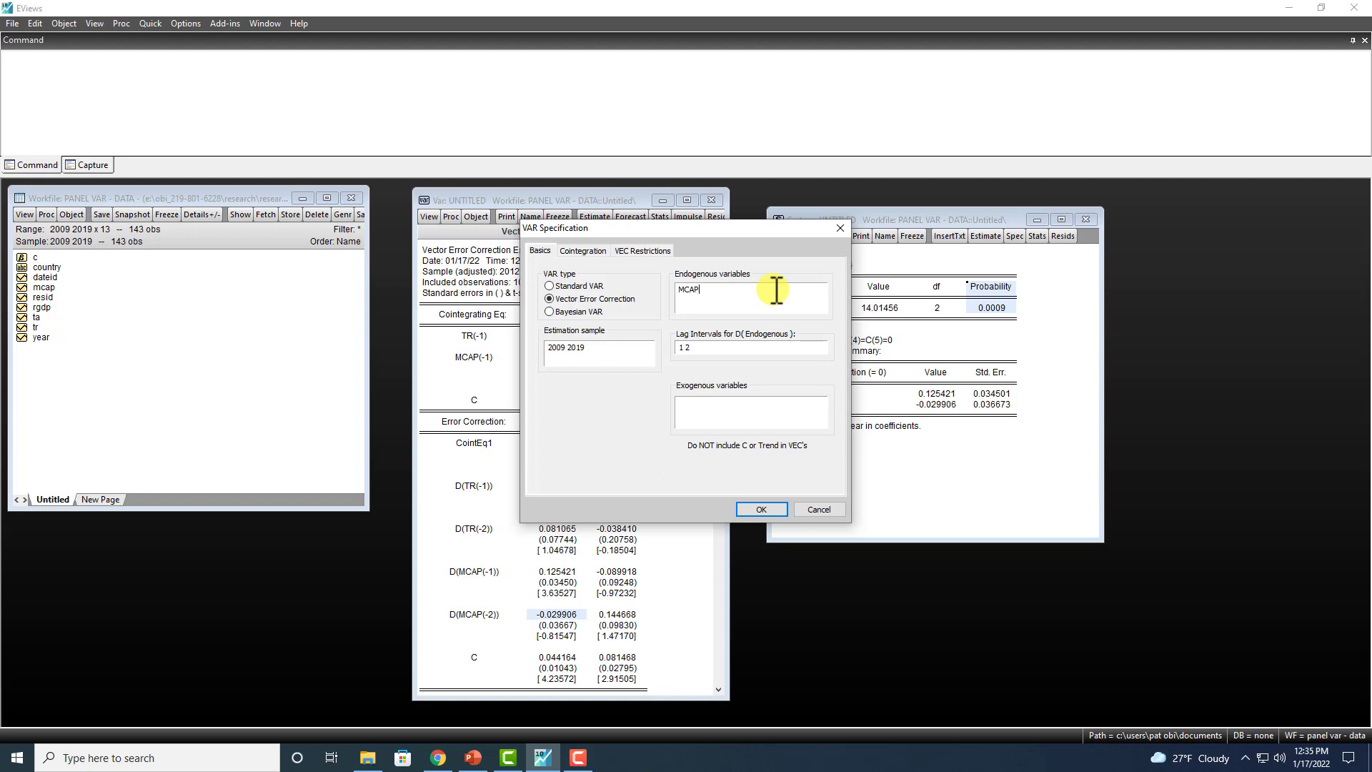
pyautogui.write('TR')
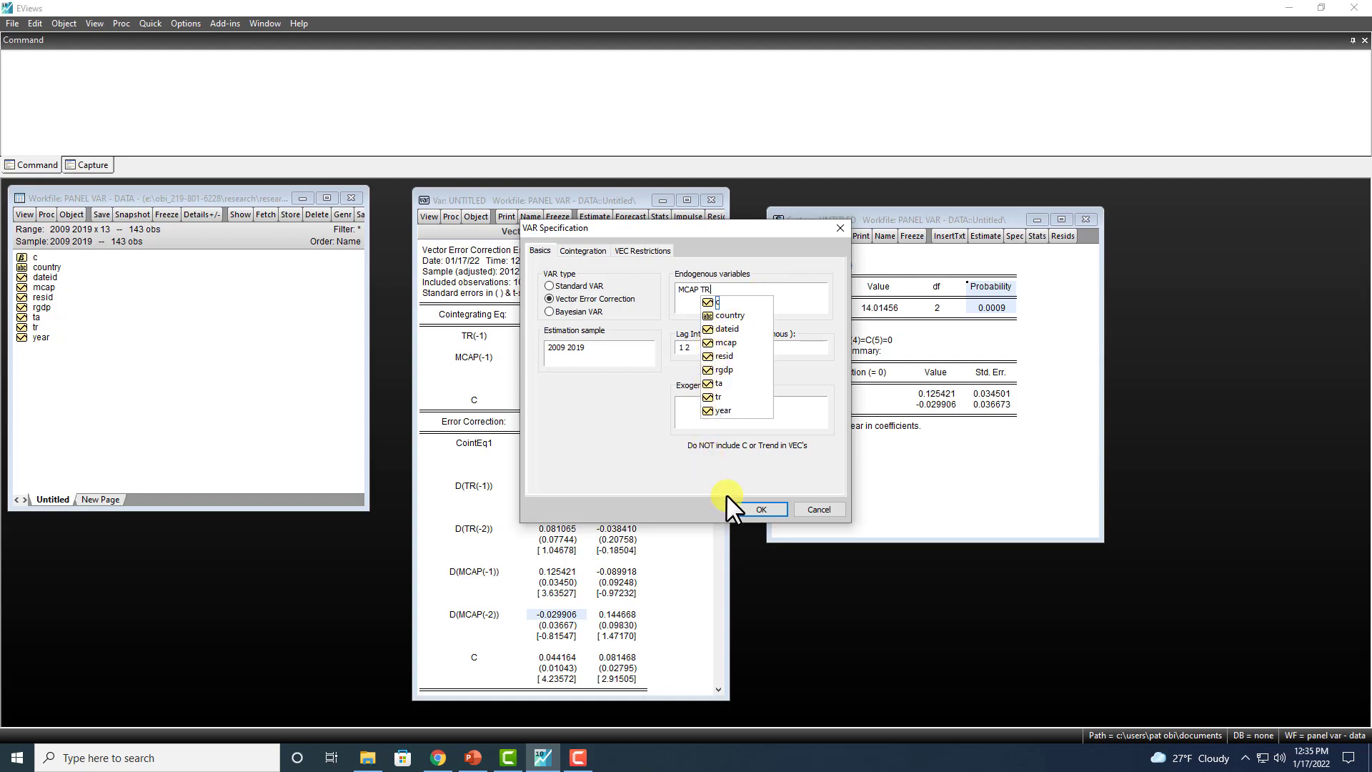
pyautogui.click(583, 250)
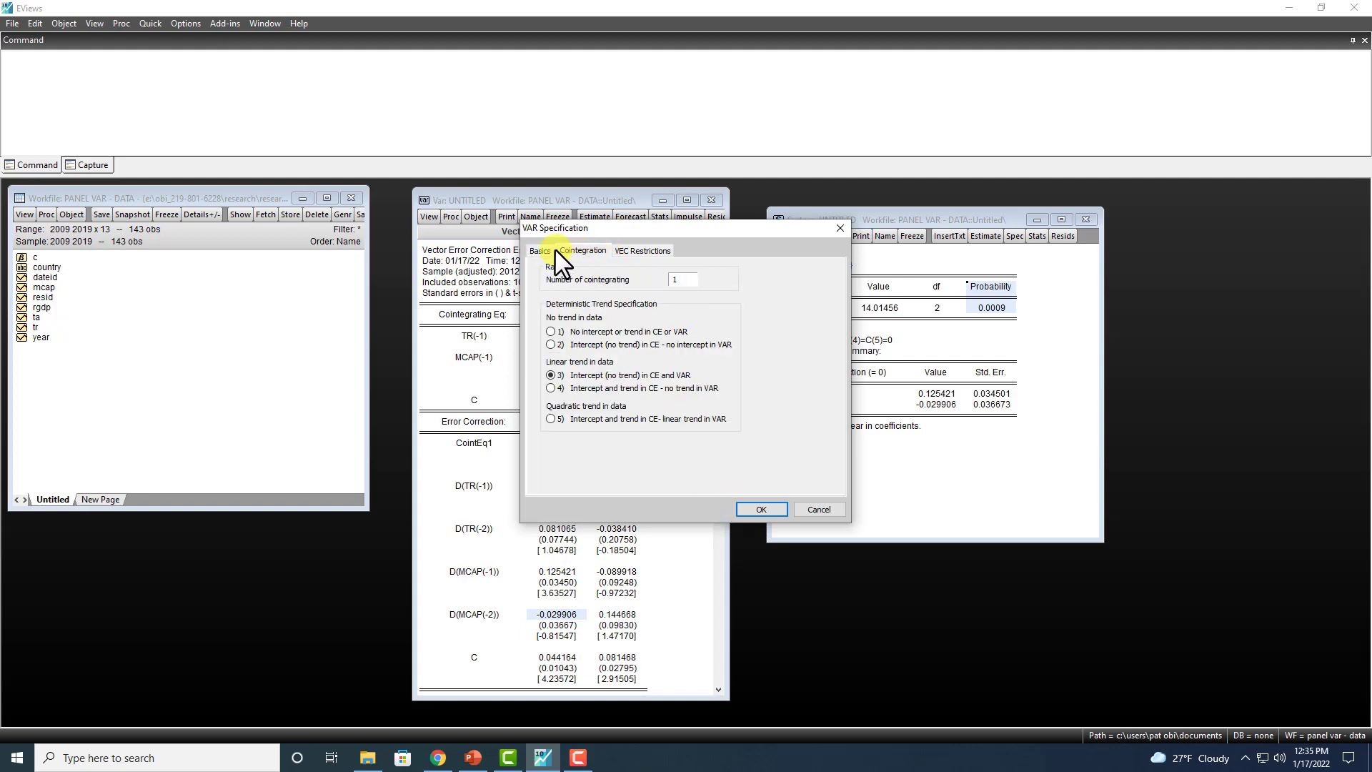
pyautogui.click(540, 250)
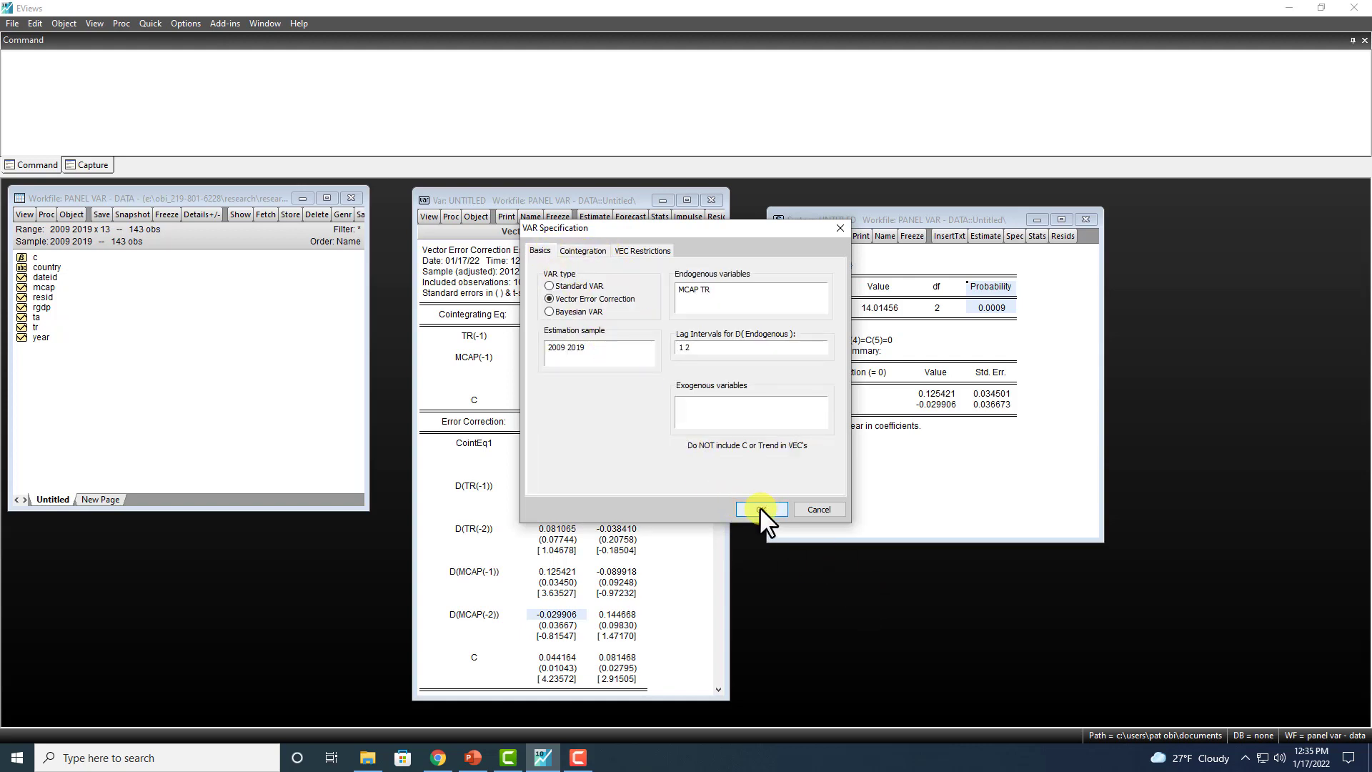
pyautogui.click(757, 509)
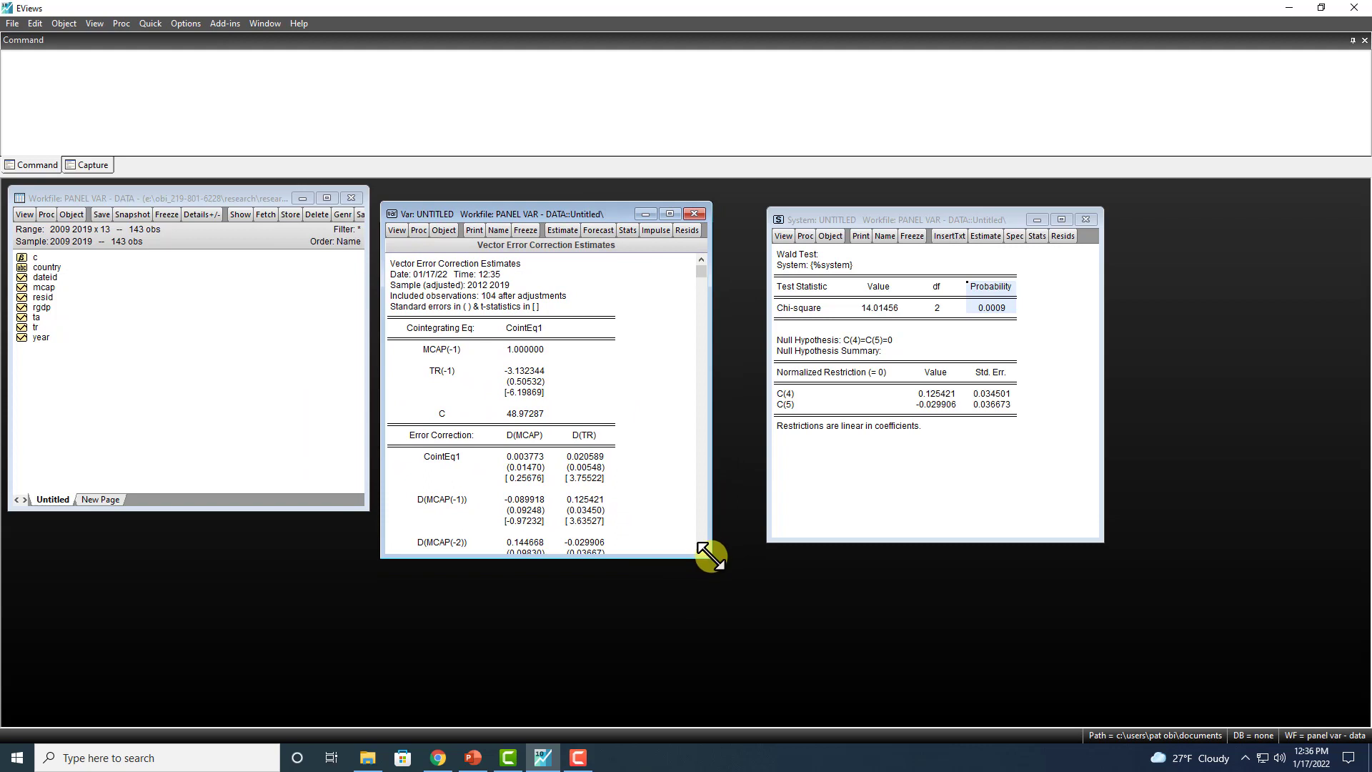
# - Enlarge the reordered VEC output and compare CointEq1 t-statistics: D(TR) 3.76, D(MCAP) 0.26
pyautogui.moveTo(710, 557); pyautogui.dragTo(702, 705)
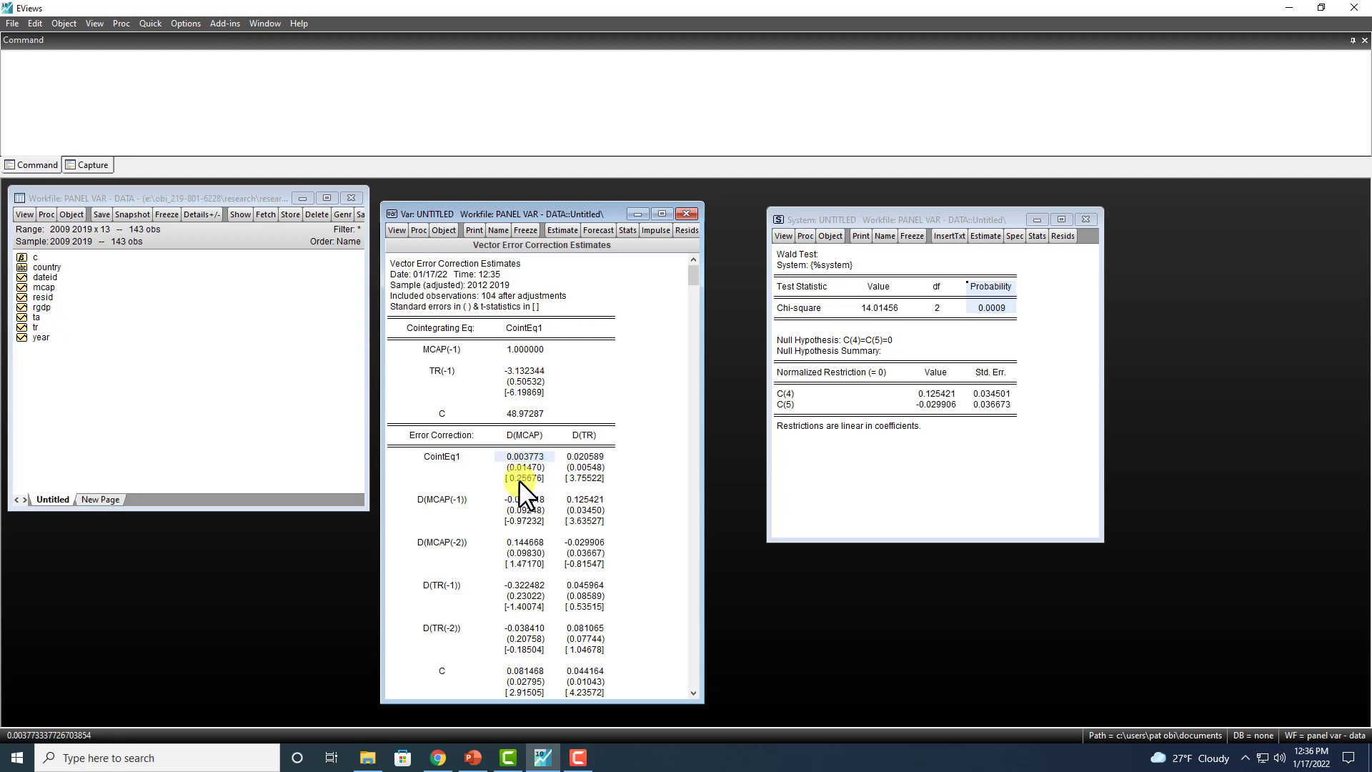
pyautogui.click(524, 467)
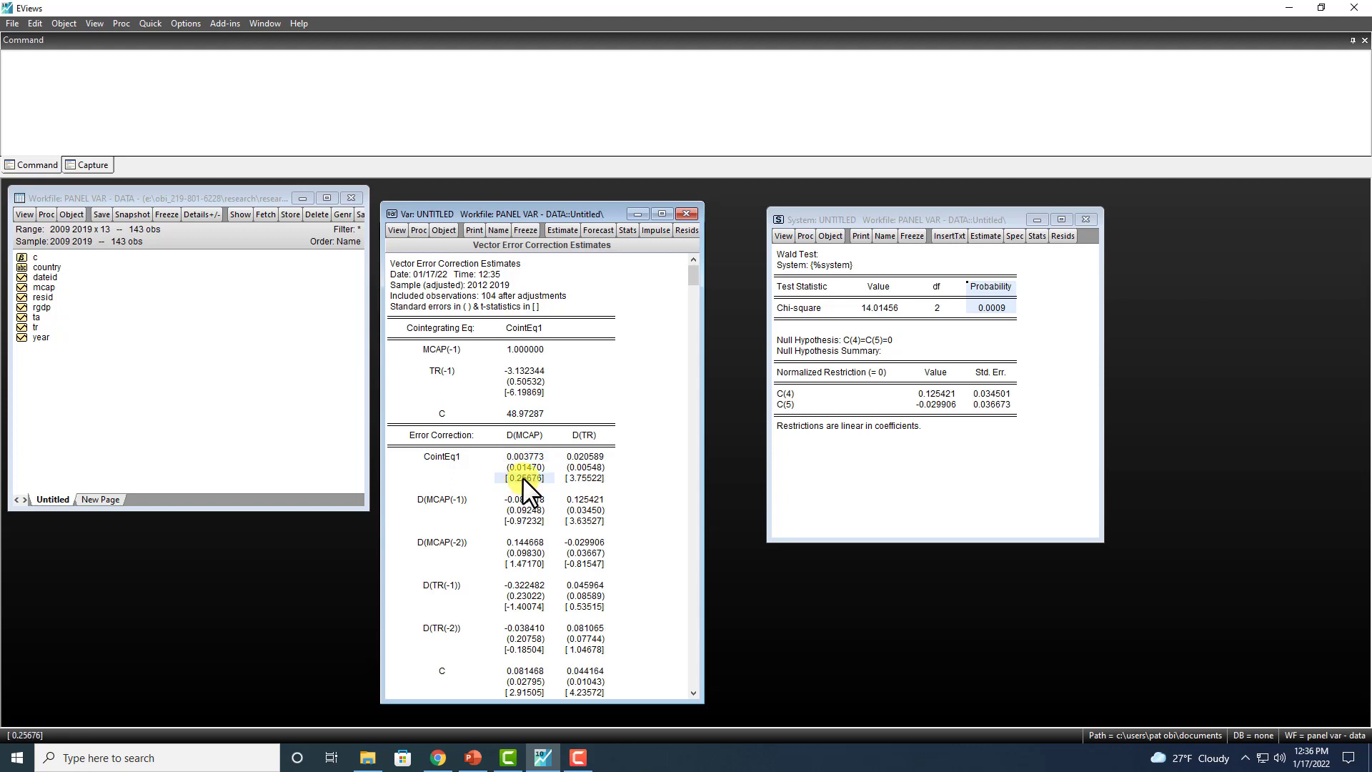
pyautogui.click(418, 229)
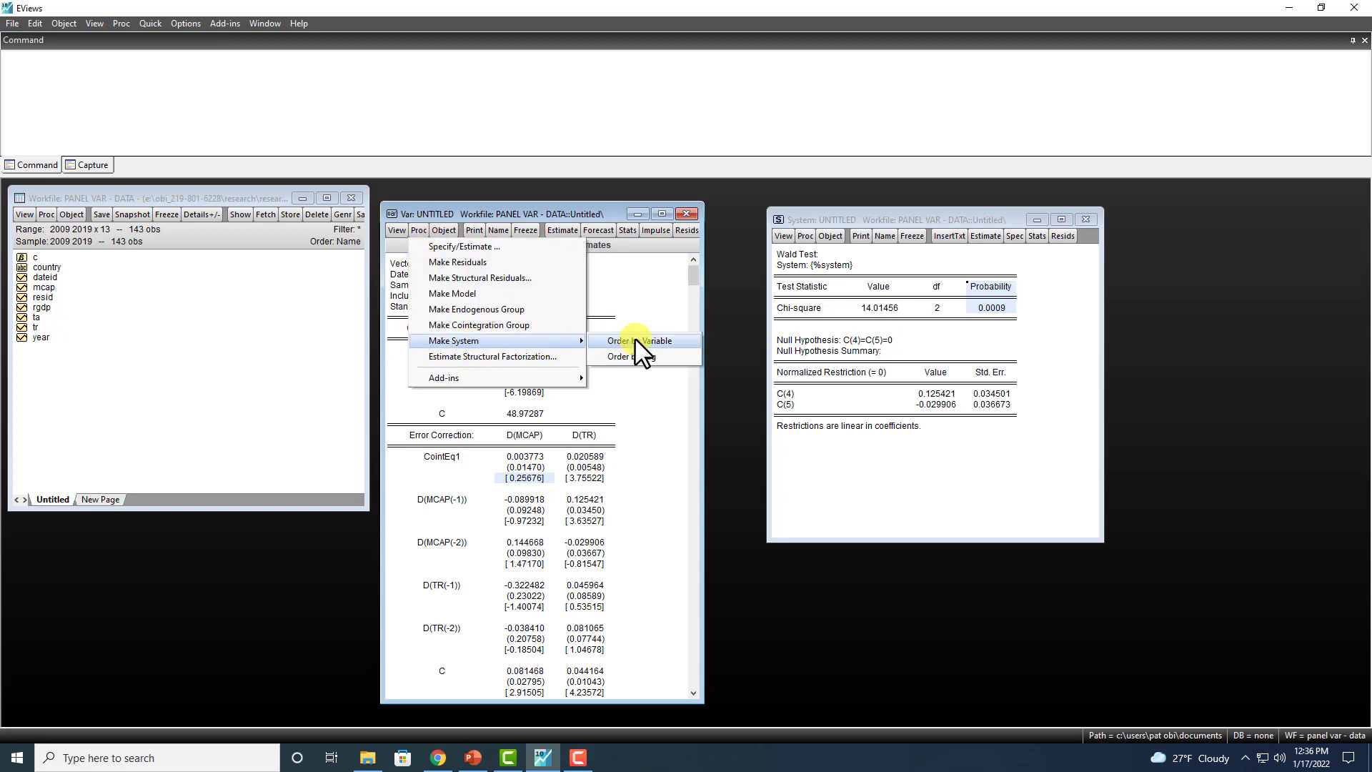
# - Make and estimate a by-variable system, inspecting C(1)=0.003773 and lagged TR terms in D(MCAP)
pyautogui.click(641, 340)
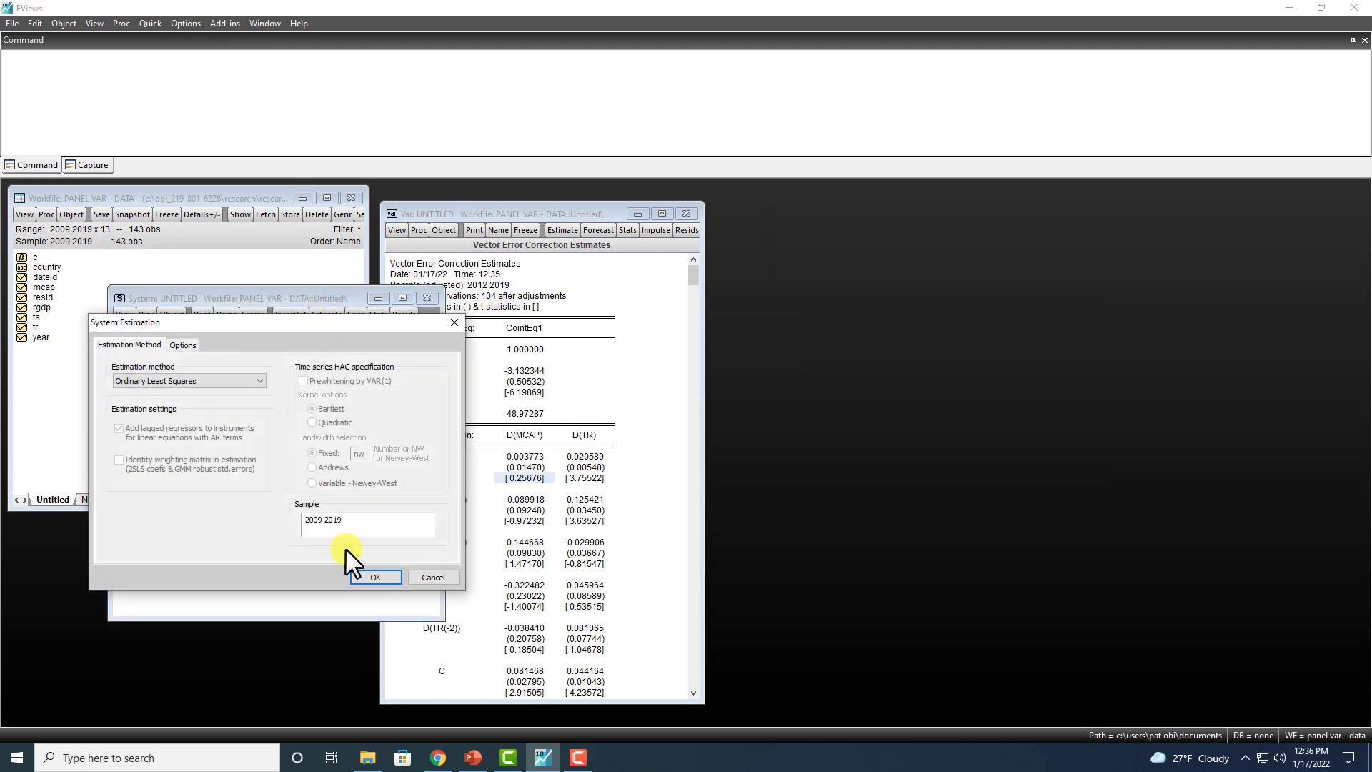
pyautogui.click(374, 576)
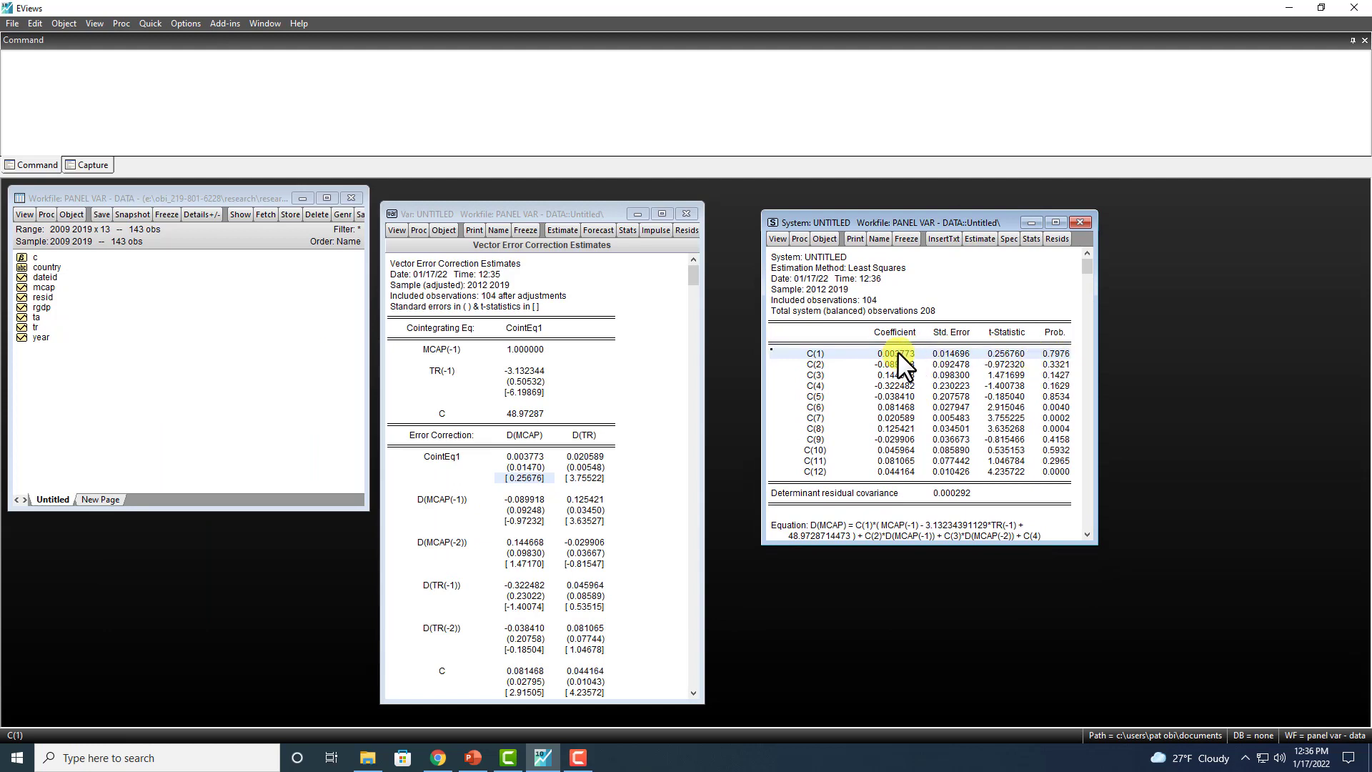
pyautogui.click(893, 354)
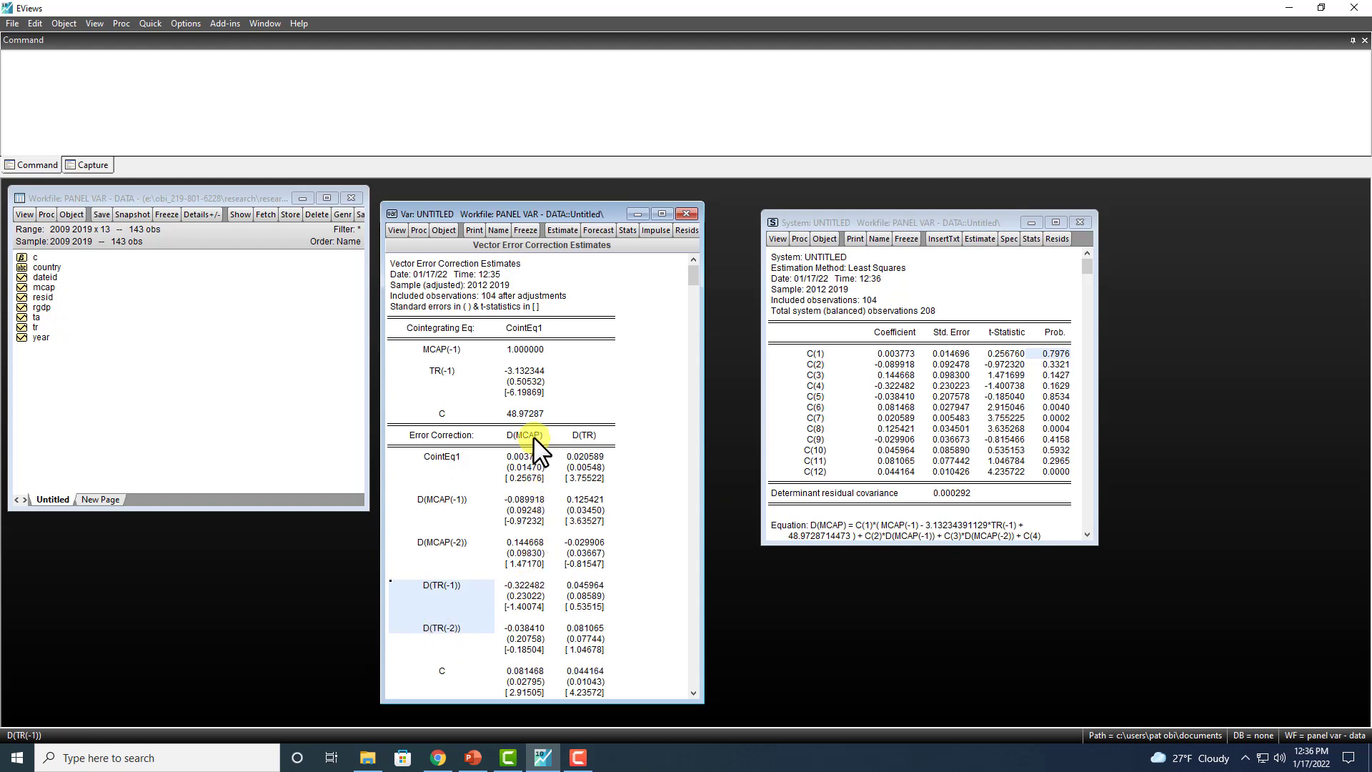
pyautogui.click(525, 435)
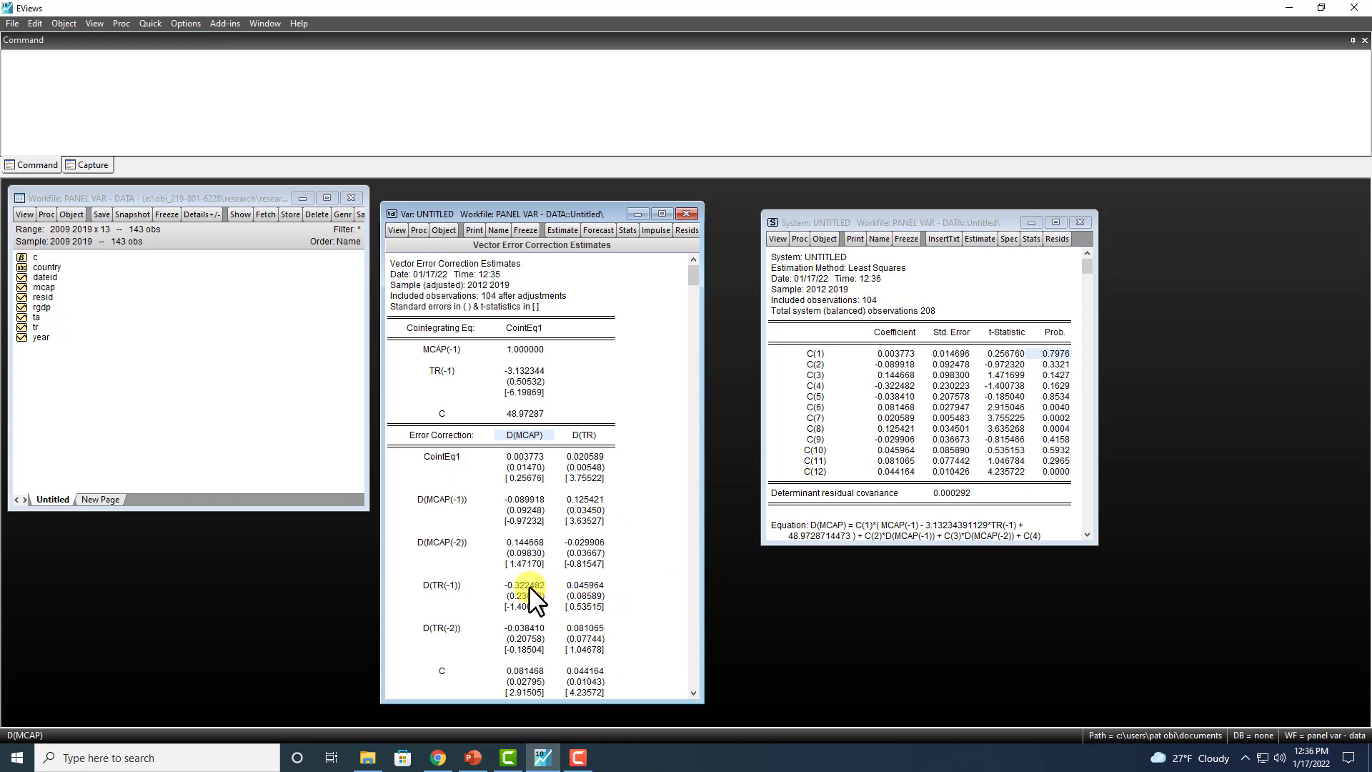
pyautogui.click(523, 627)
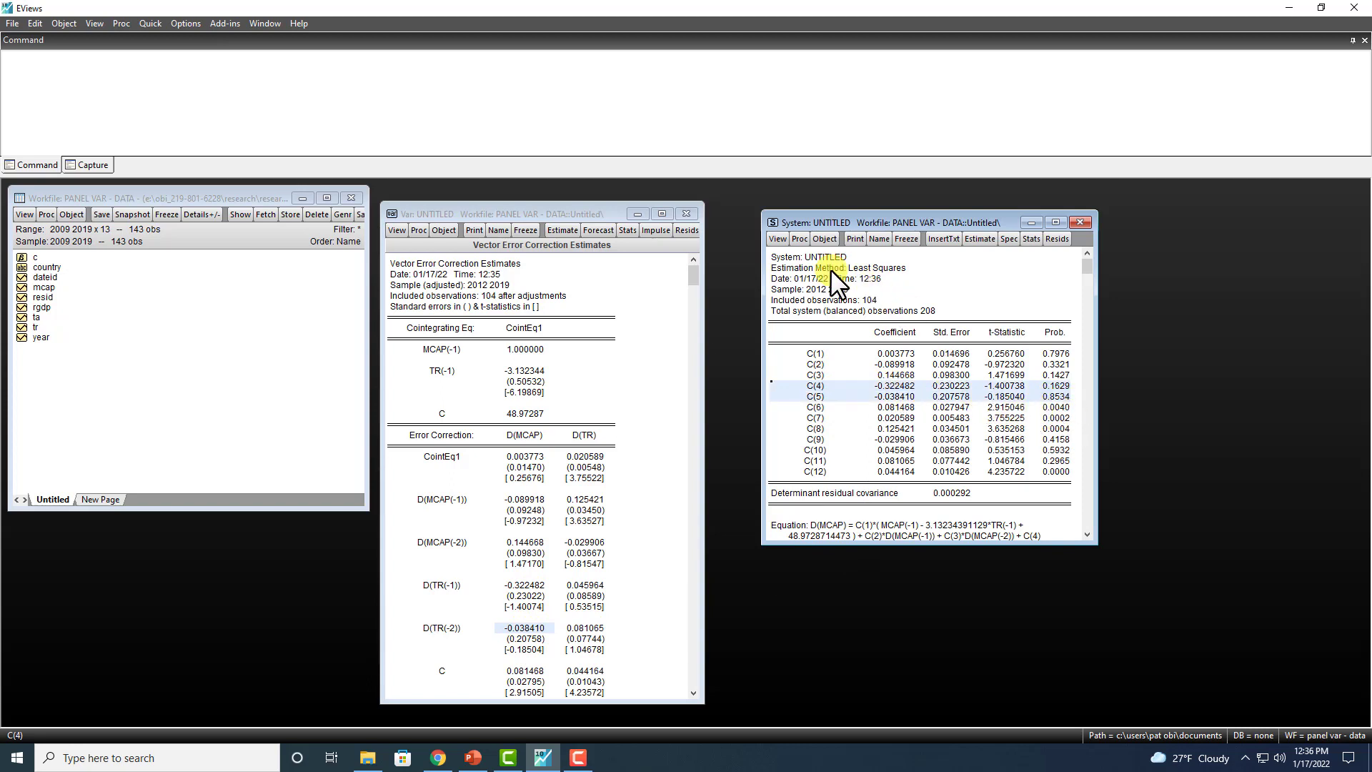
pyautogui.click(776, 238)
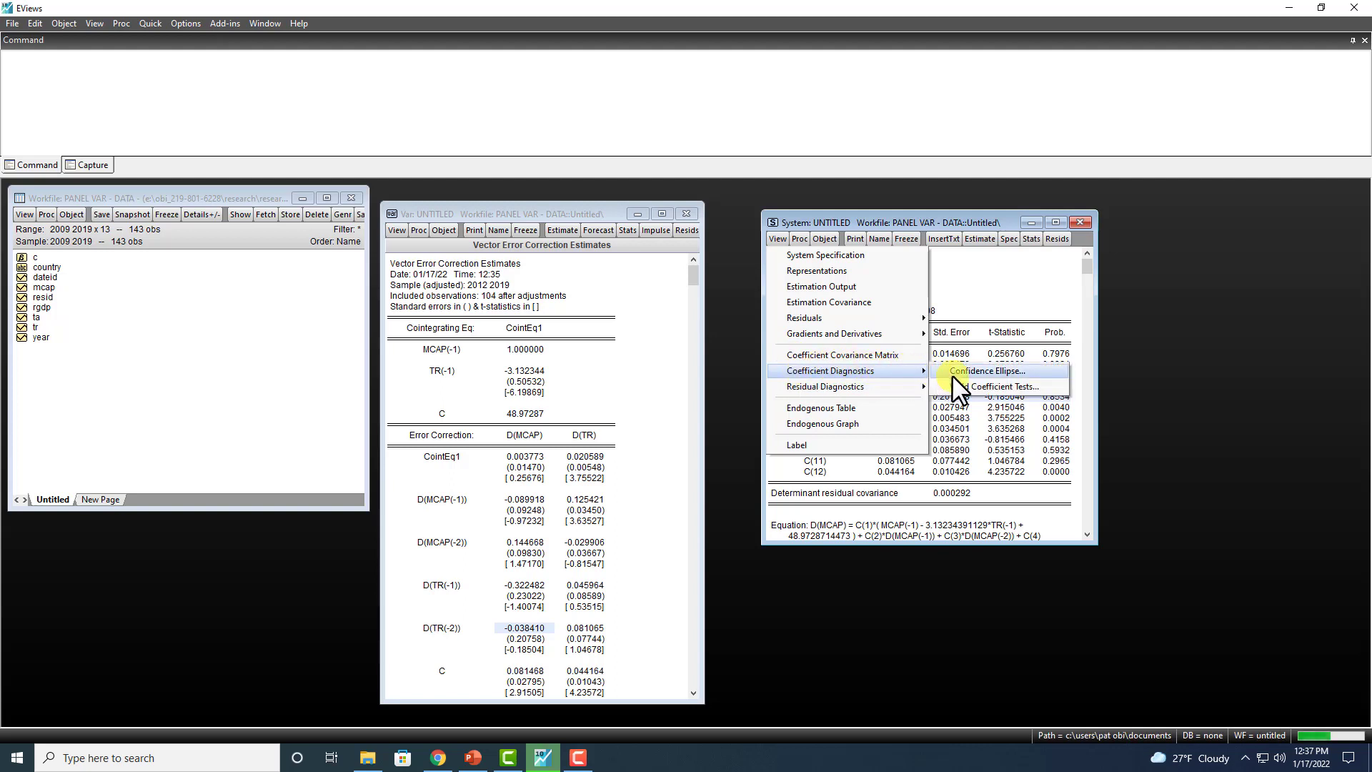
# - Run a Wald test of C(4)=C(5)=0 on the reordered system (chi-square 1.966611, p=0.3741)
pyautogui.click(1003, 386)
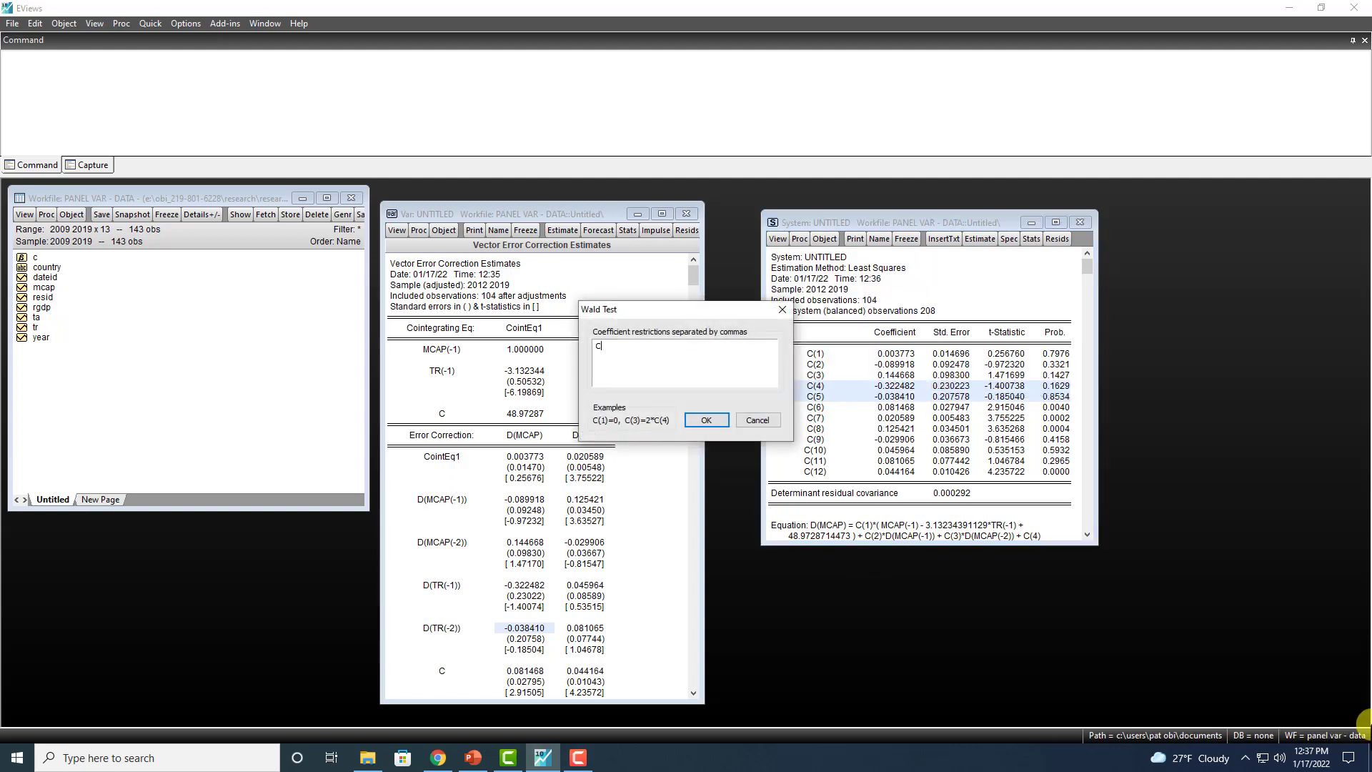
pyautogui.write('(4)')
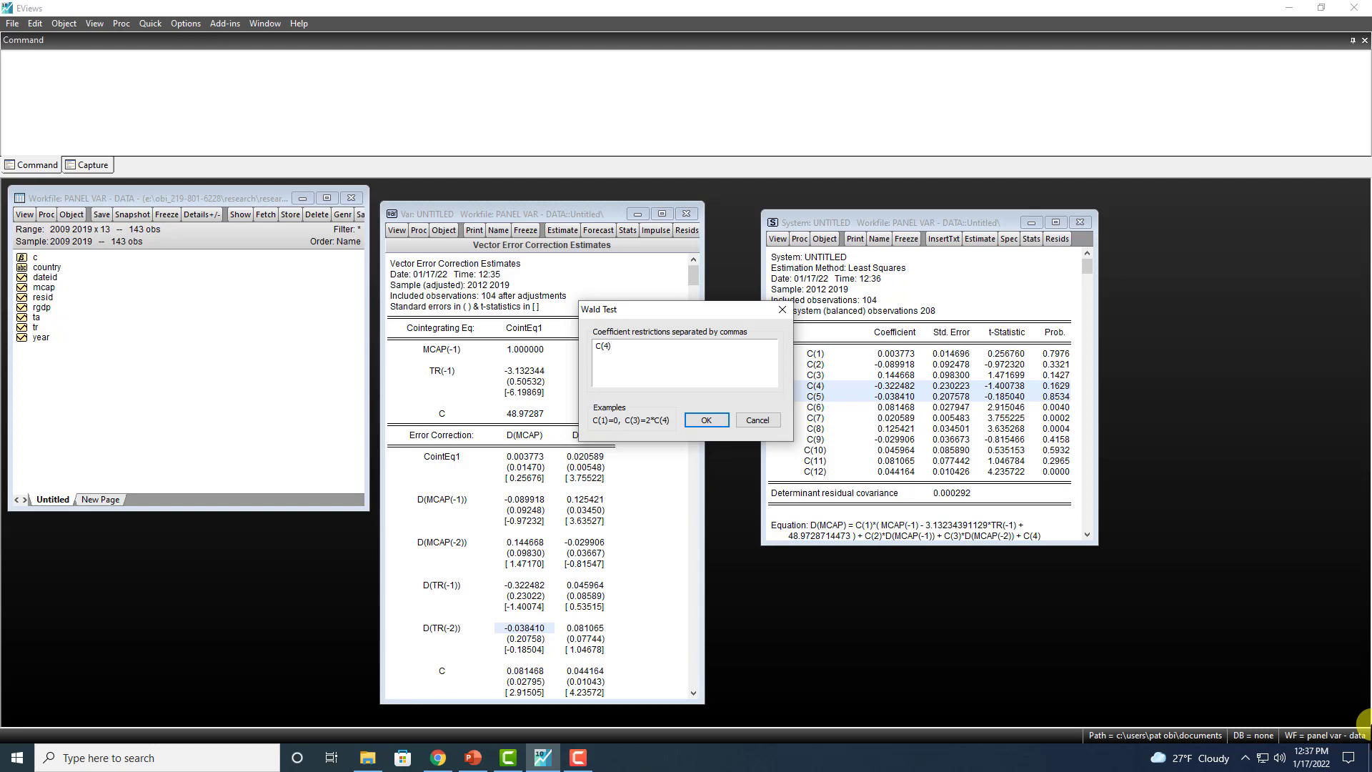
pyautogui.write('=C(5)=0')
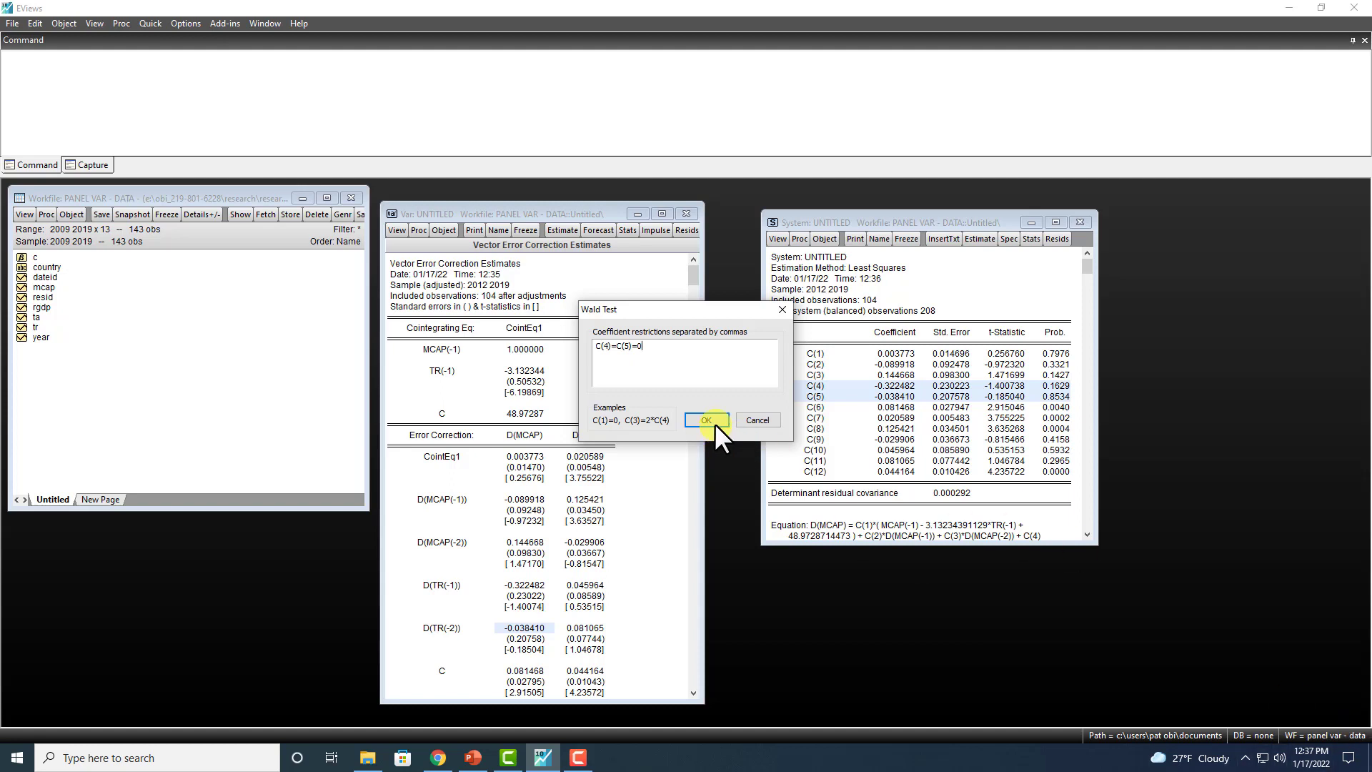
pyautogui.click(705, 421)
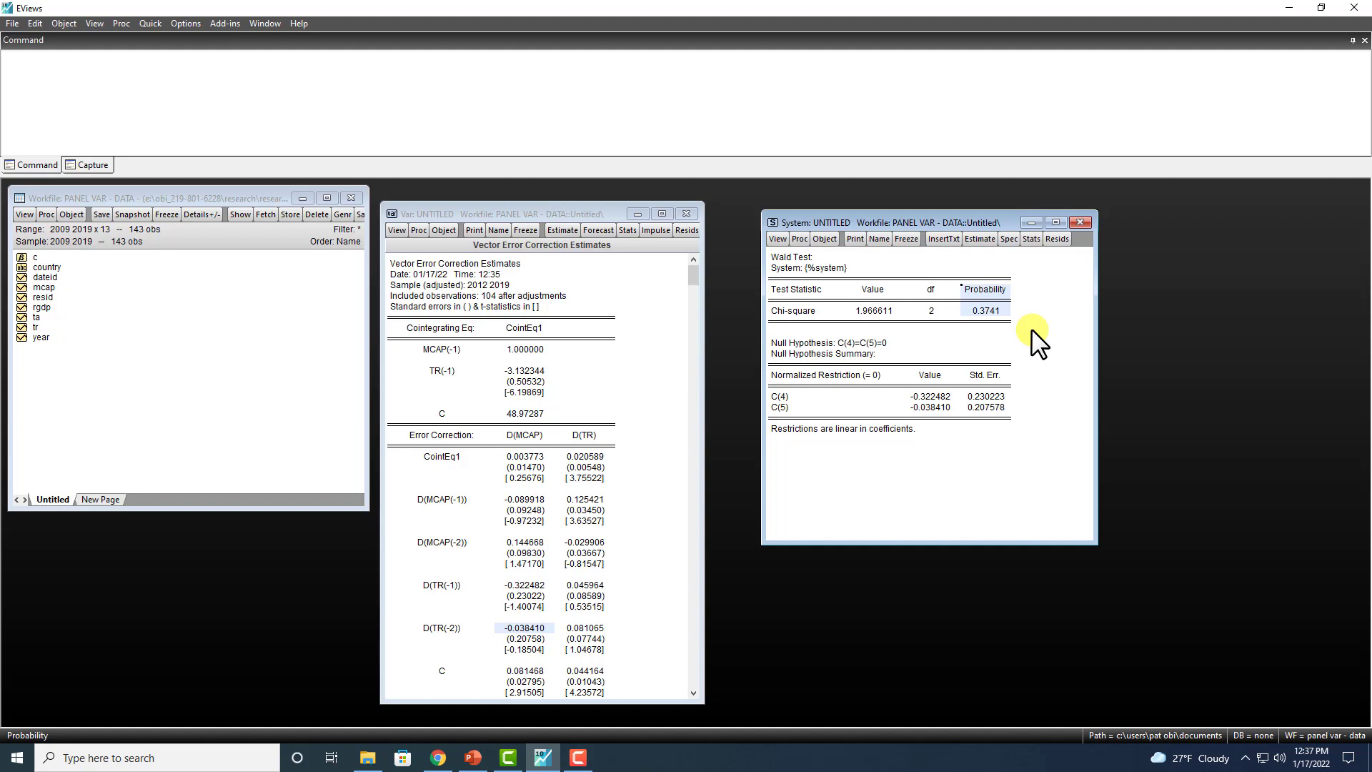
pyautogui.moveTo(1036, 342)
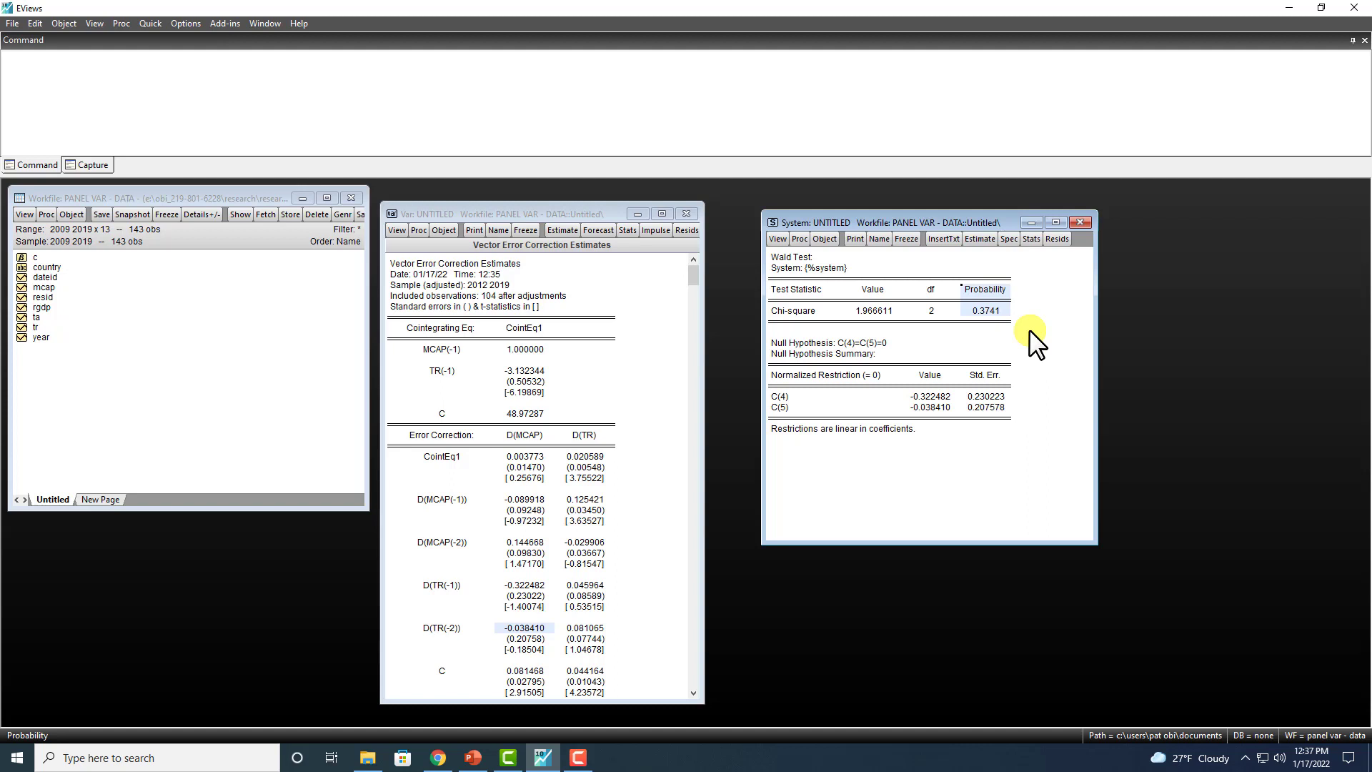
pyautogui.moveTo(455, 674)
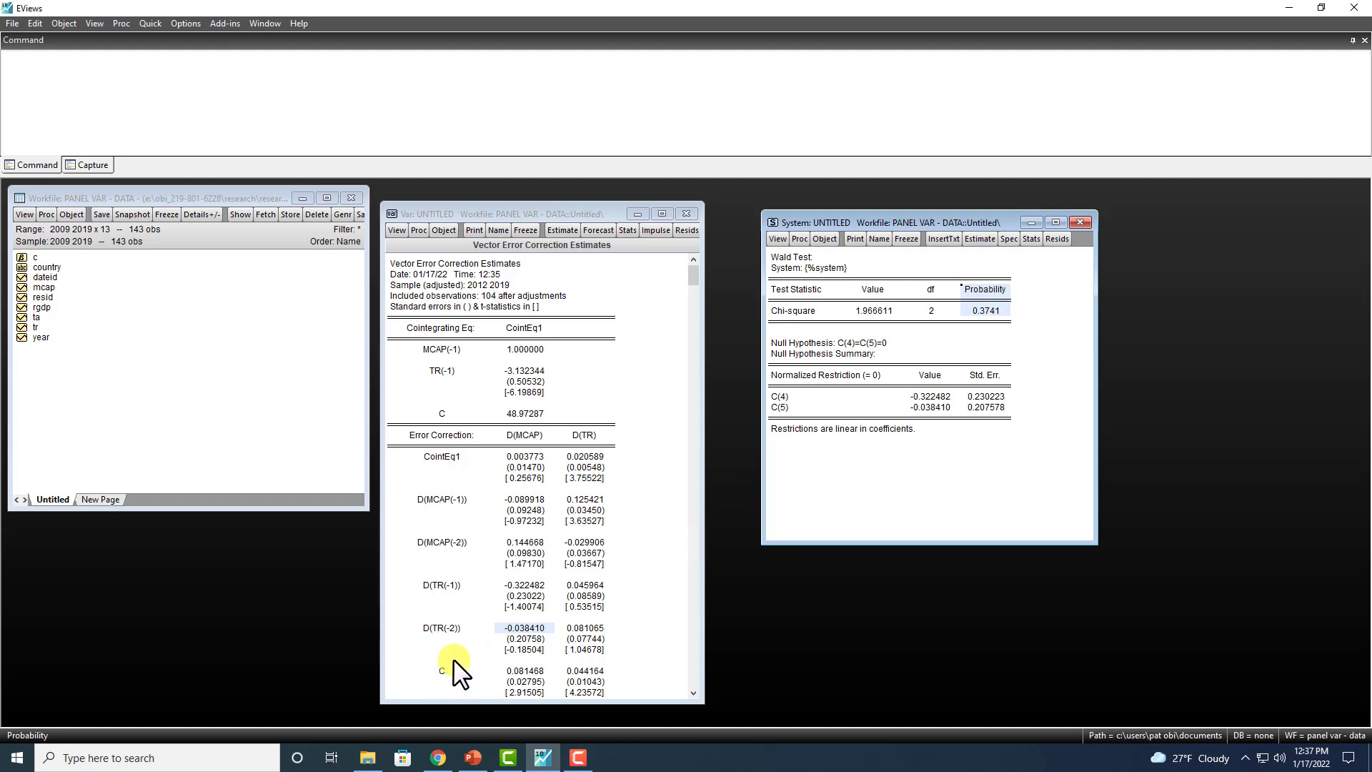
pyautogui.moveTo(558, 456)
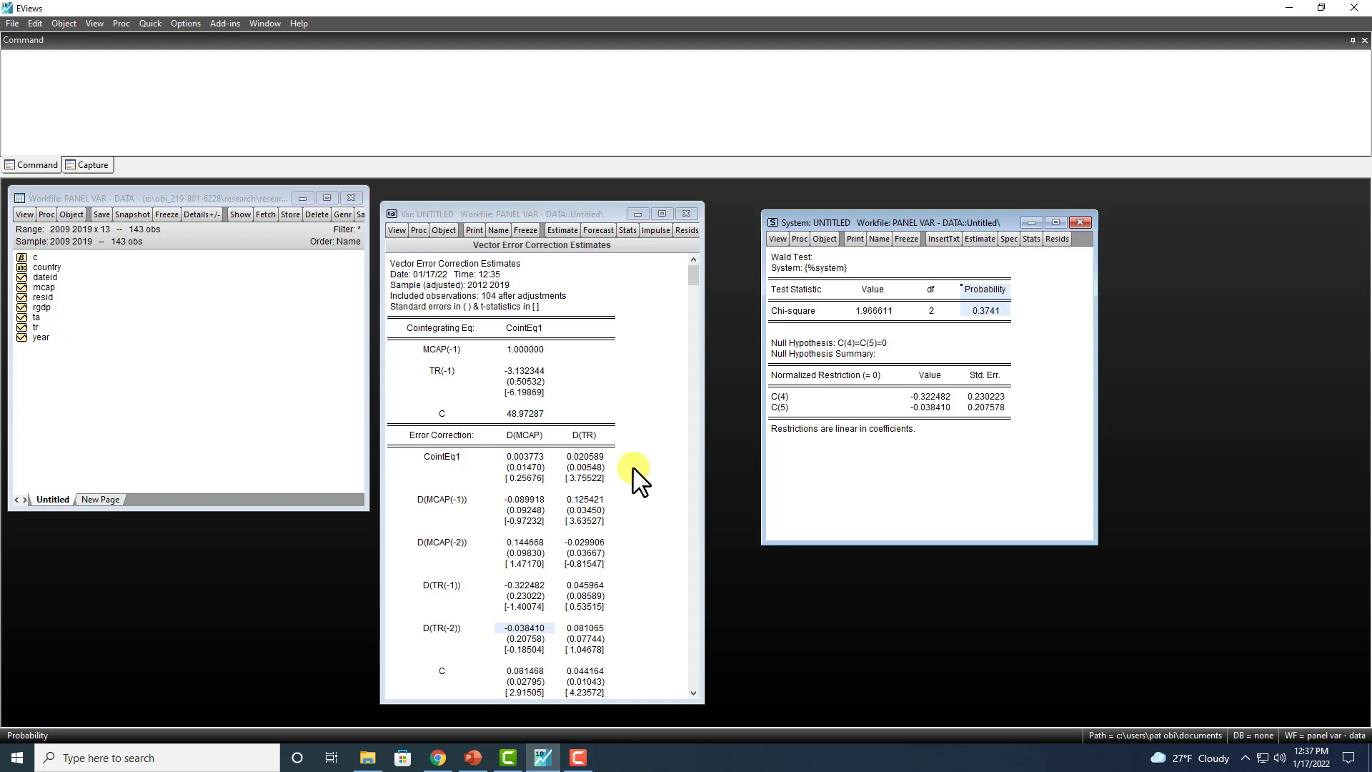
pyautogui.moveTo(639, 488)
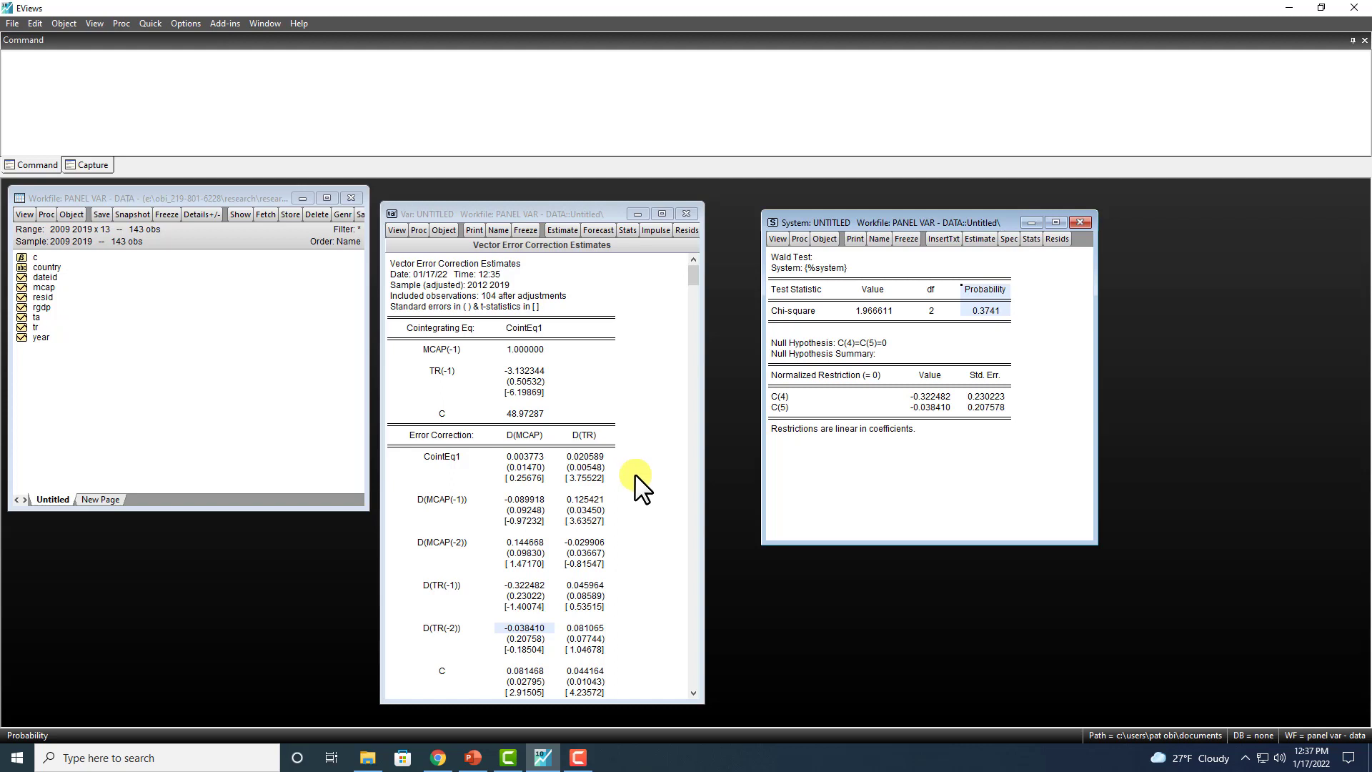